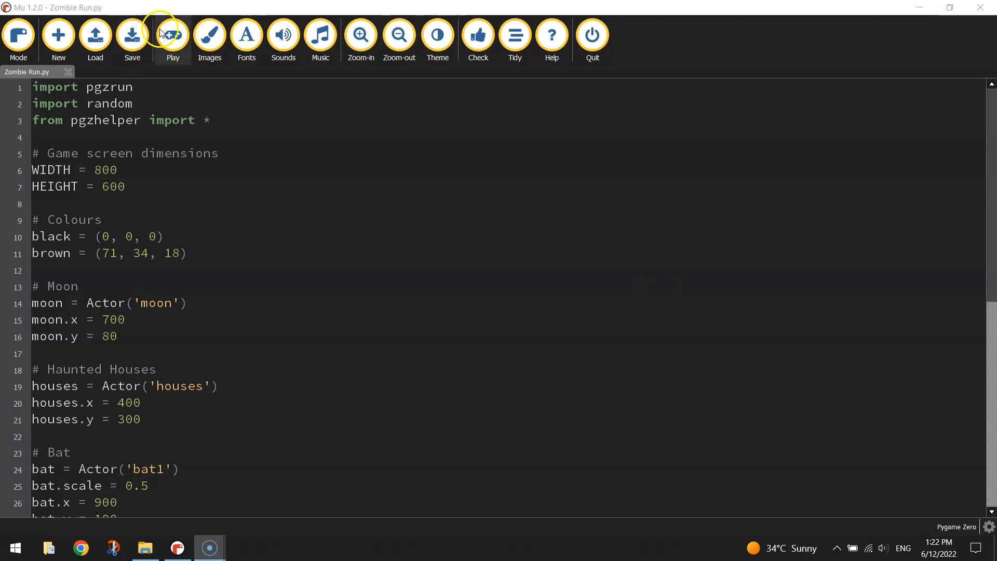
Run and stop the game to preview the scene, then bring up the images folder
{"action": "left_click", "coordinate": [173, 34]}
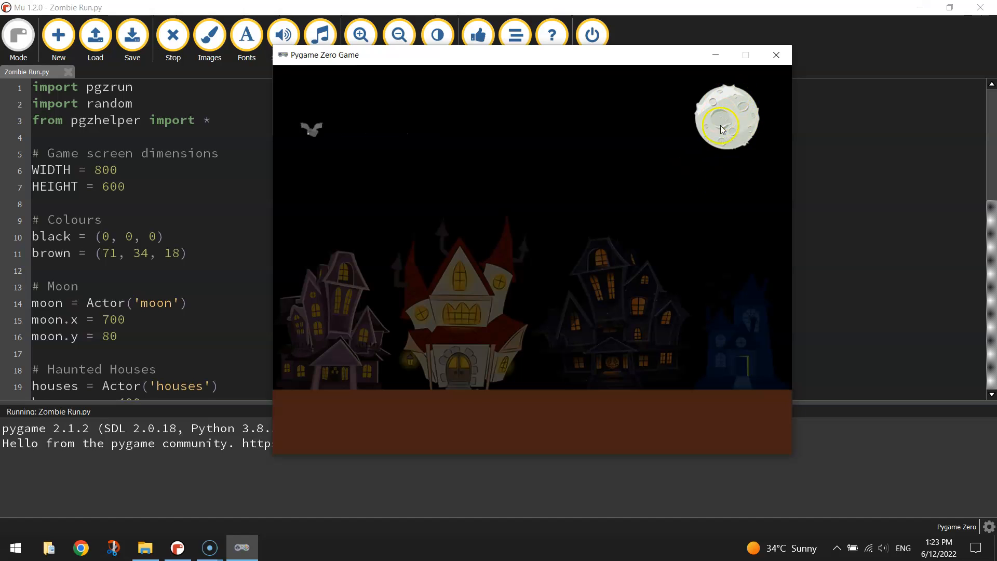
{"action": "mouse_move", "coordinate": [704, 331]}
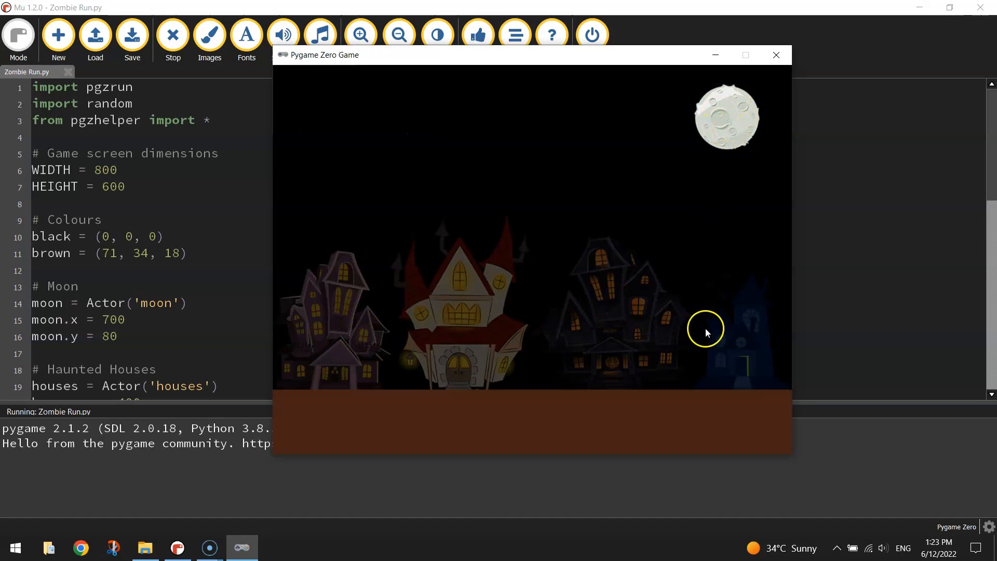
{"action": "mouse_move", "coordinate": [364, 407]}
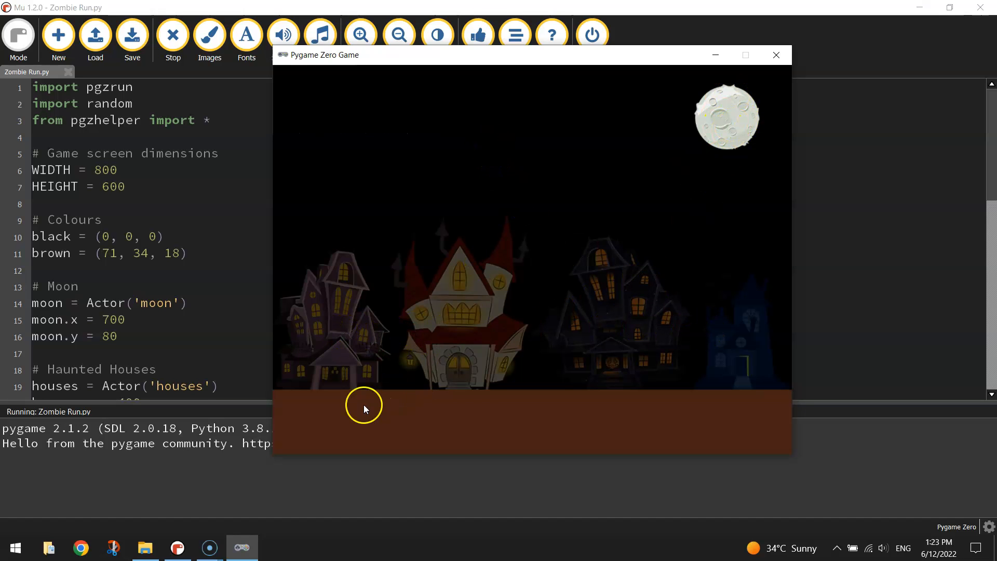
{"action": "mouse_move", "coordinate": [805, 317]}
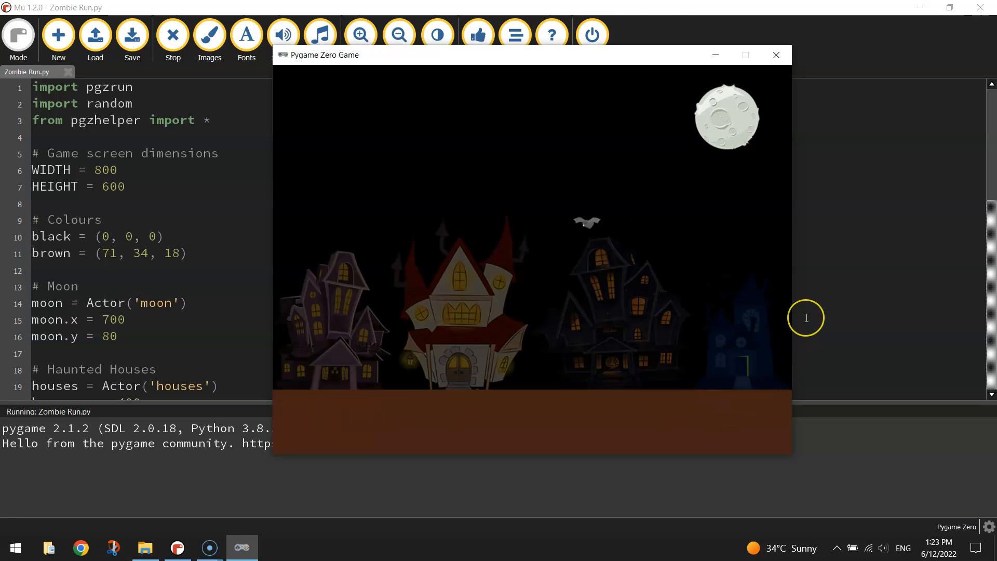
{"action": "mouse_move", "coordinate": [752, 128]}
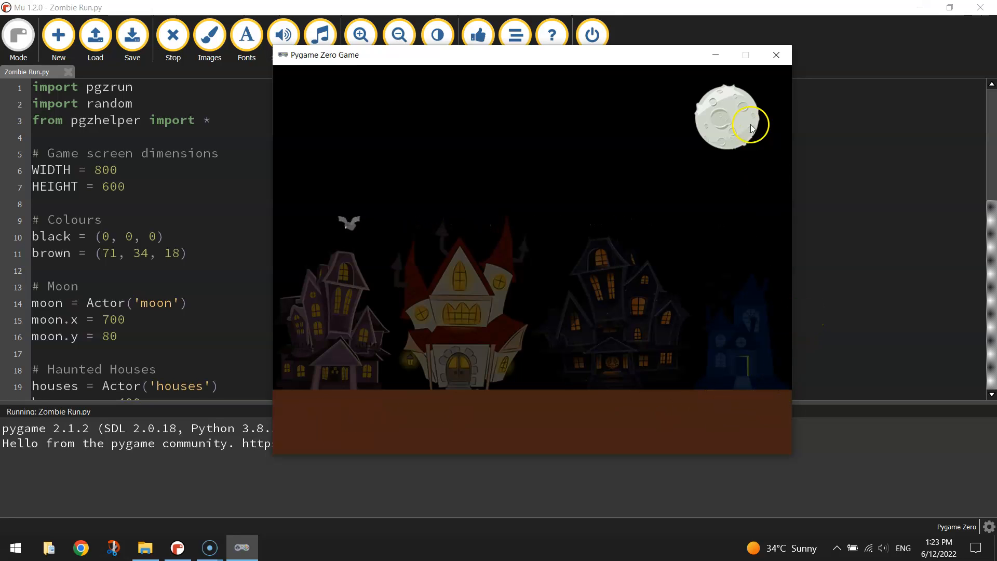
{"action": "left_click", "coordinate": [775, 55]}
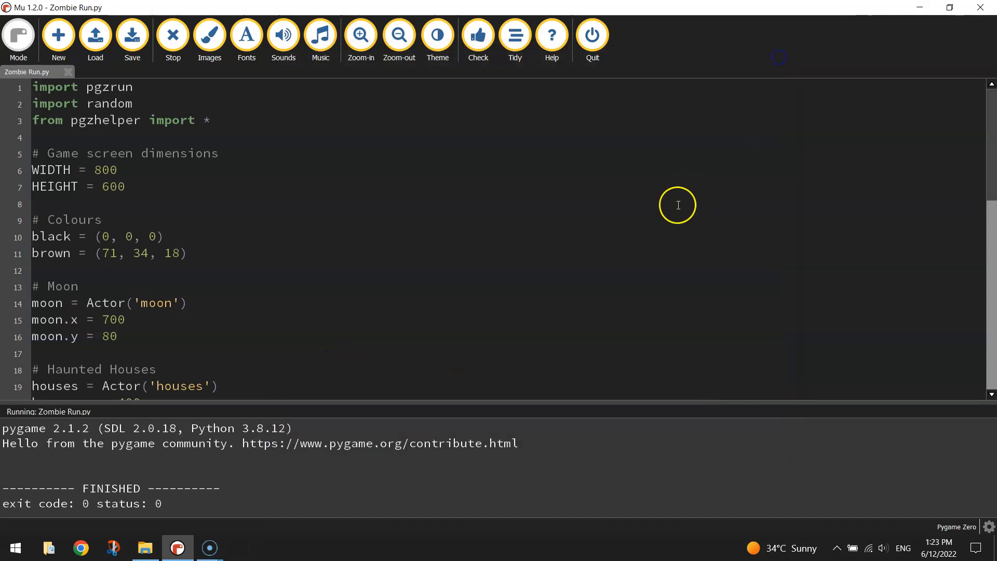
{"action": "mouse_move", "coordinate": [671, 210]}
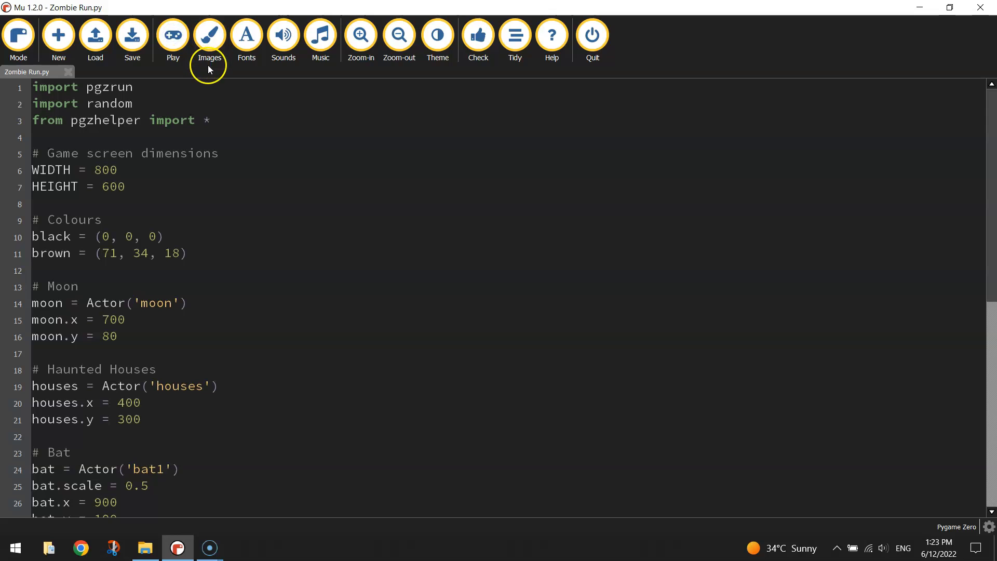
{"action": "key", "text": "alt+tab"}
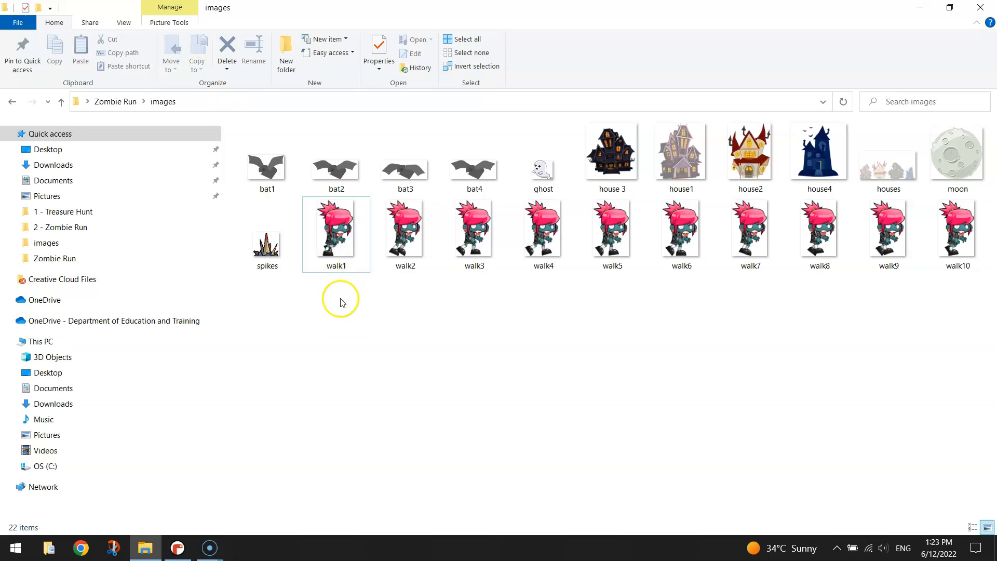
{"action": "left_click_drag", "start_coordinate": [340, 299], "coordinate": [912, 251]}
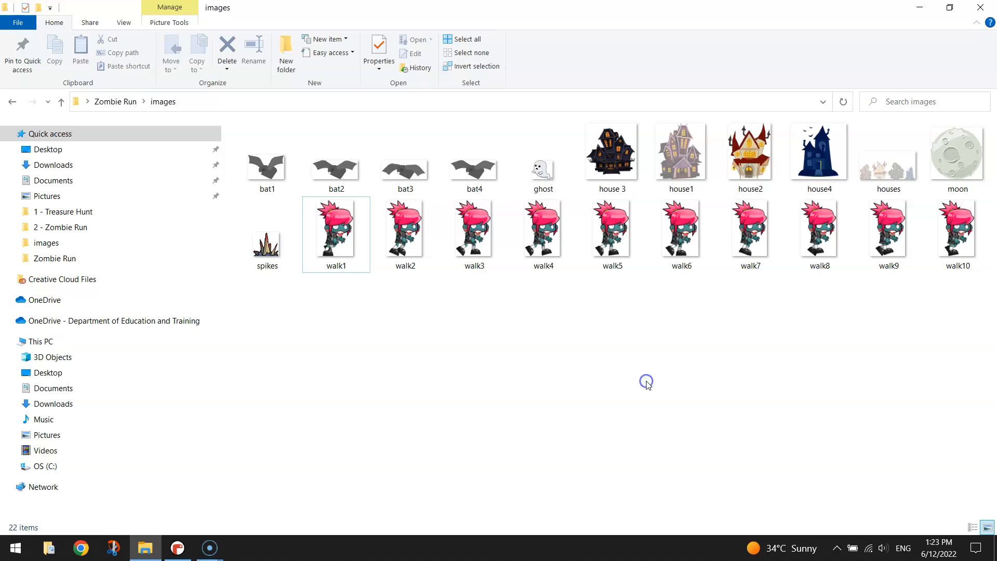
{"action": "mouse_move", "coordinate": [647, 385]}
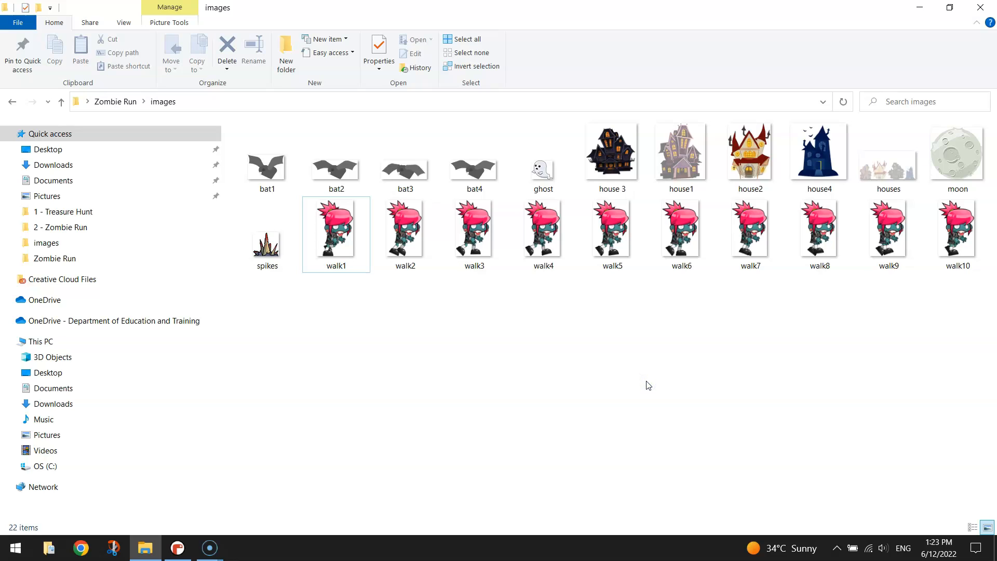
Browse the zombie walk frames walk1 onward, then return to the Zombie Run code
{"action": "left_click", "coordinate": [335, 230]}
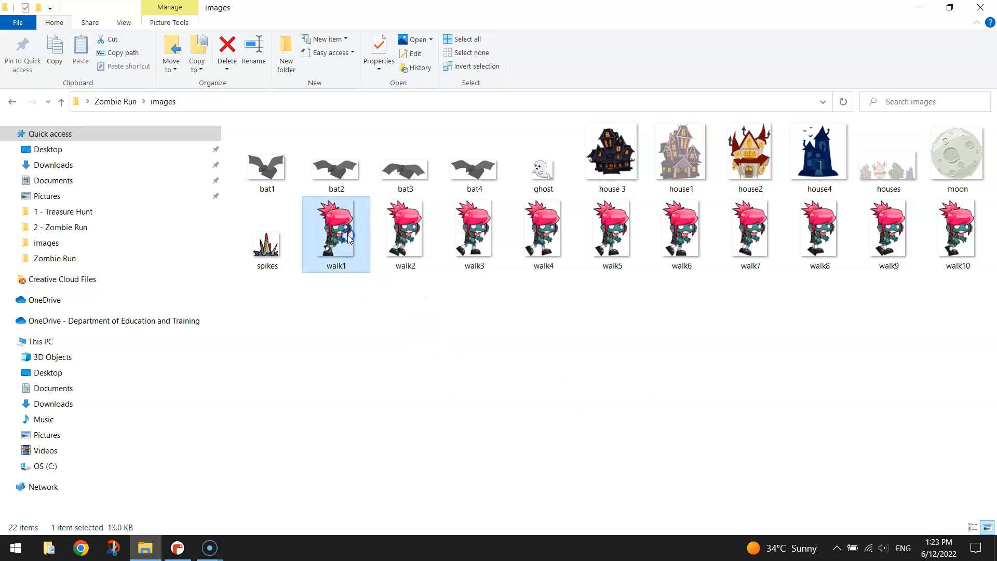
{"action": "left_click", "coordinate": [405, 229]}
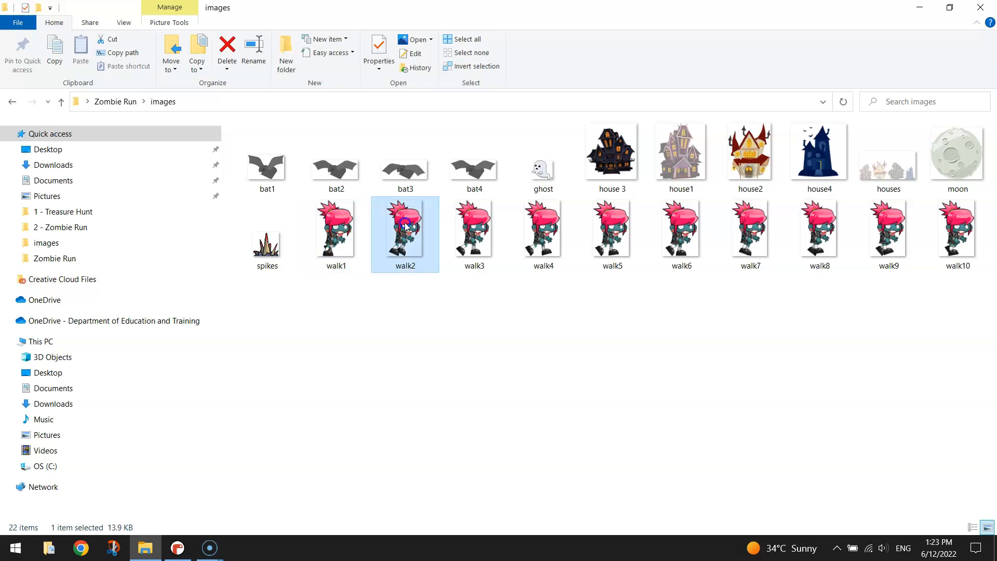
{"action": "left_click", "coordinate": [611, 229]}
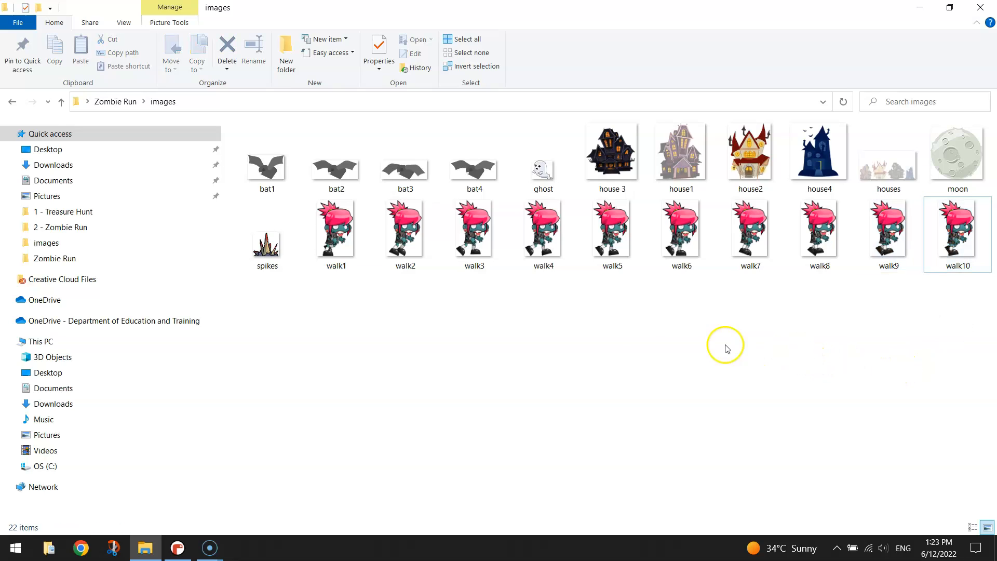
{"action": "left_click", "coordinate": [177, 547]}
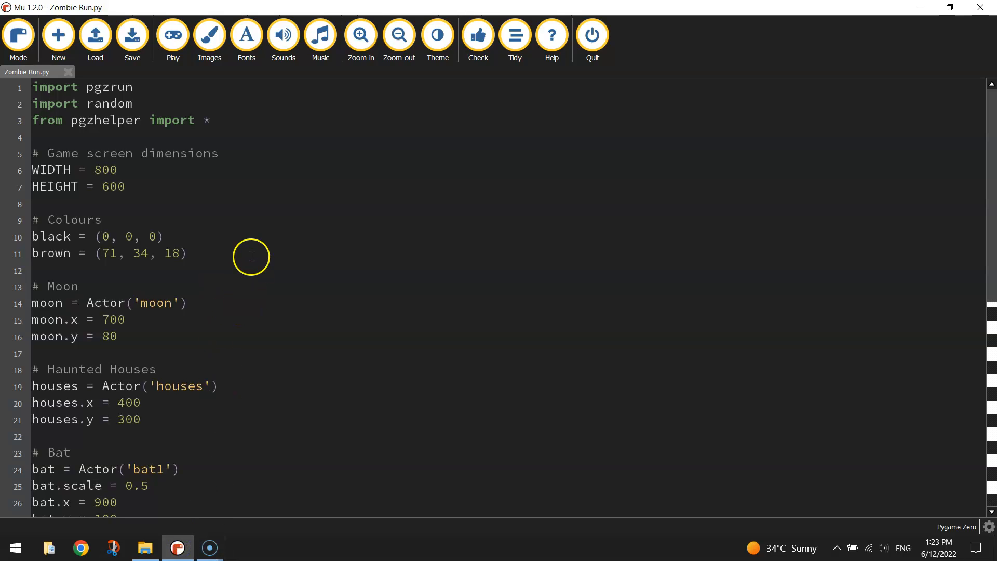
{"action": "mouse_move", "coordinate": [146, 165]}
{"action": "type", "text": "bat.fps = 10"}
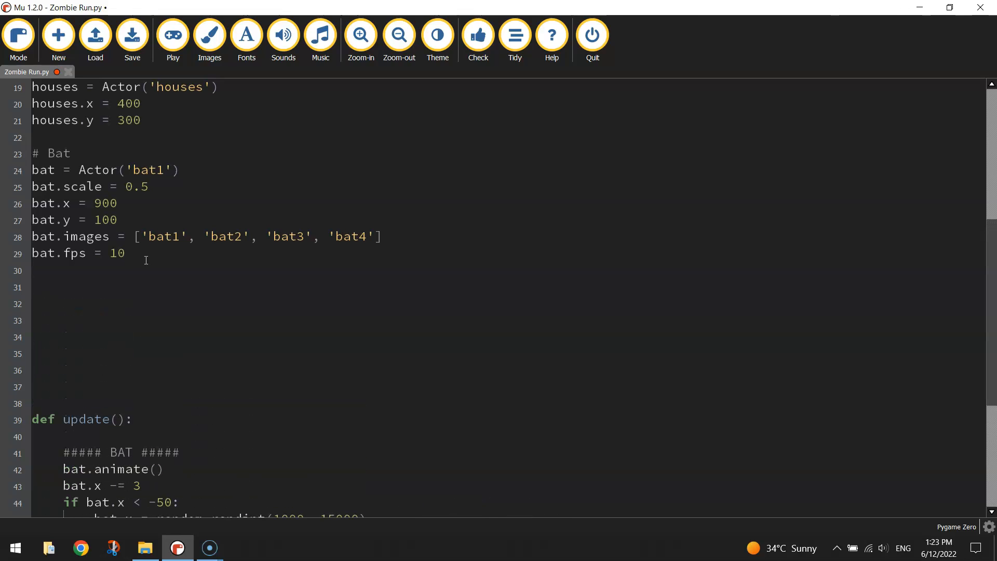
Under a '# Zombie' comment, create zombie = Actor('walk1')
{"action": "type", "text": "# Zombie"}
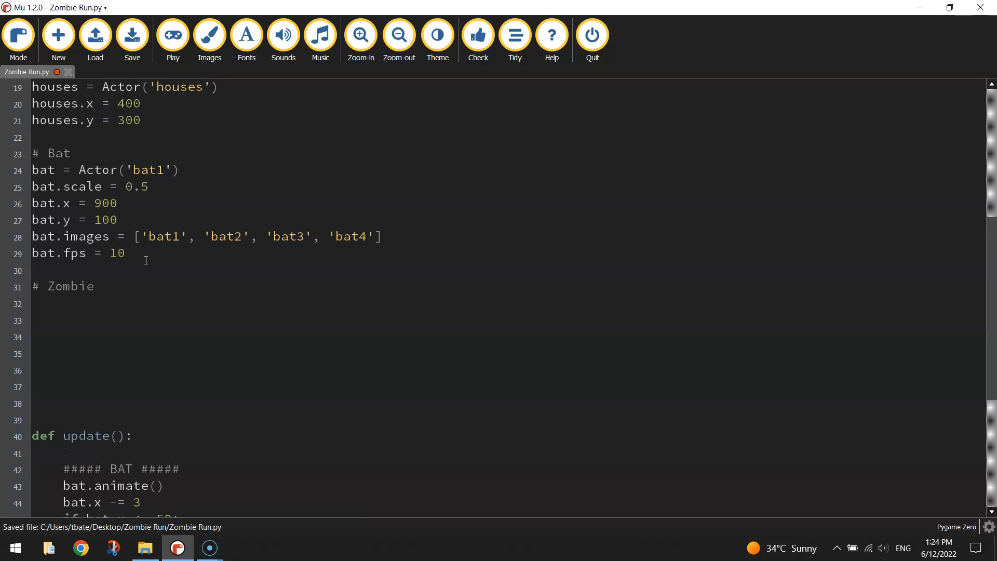
{"action": "type", "text": "zombie ="}
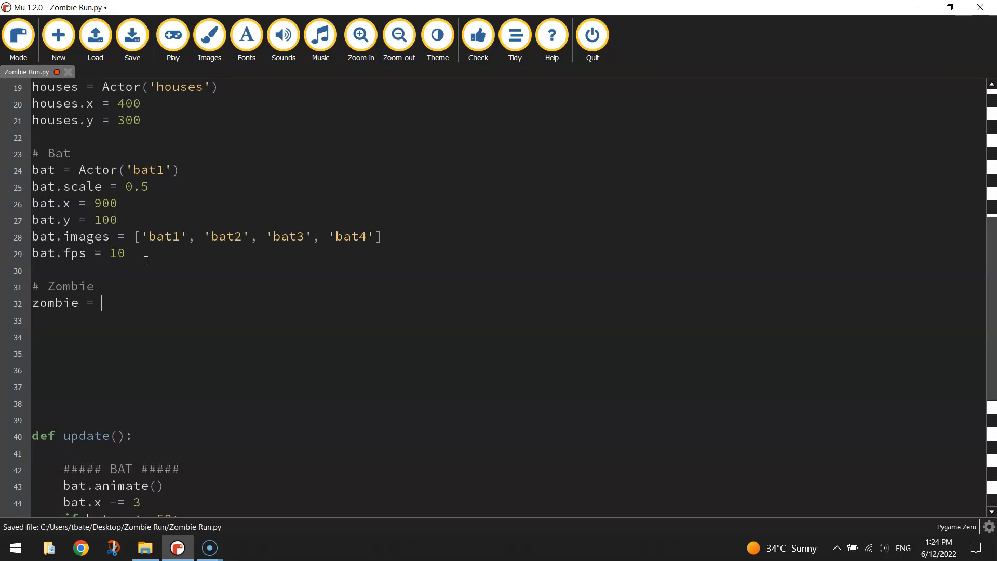
{"action": "type", "text": "Ac"}
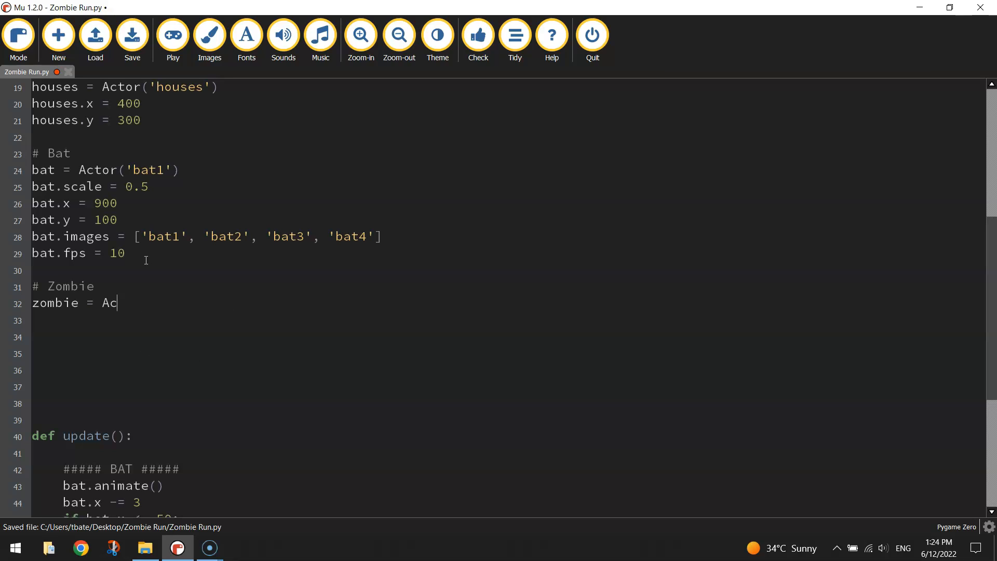
{"action": "type", "text": "tor("}
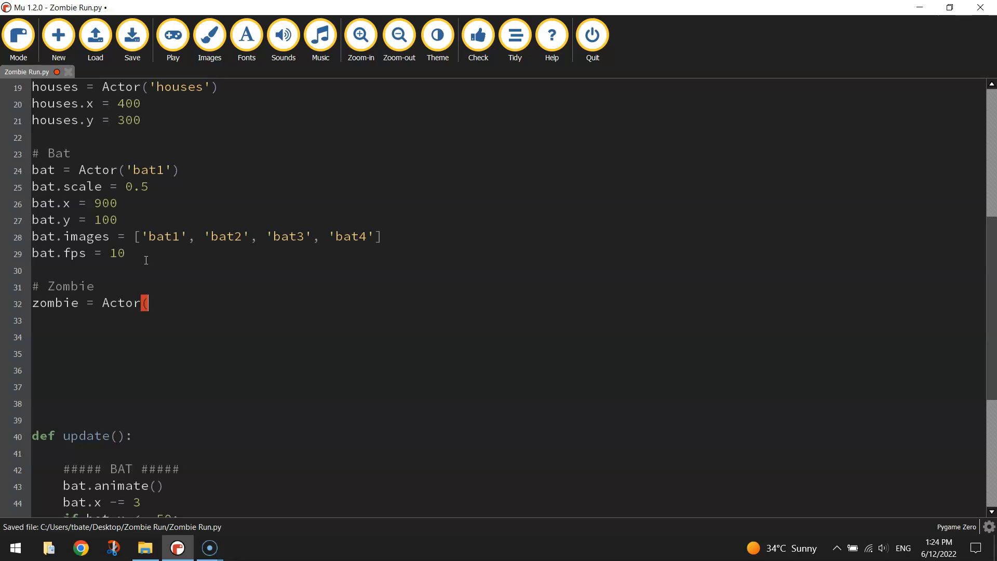
{"action": "left_click", "coordinate": [145, 547]}
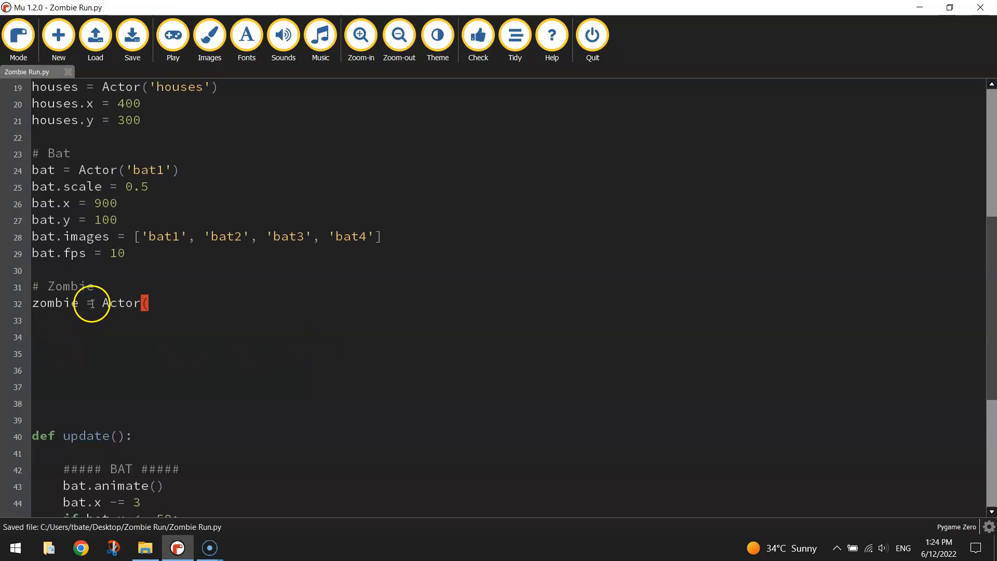
{"action": "mouse_move", "coordinate": [341, 330]}
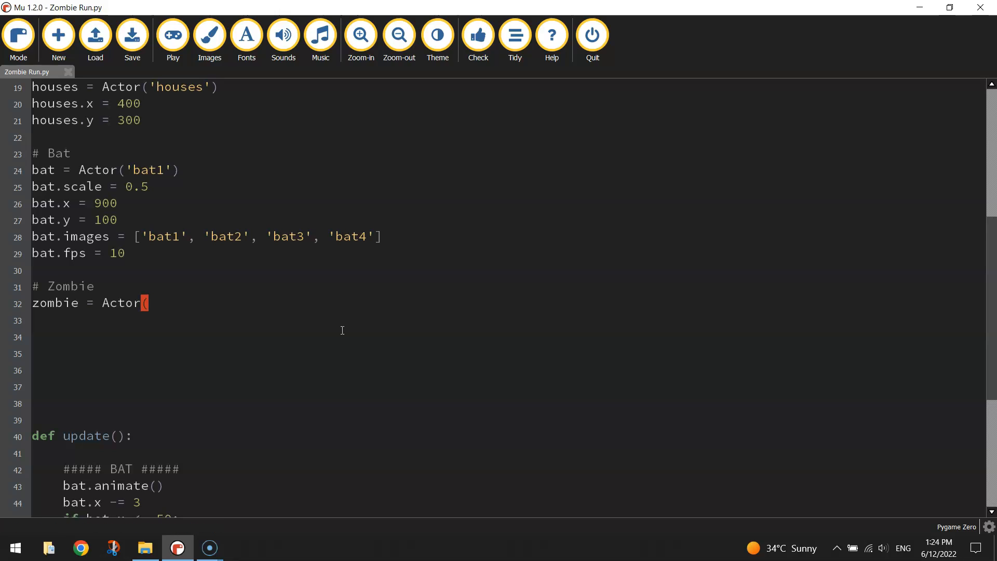
{"action": "type", "text": "'"}
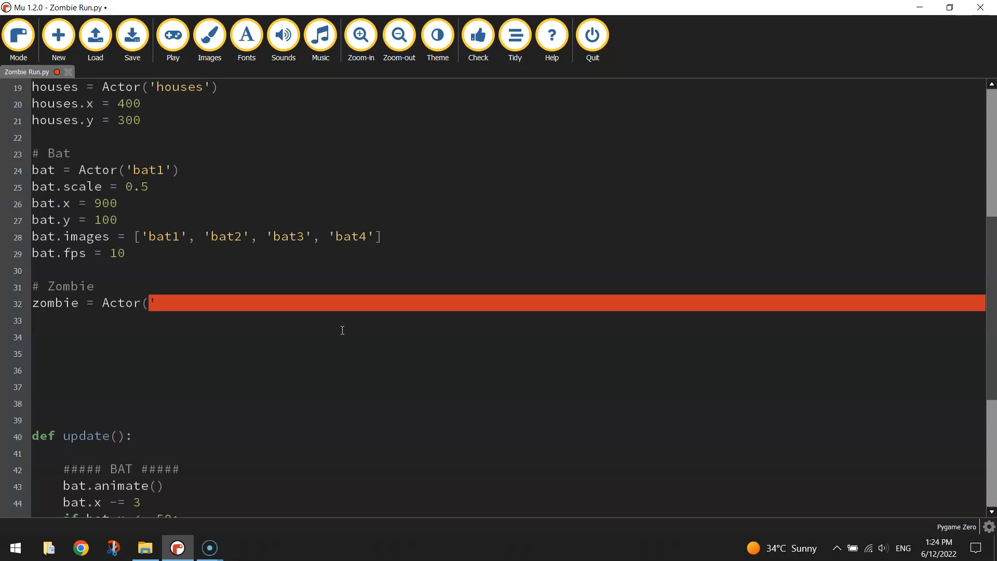
{"action": "type", "text": "walk1')"}
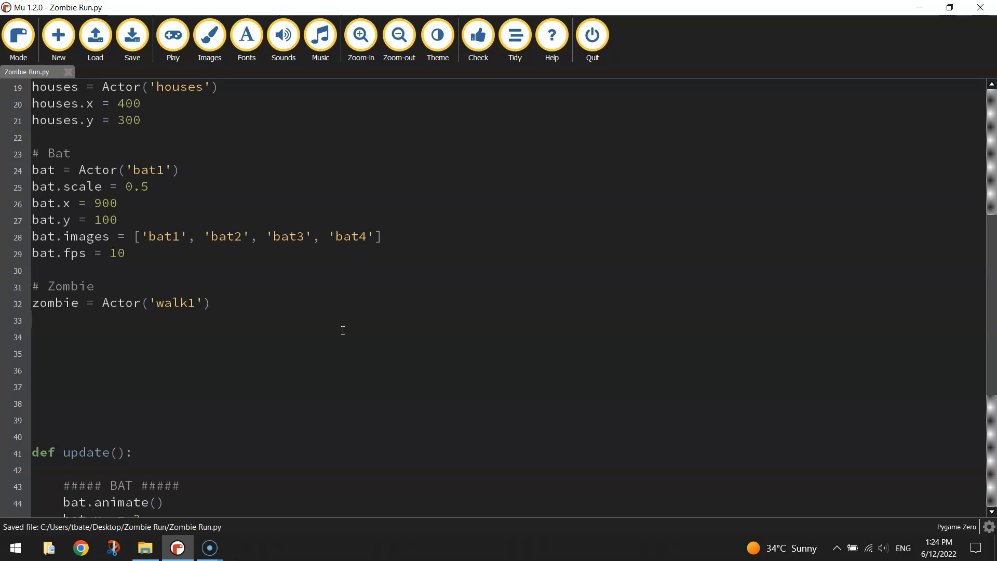
Position the zombie with zombie.x = 100 and zombie.y = 470
{"action": "type", "text": "zombie.x ="}
{"action": "left_click", "coordinate": [508, 336]}
{"action": "type", "text": "zombie.y ="}
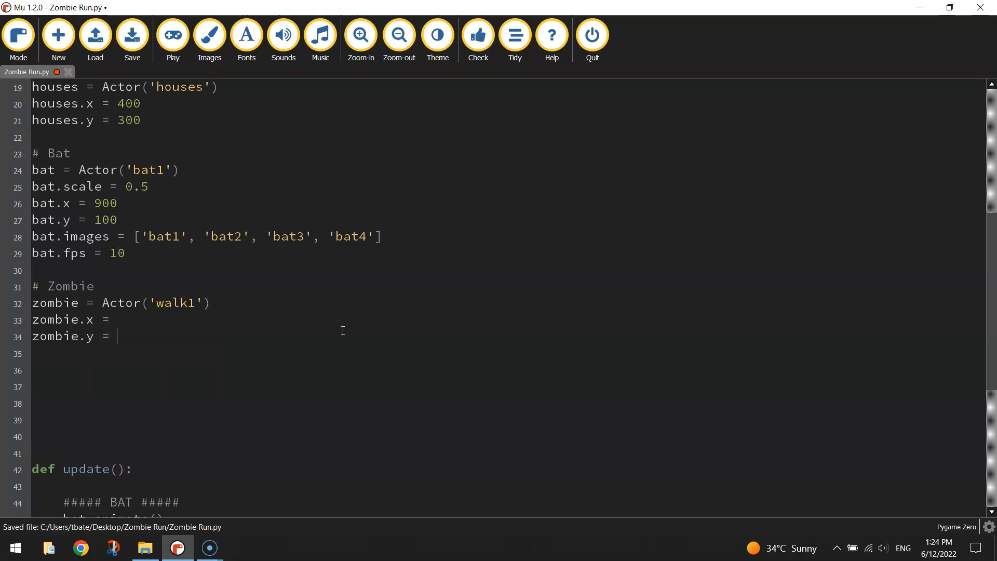
{"action": "triple_click", "coordinate": [63, 319]}
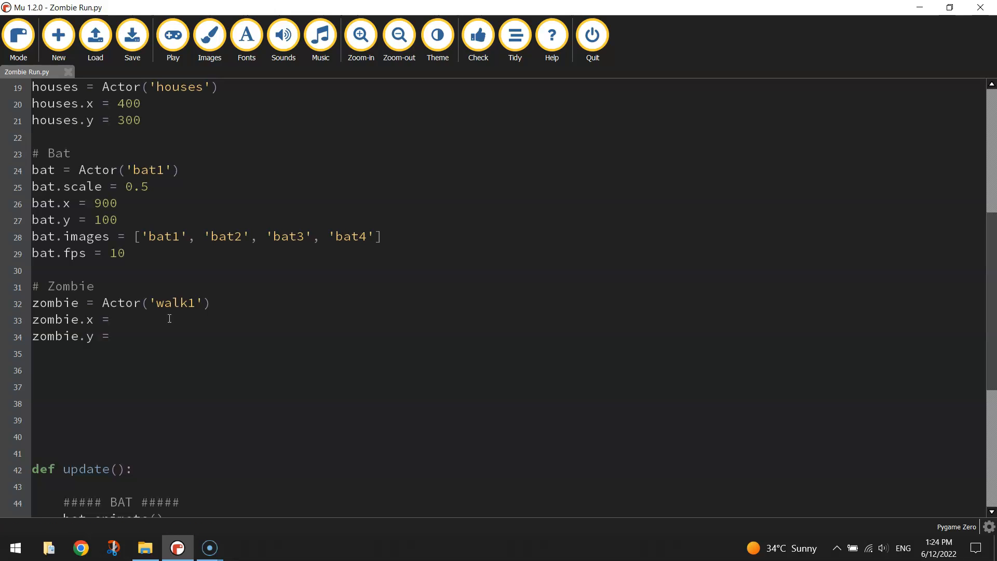
{"action": "type", "text": "100"}
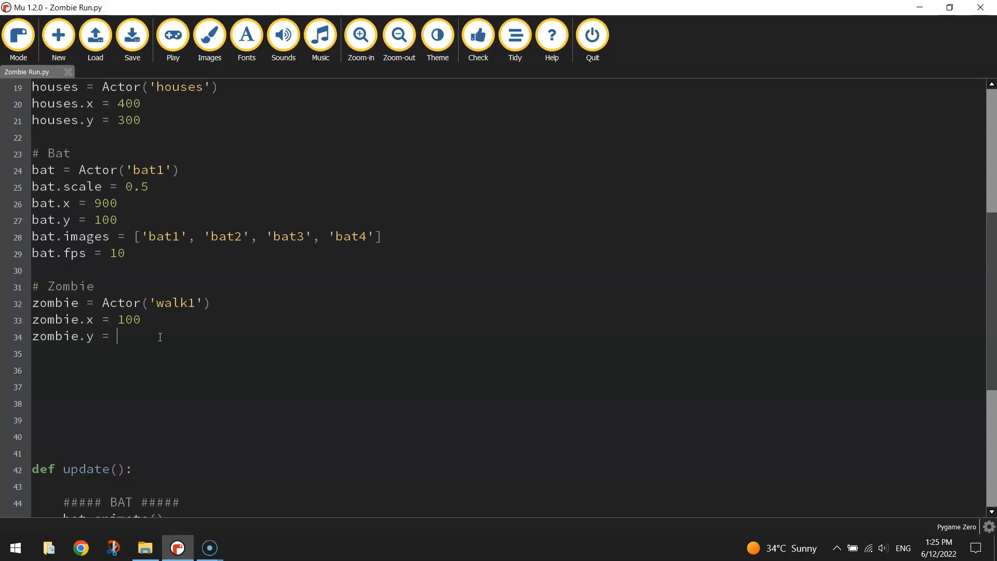
{"action": "type", "text": "470"}
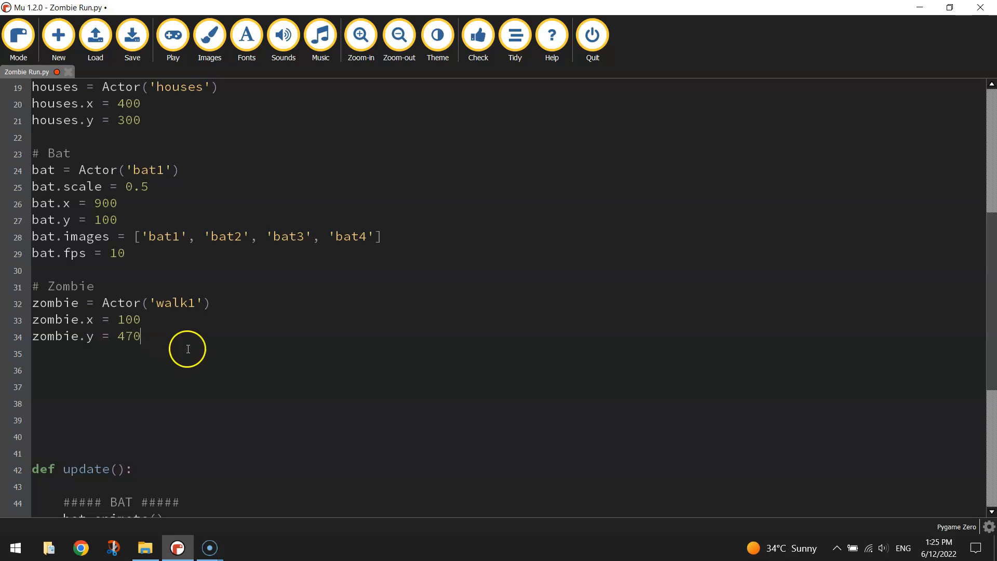
{"action": "mouse_move", "coordinate": [196, 338]}
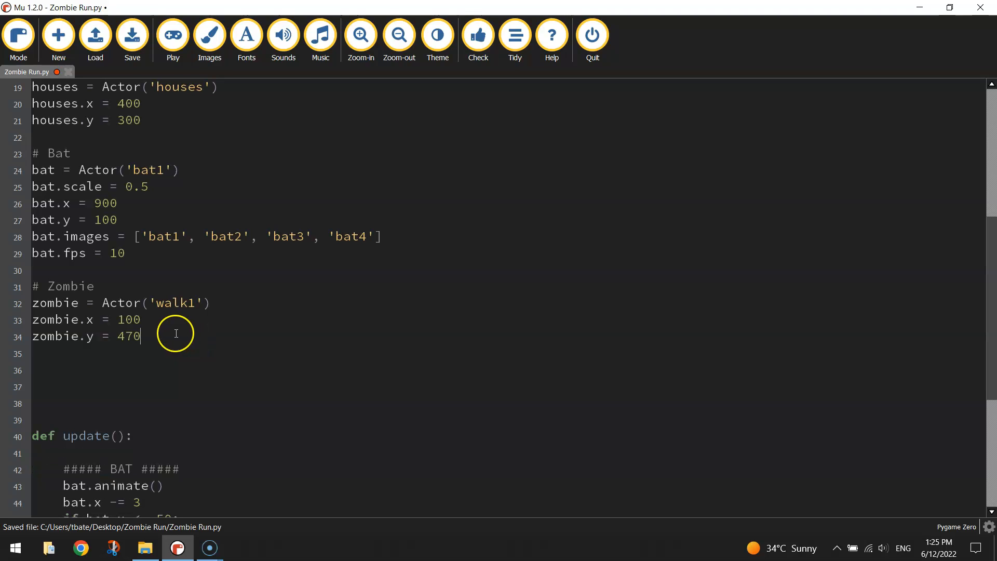
Add zombie.draw() at the end of draw() and run the game
{"action": "left_click_drag", "start_coordinate": [31, 319], "coordinate": [141, 335]}
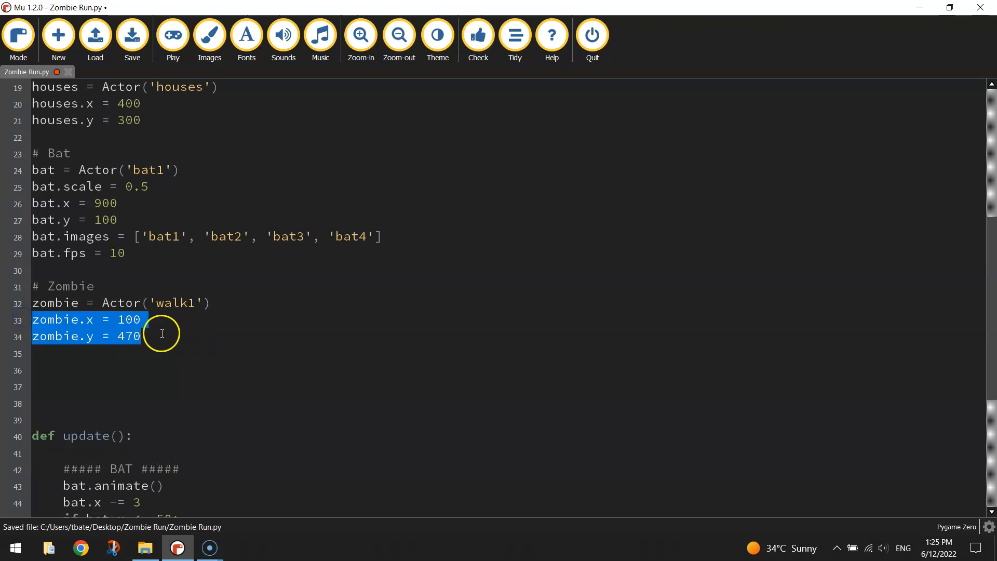
{"action": "scroll", "scroll_direction": "down", "scroll_amount": 3}
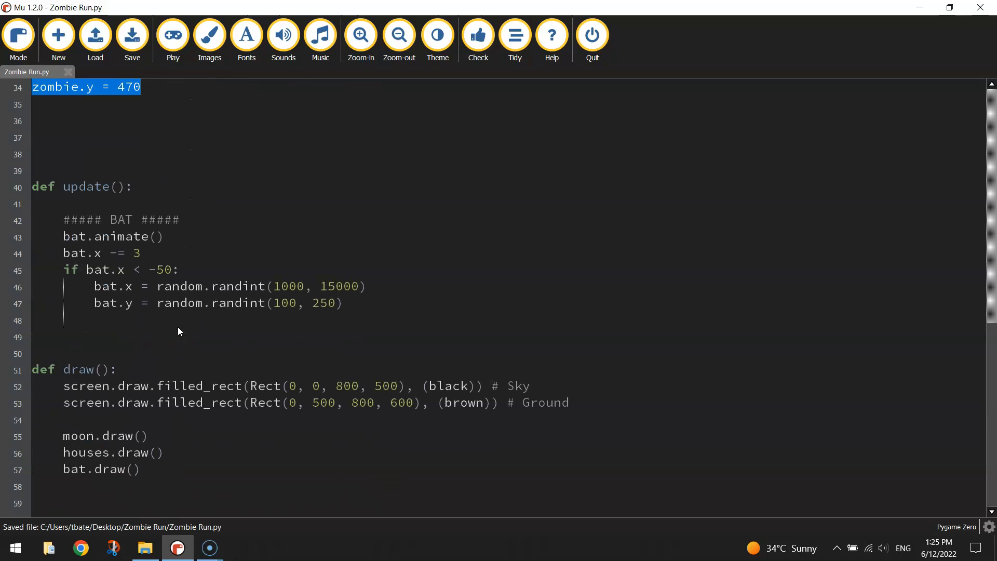
{"action": "left_click_drag", "start_coordinate": [30, 368], "coordinate": [166, 469]}
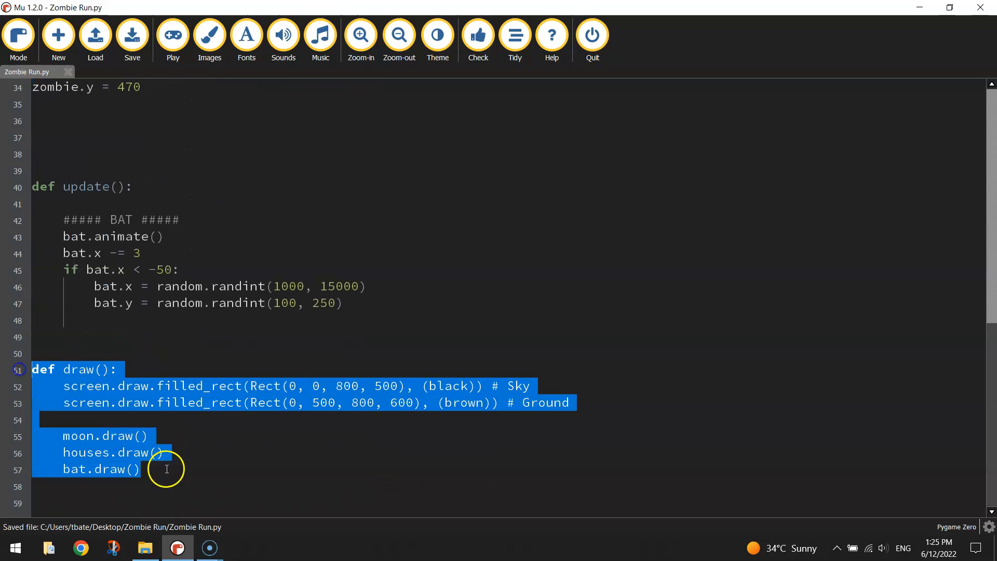
{"action": "type", "text": "zombie.draw("}
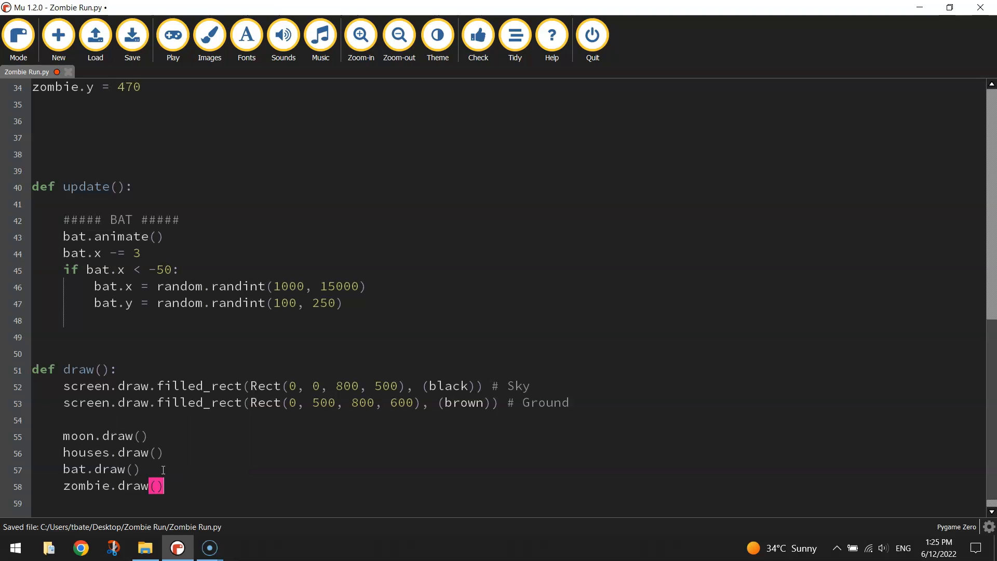
{"action": "triple_click", "coordinate": [111, 486]}
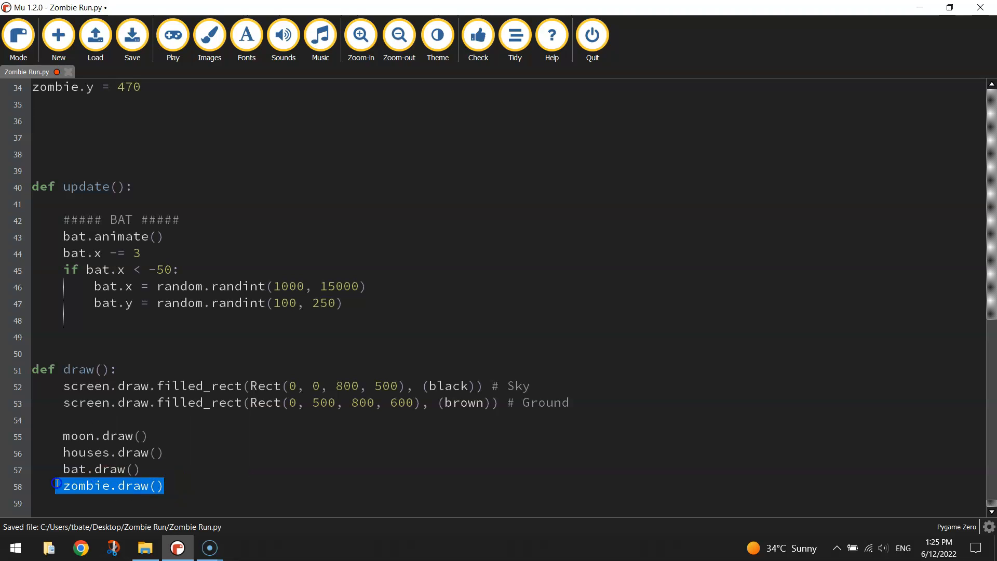
{"action": "left_click", "coordinate": [173, 35]}
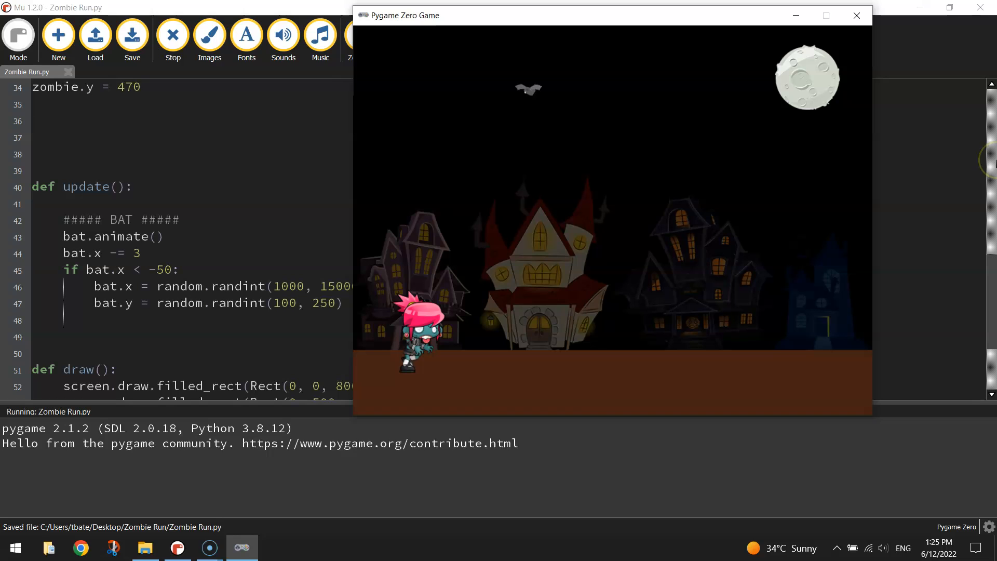
{"action": "mouse_move", "coordinate": [445, 247]}
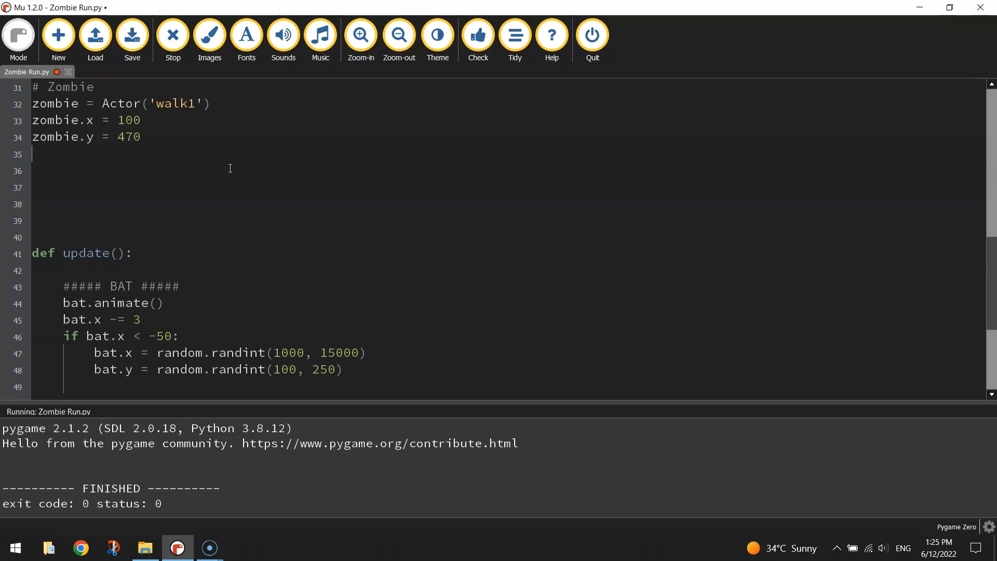
Add zombie.images = ['walk1', ... 'walk10'] by copying walk1 and renumbering entries
{"action": "left_click", "coordinate": [132, 34]}
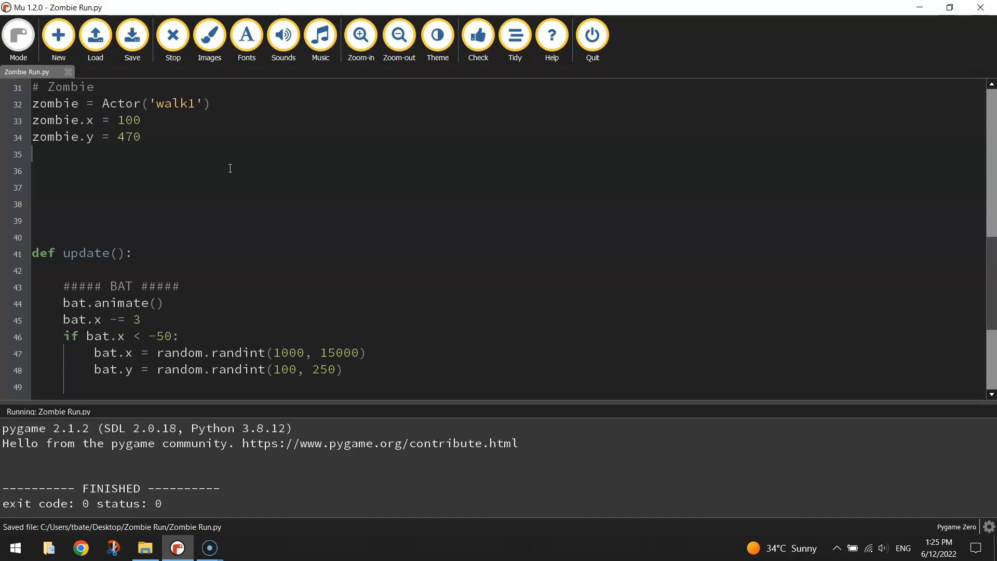
{"action": "type", "text": "zombie."}
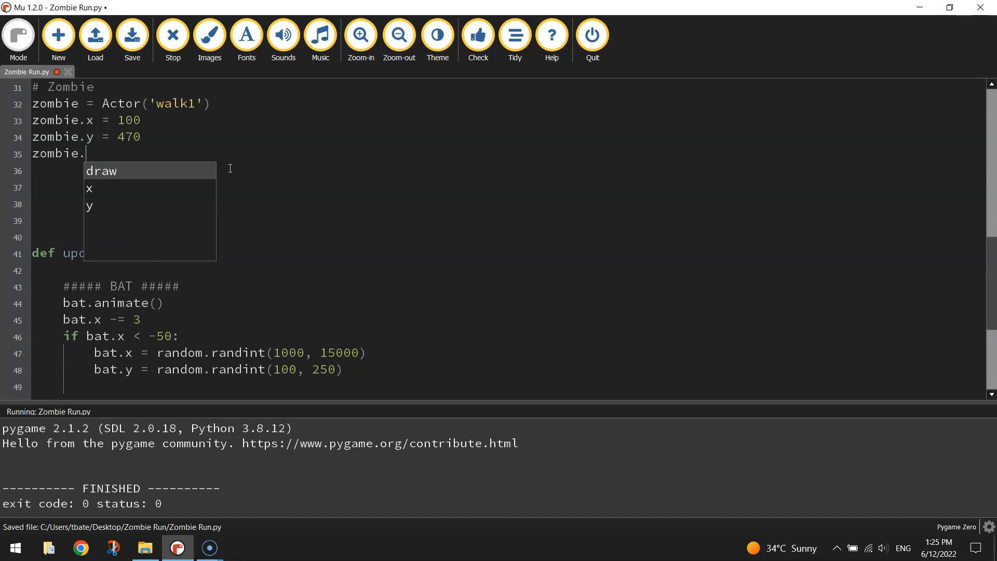
{"action": "type", "text": "images"}
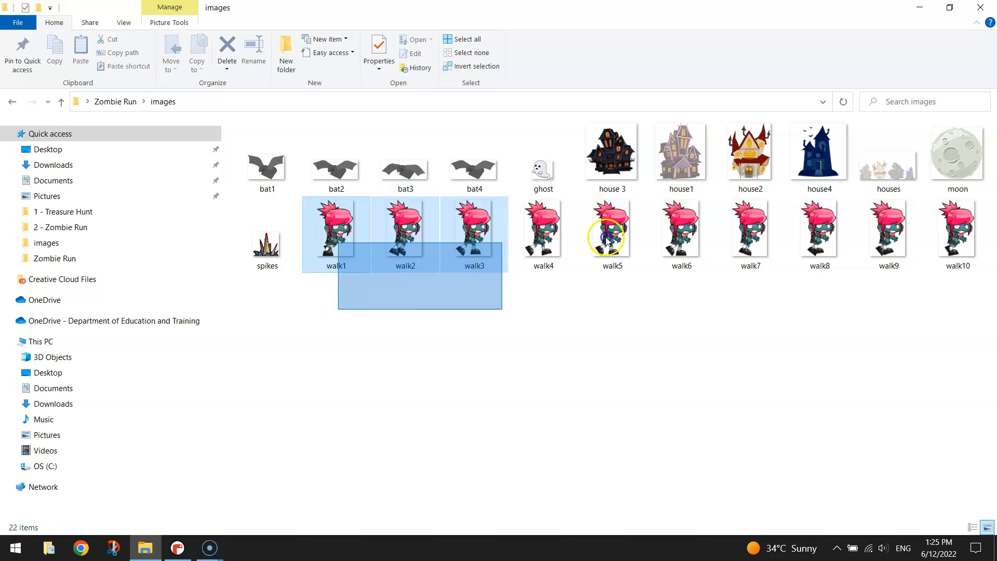
{"action": "left_click", "coordinate": [176, 547]}
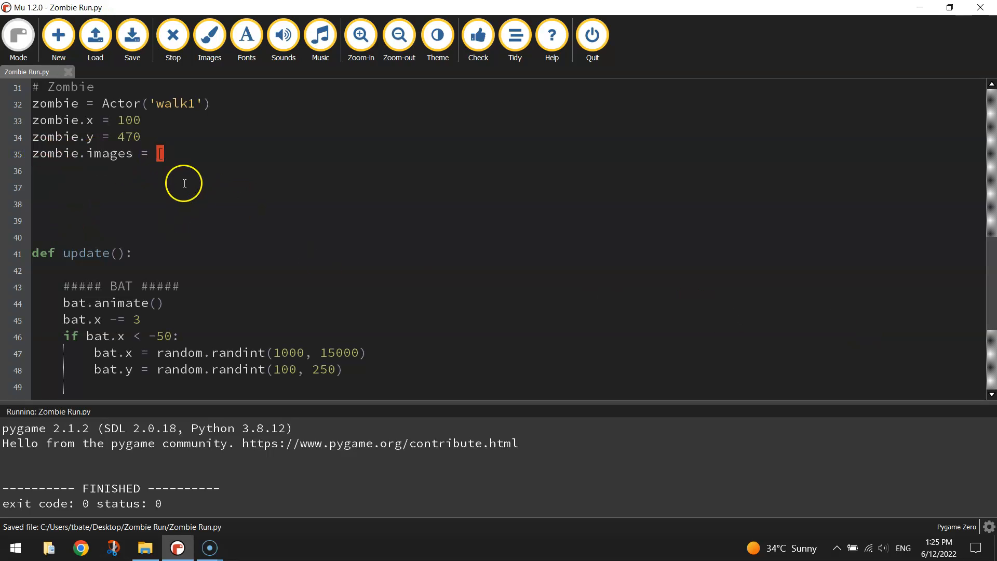
{"action": "type", "text": "b"}
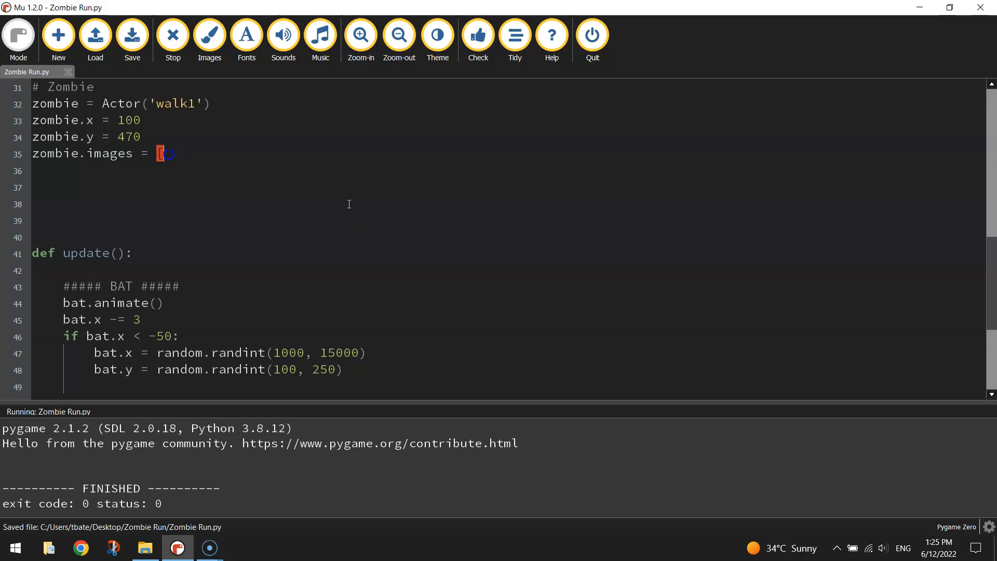
{"action": "type", "text": "'walk1',"}
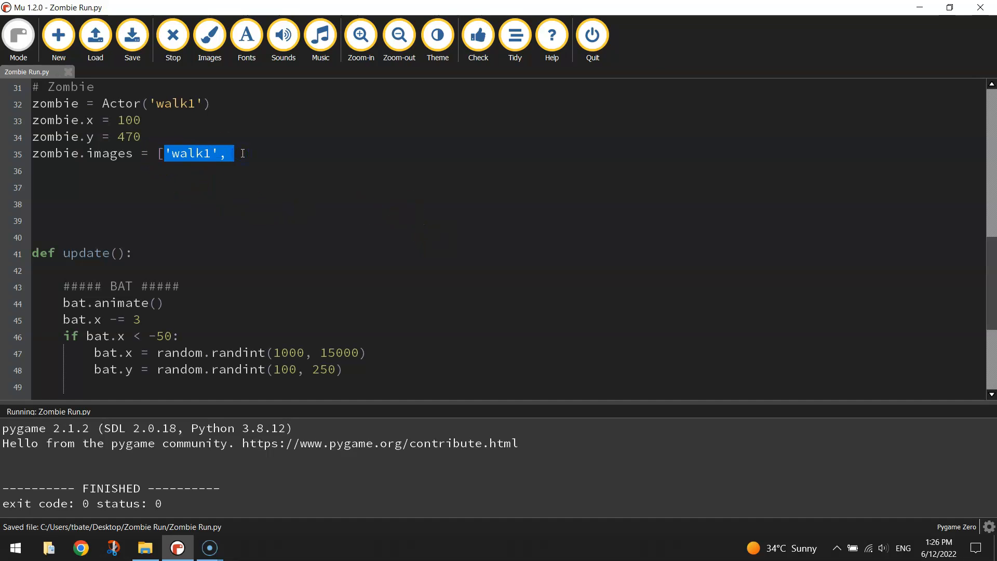
{"action": "type", "text": "'walk1',"}
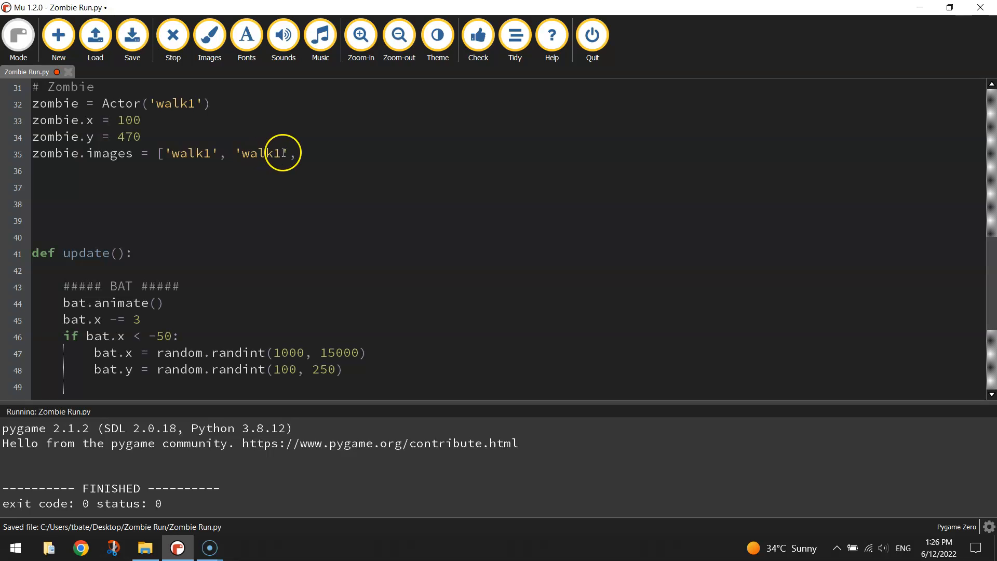
{"action": "type", "text": "'walk1', 'walk1', 'walk1', 'walk1', 'walk1', 'walk1', 'walk1', 'walk1']"}
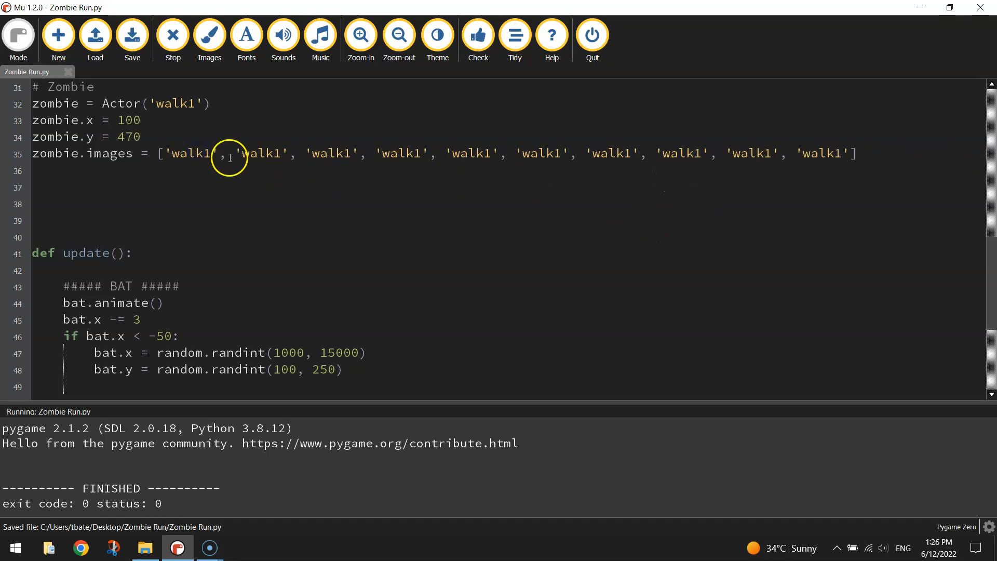
{"action": "double_click", "coordinate": [275, 153]}
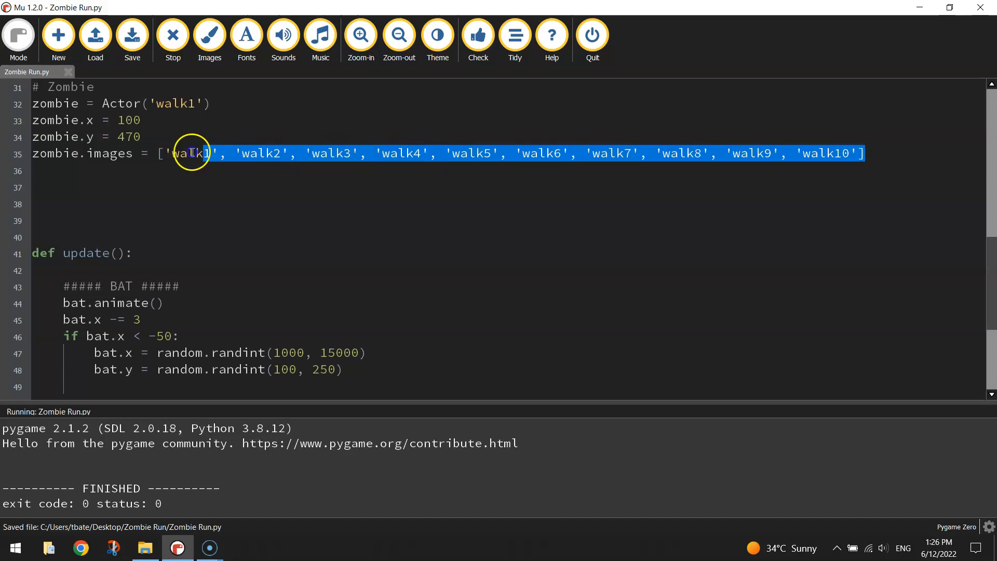
{"action": "left_click", "coordinate": [144, 546]}
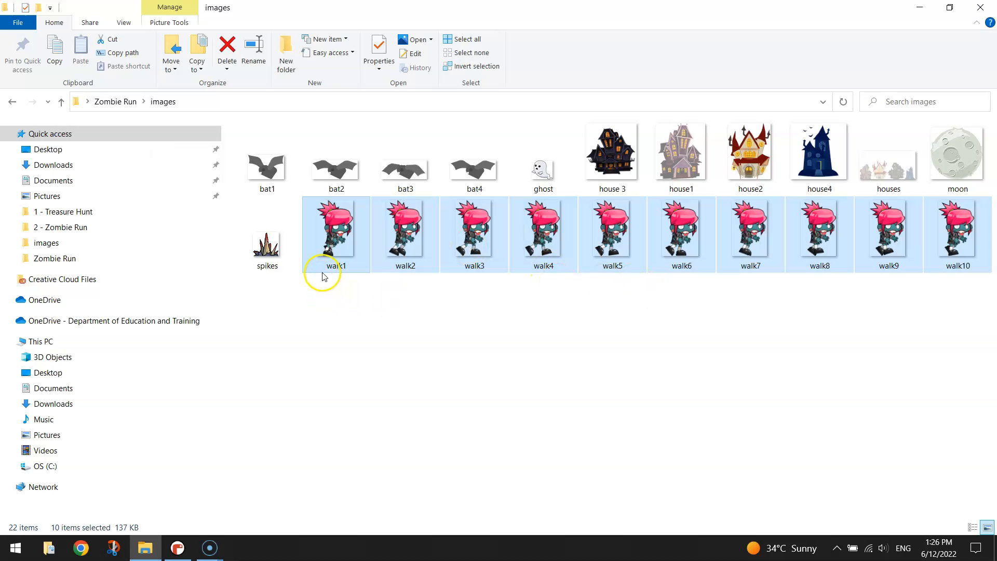
Return to Mu and start a fresh empty line in update() above the bat section
{"action": "left_click", "coordinate": [176, 547]}
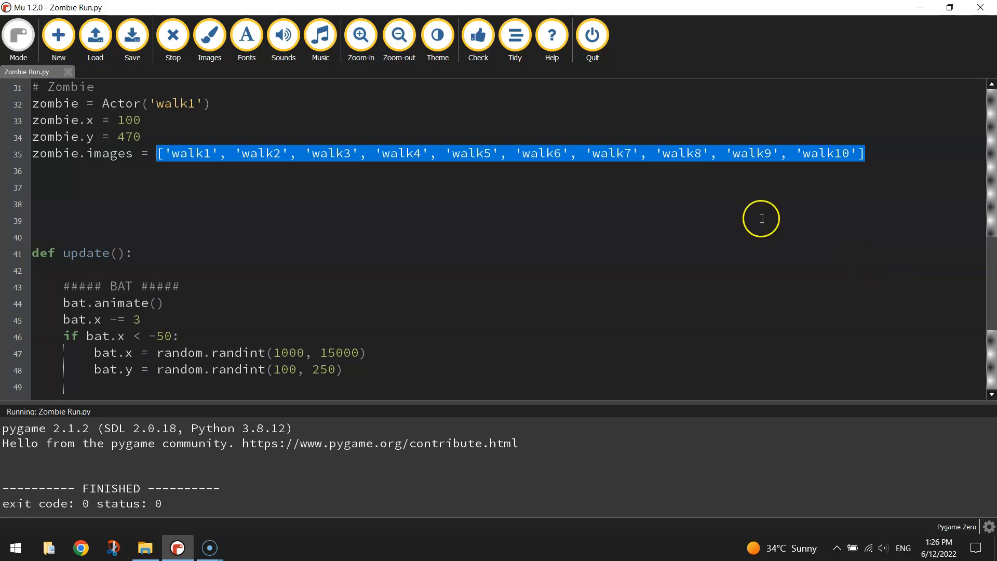
{"action": "mouse_move", "coordinate": [272, 178]}
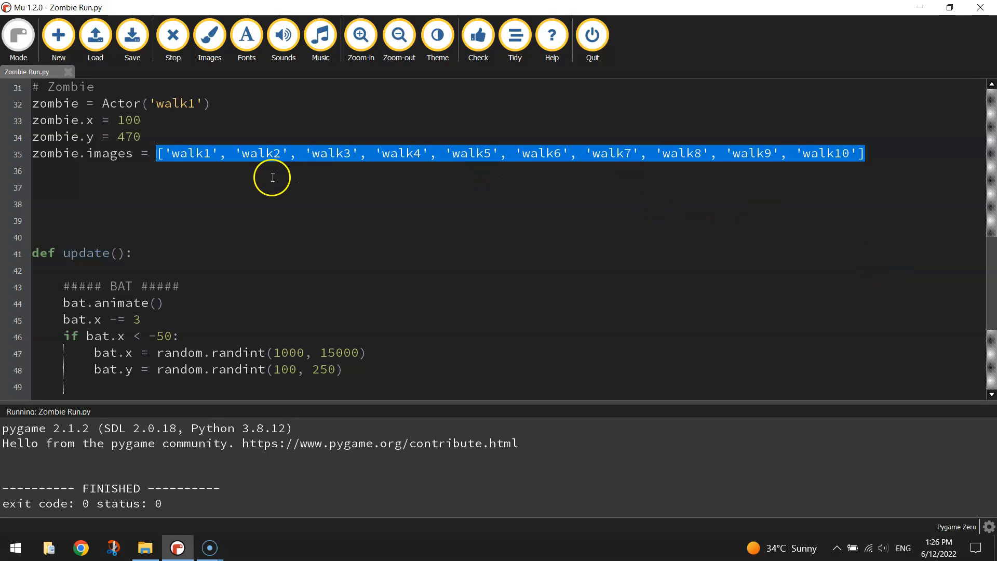
{"action": "left_click", "coordinate": [253, 182]}
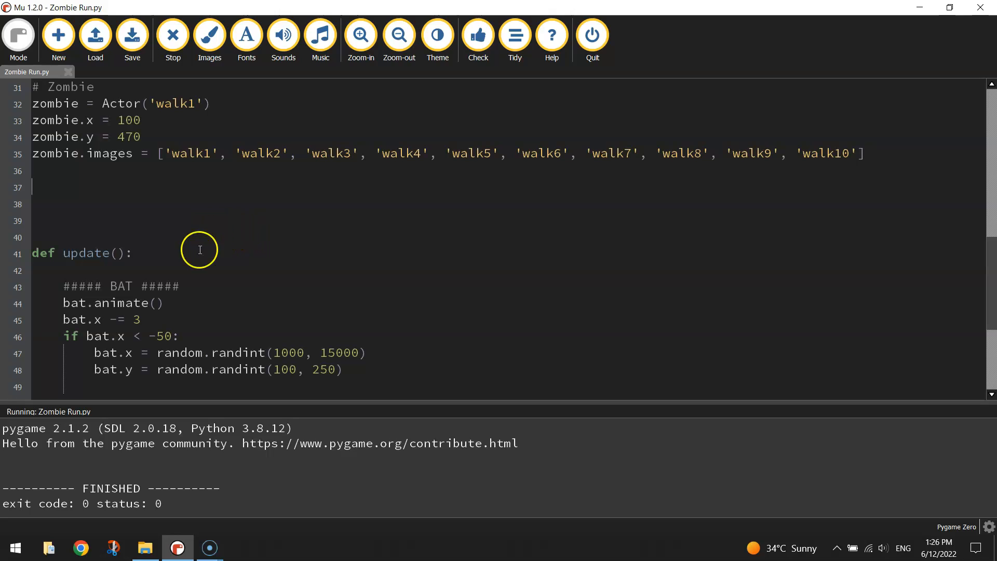
{"action": "left_click_drag", "start_coordinate": [157, 153], "coordinate": [323, 153]}
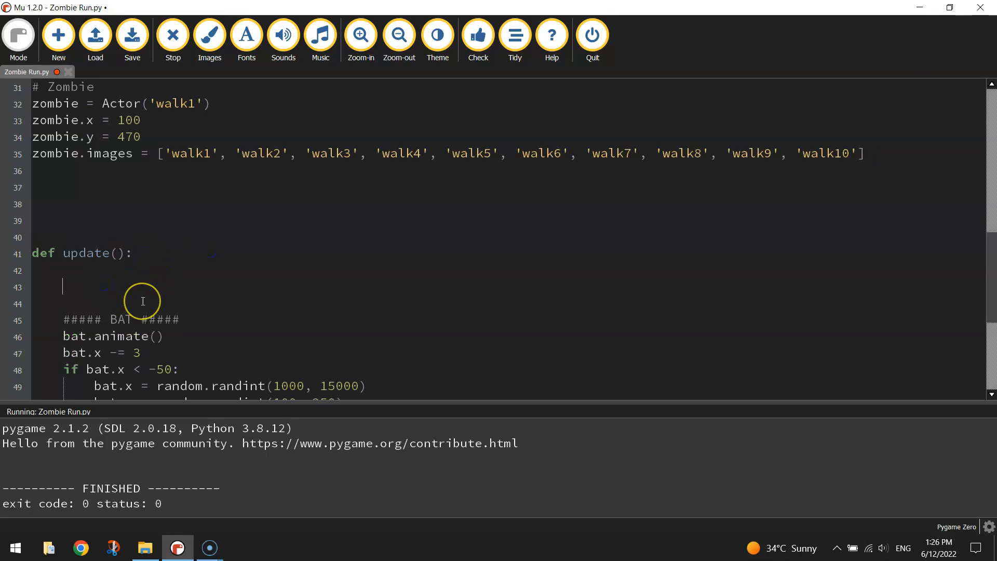
Add '##### ZOMBIE ######' and zombie.animate() to update(), correcting the 'zombier' typo
{"action": "type", "text": "##### Z"}
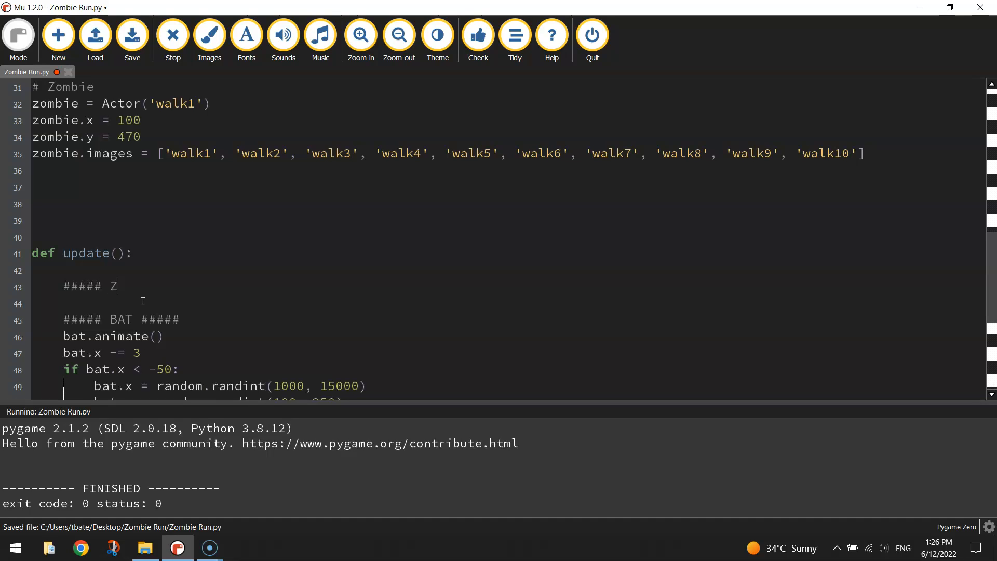
{"action": "type", "text": "OMBIE ####"}
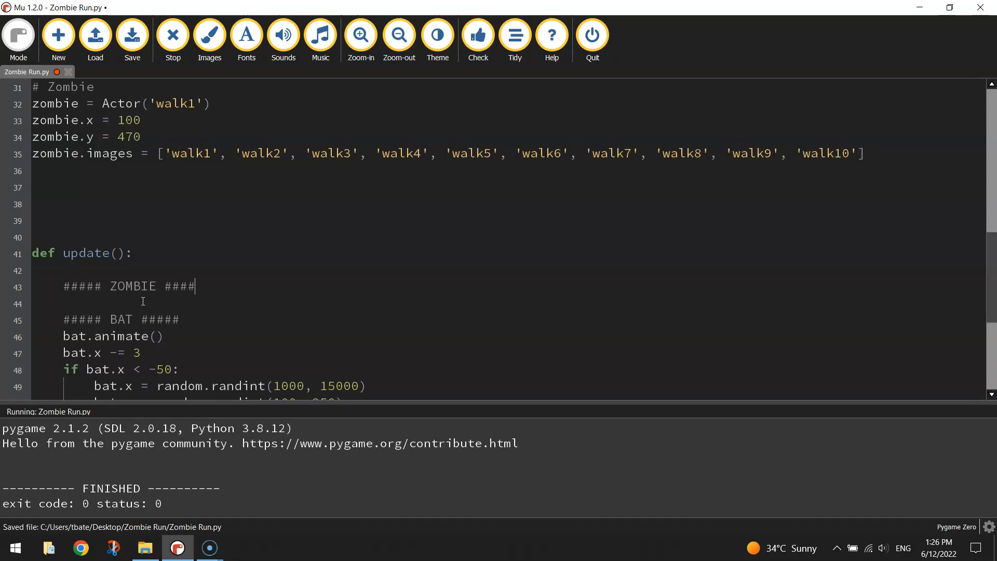
{"action": "type", "text": "##"}
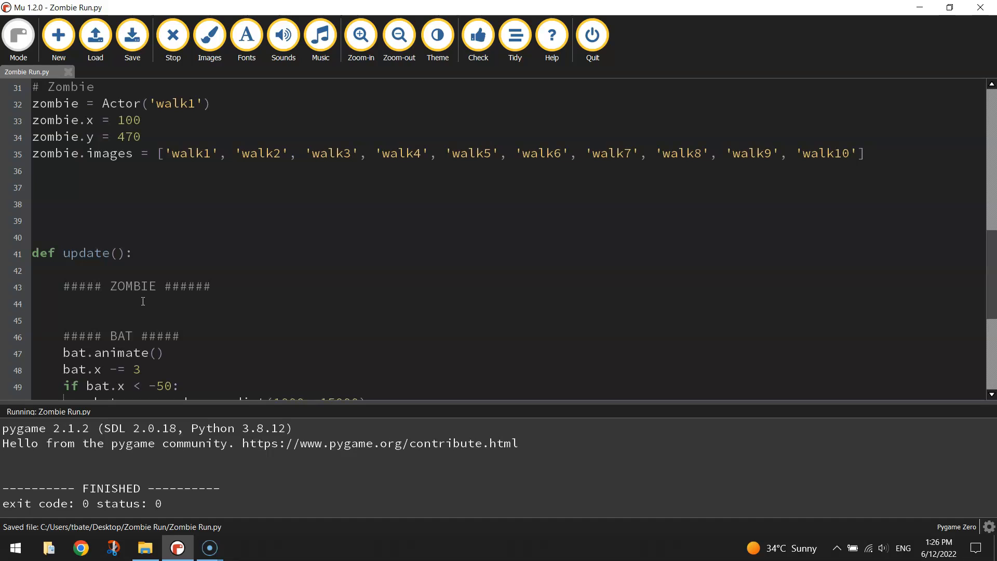
{"action": "type", "text": "zombier."}
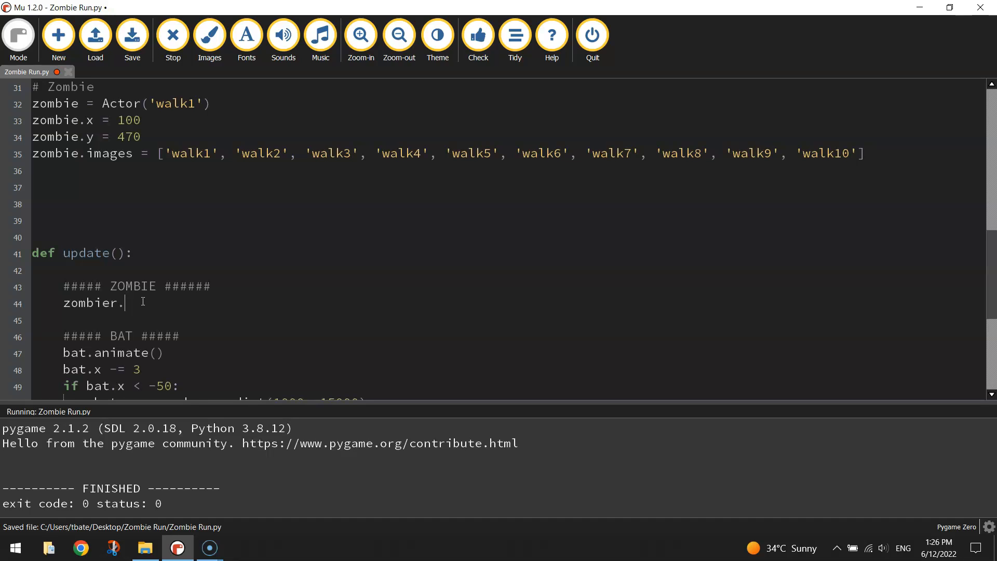
{"action": "type", "text": "animate()"}
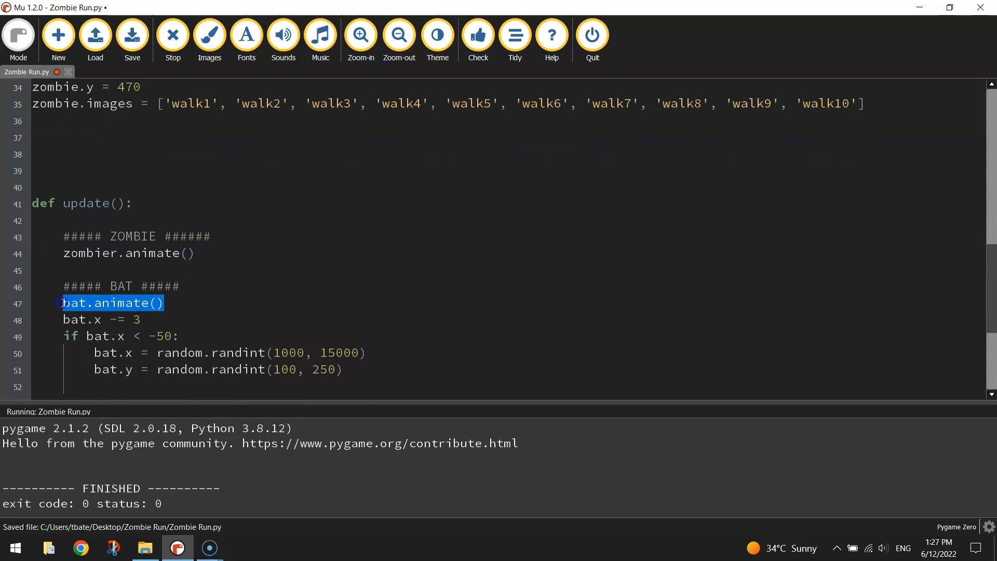
{"action": "left_click", "coordinate": [175, 252]}
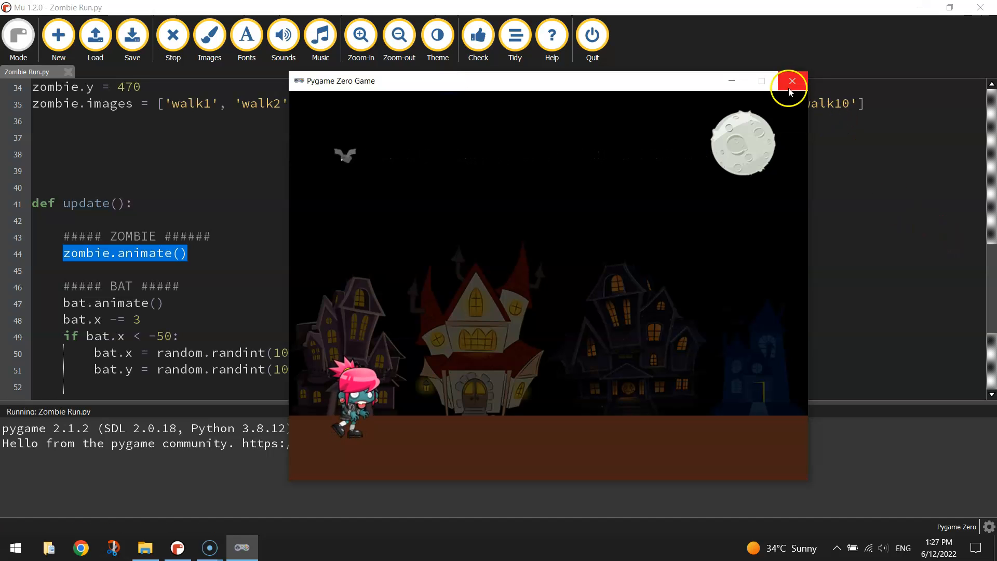
Close the game, add zombie.fps = 30, fix its syntax, and rerun the game
{"action": "left_click", "coordinate": [791, 81]}
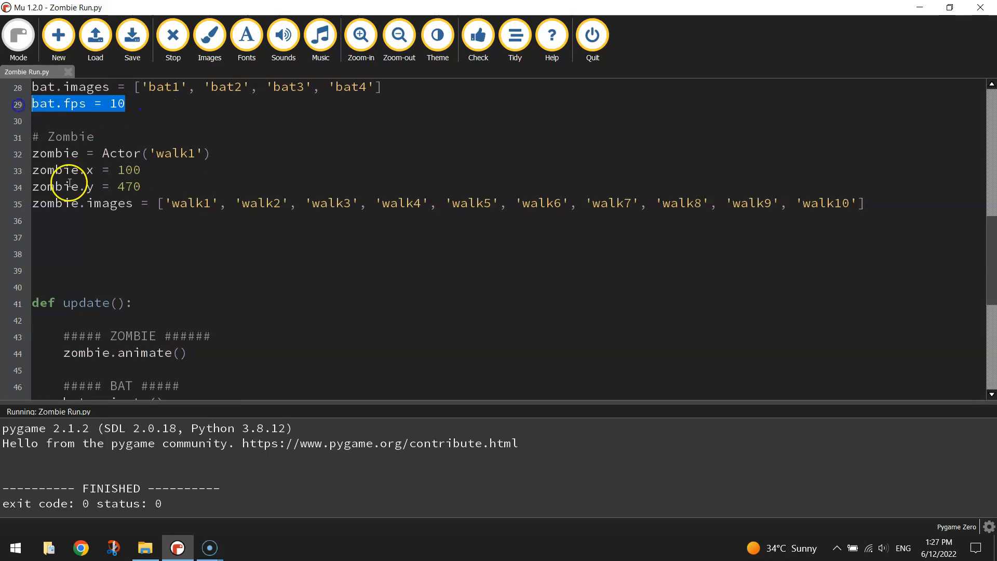
{"action": "type", "text": "zombie.fps"}
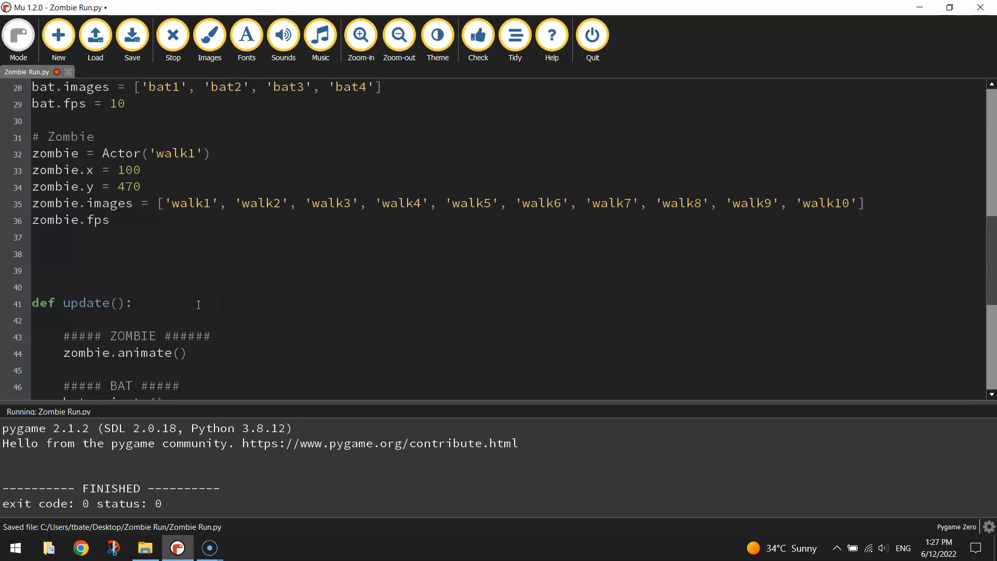
{"action": "type", "text": "(3"}
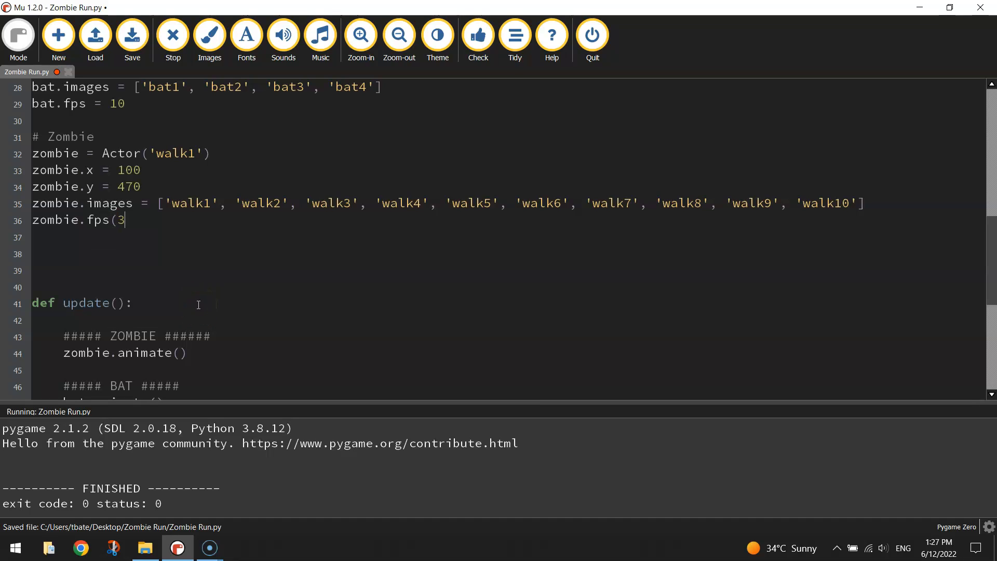
{"action": "type", "text": "0)"}
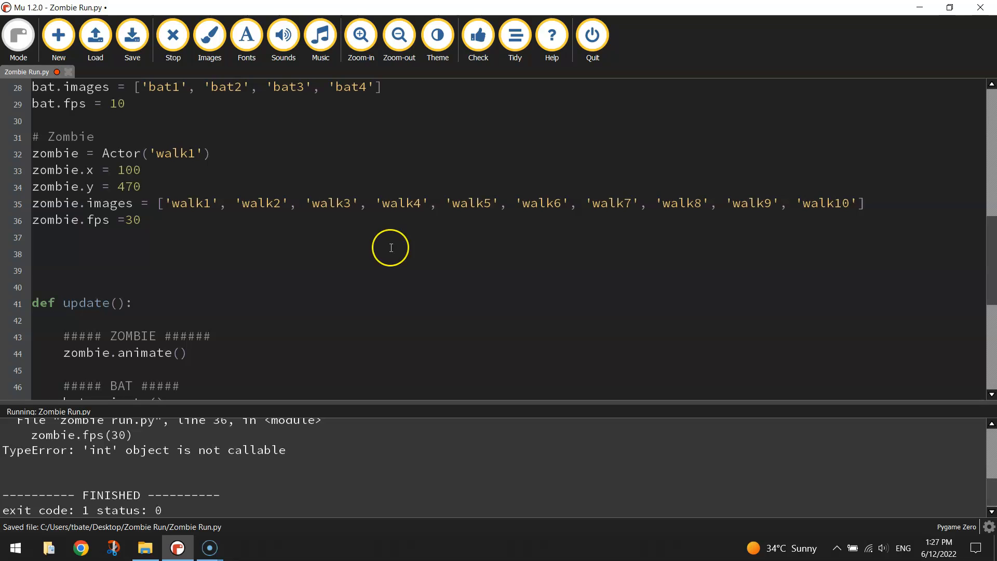
{"action": "left_click", "coordinate": [172, 35]}
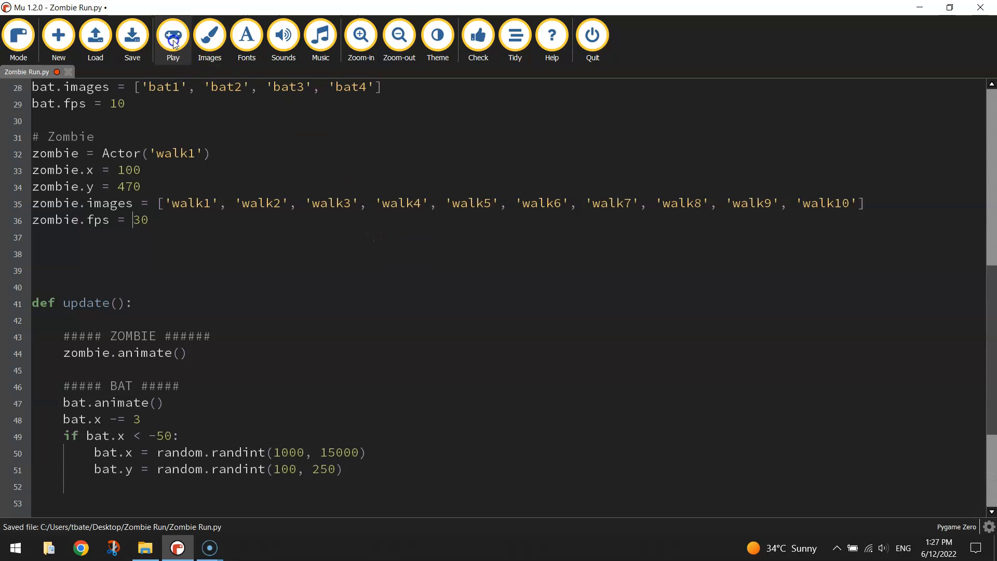
{"action": "left_click", "coordinate": [173, 35]}
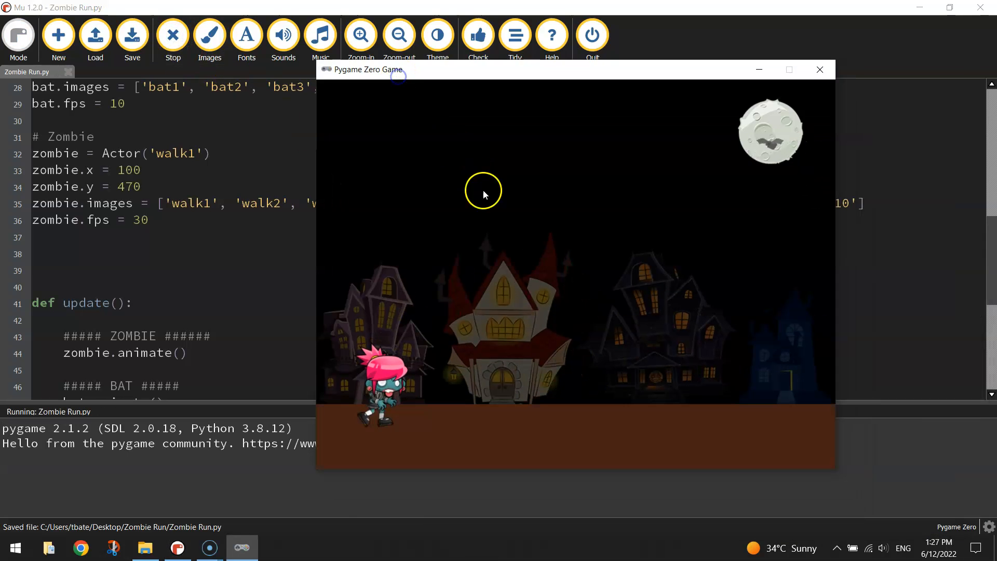
{"action": "mouse_move", "coordinate": [407, 414]}
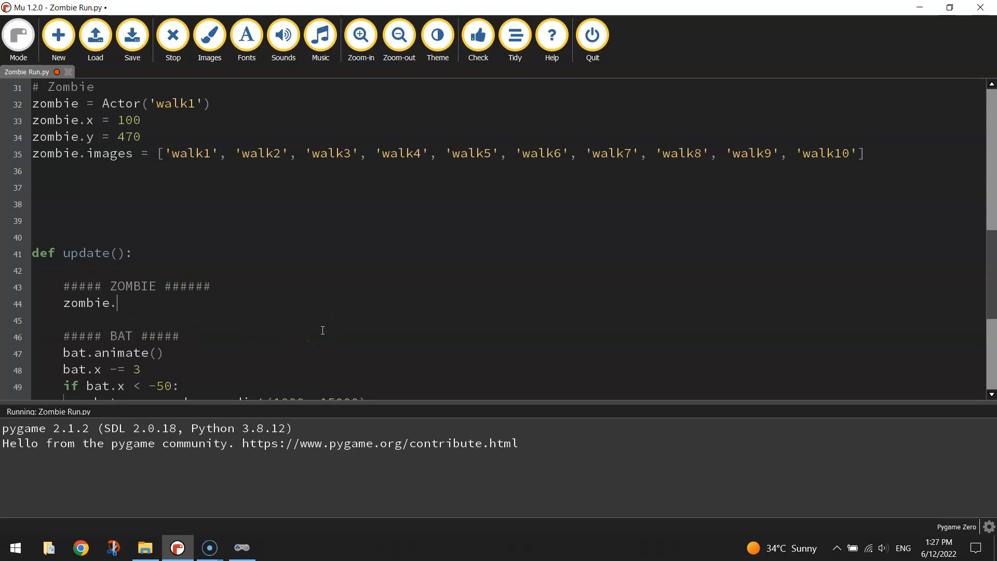
Call zombie.next_image() in update(), save, test-run, stop, and add a line below
{"action": "left_click", "coordinate": [131, 35]}
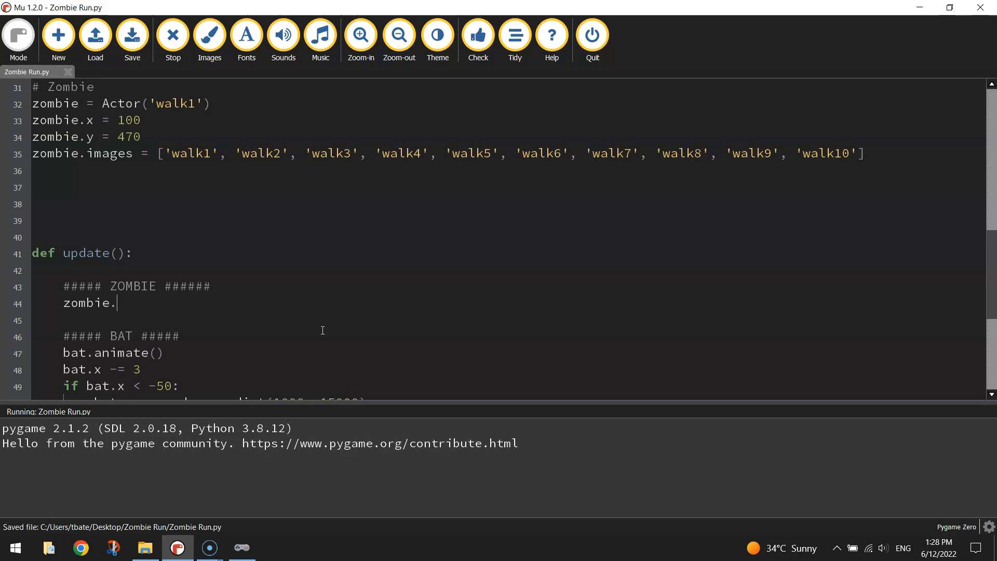
{"action": "type", "text": "next_image("}
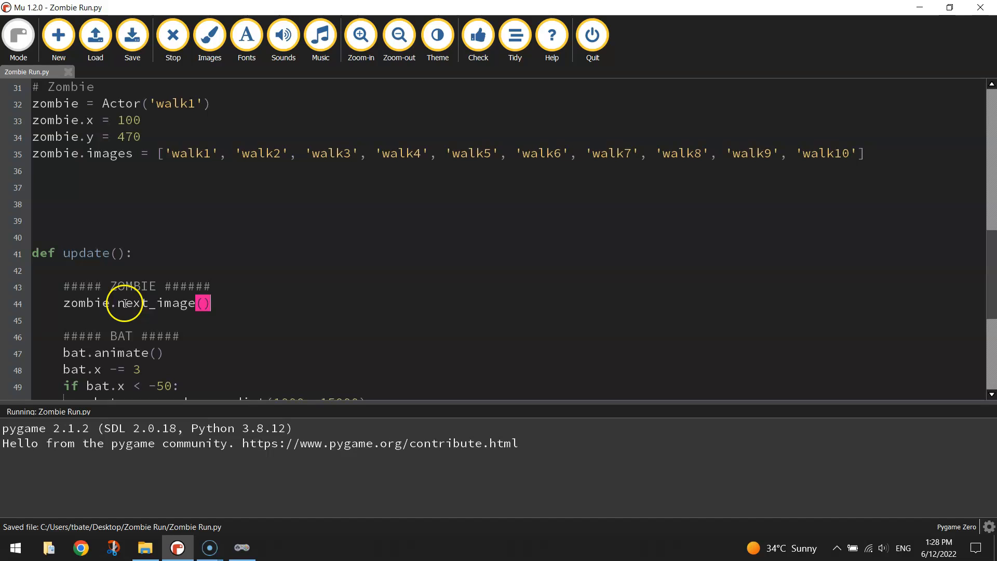
{"action": "double_click", "coordinate": [163, 303]}
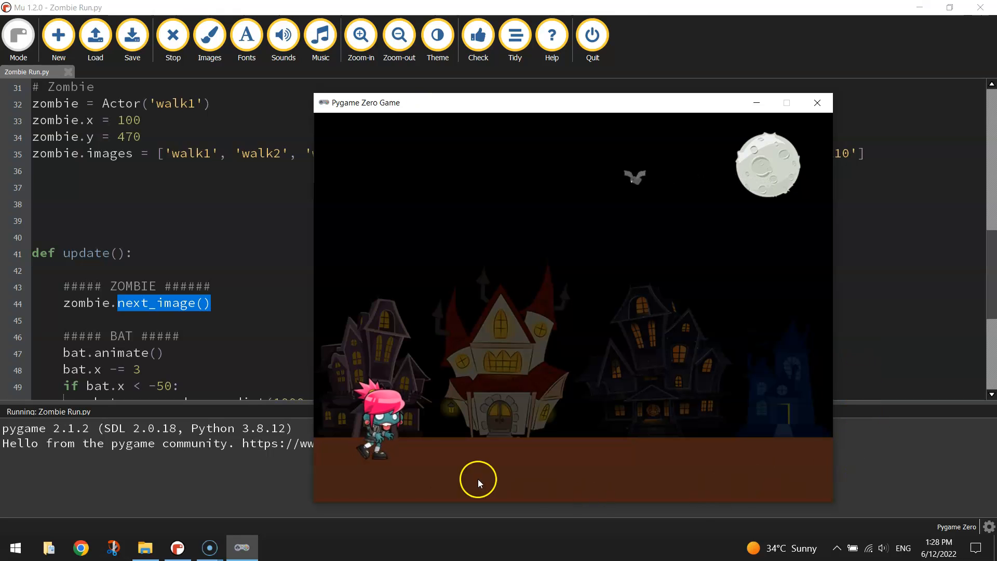
{"action": "mouse_move", "coordinate": [607, 474]}
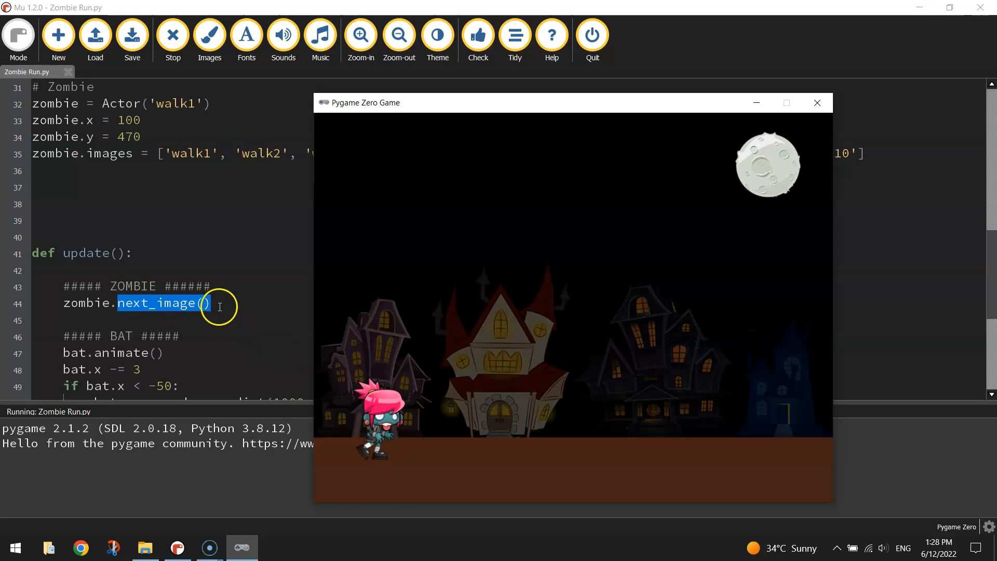
{"action": "left_click", "coordinate": [172, 35]}
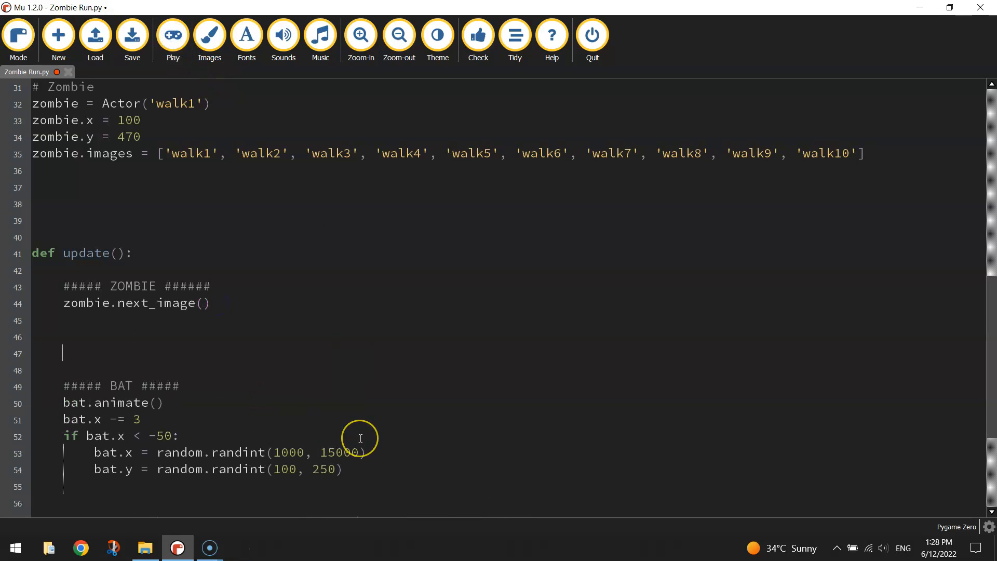
{"action": "left_click", "coordinate": [132, 34]}
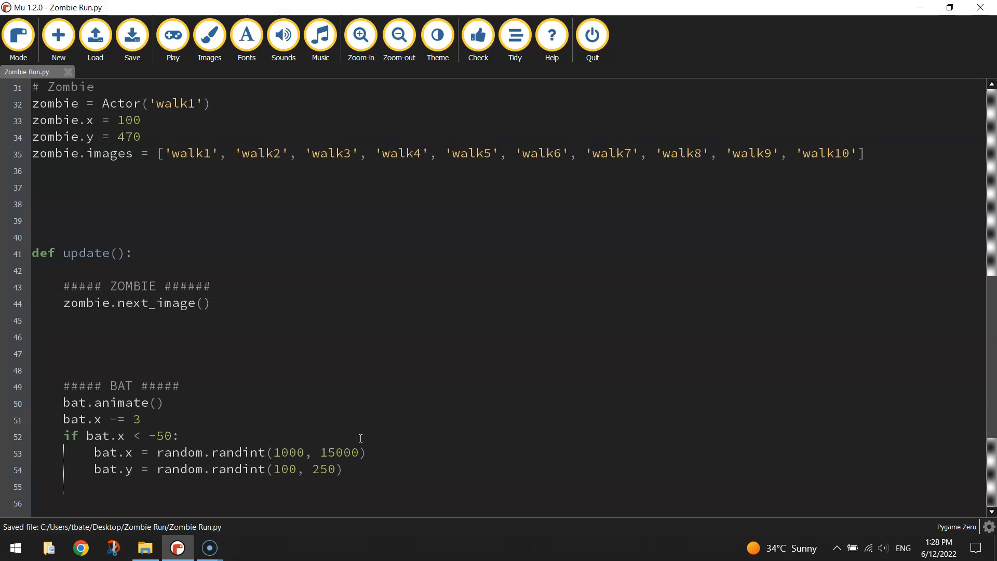
{"action": "left_click", "coordinate": [62, 320]}
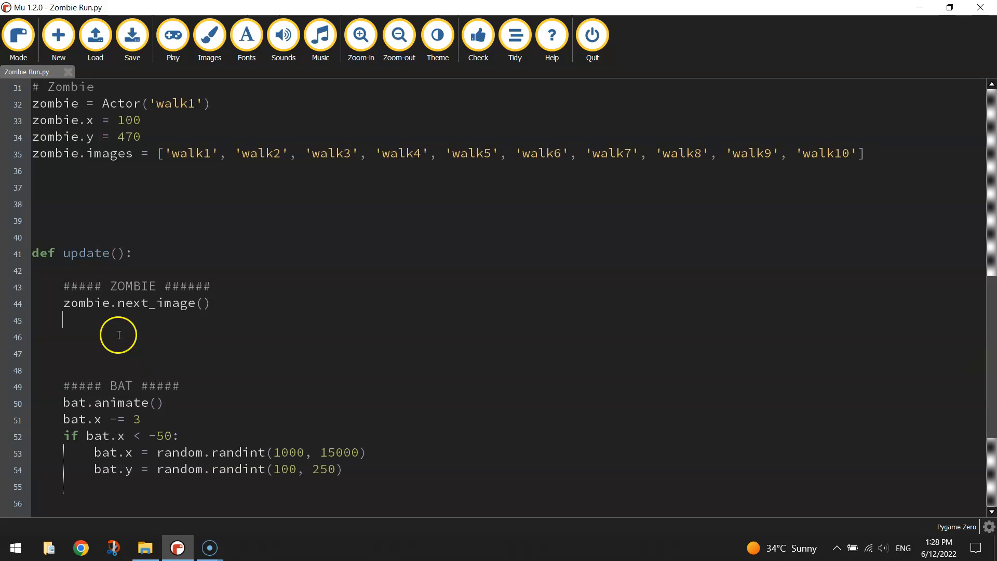
Type '# Jump in the air when the up arrow is pressed' and begin 'if keyboard.up:'
{"action": "type", "text": "#"}
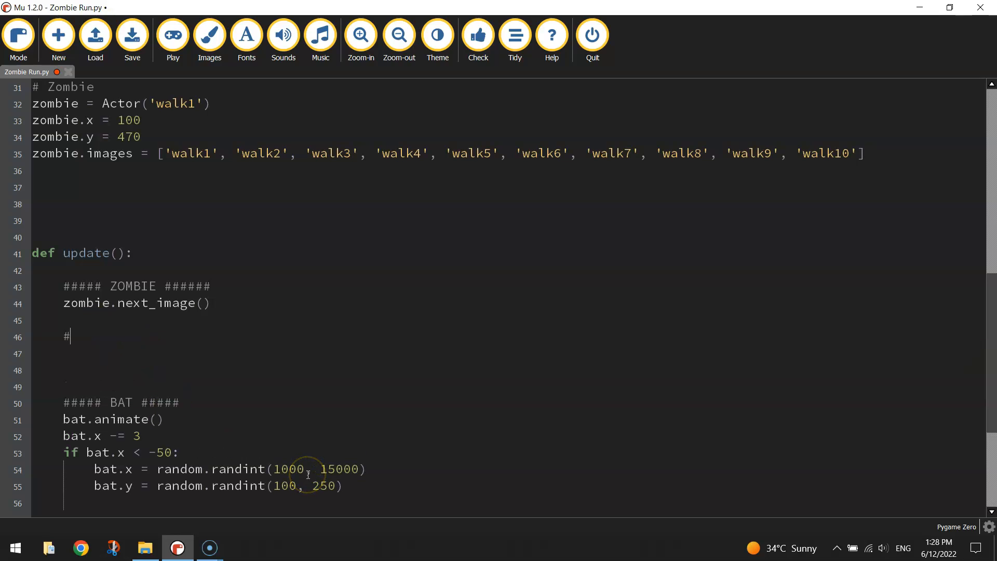
{"action": "type", "text": "\" \""}
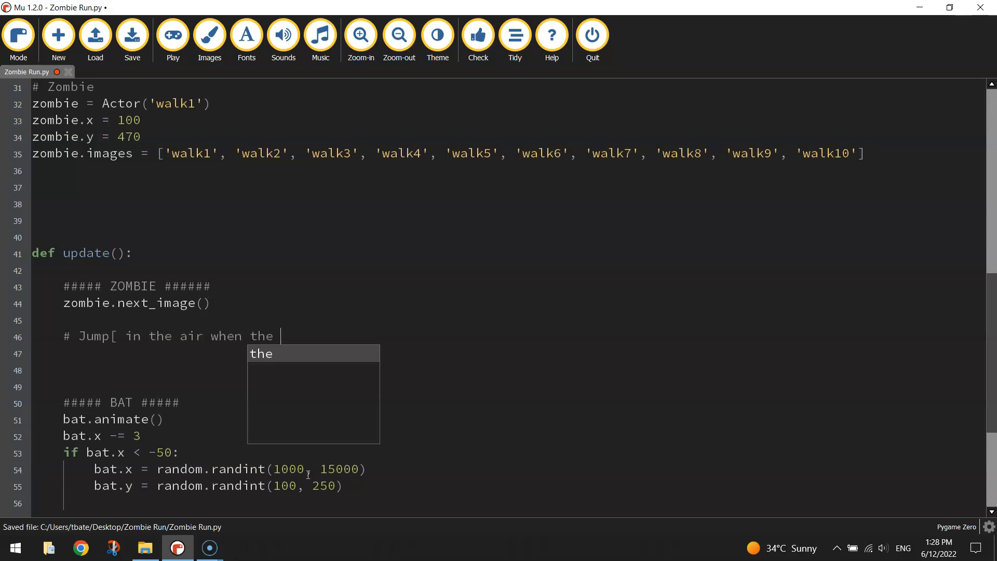
{"action": "type", "text": "up arrow is pressed"}
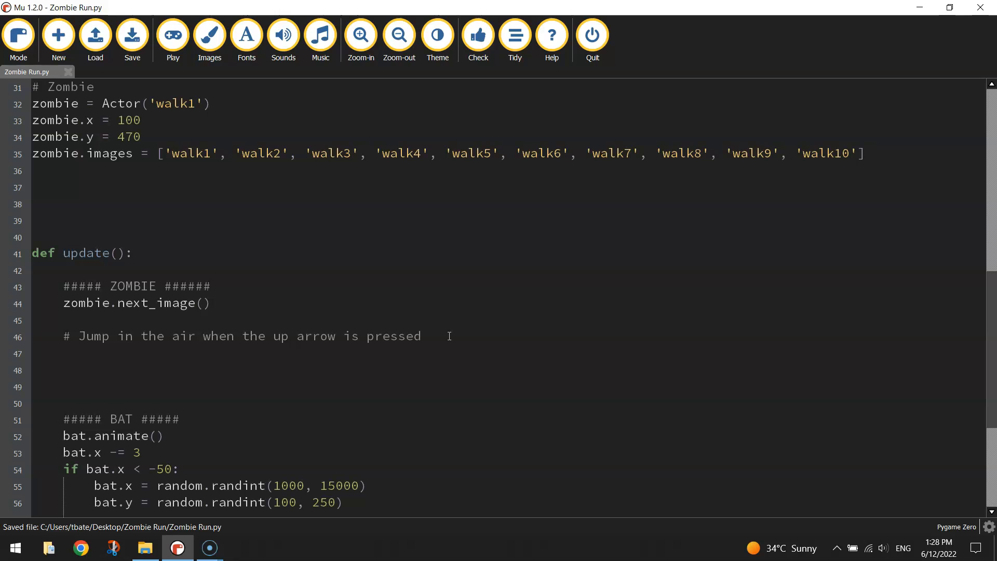
{"action": "type", "text": "if keyboard.up:"}
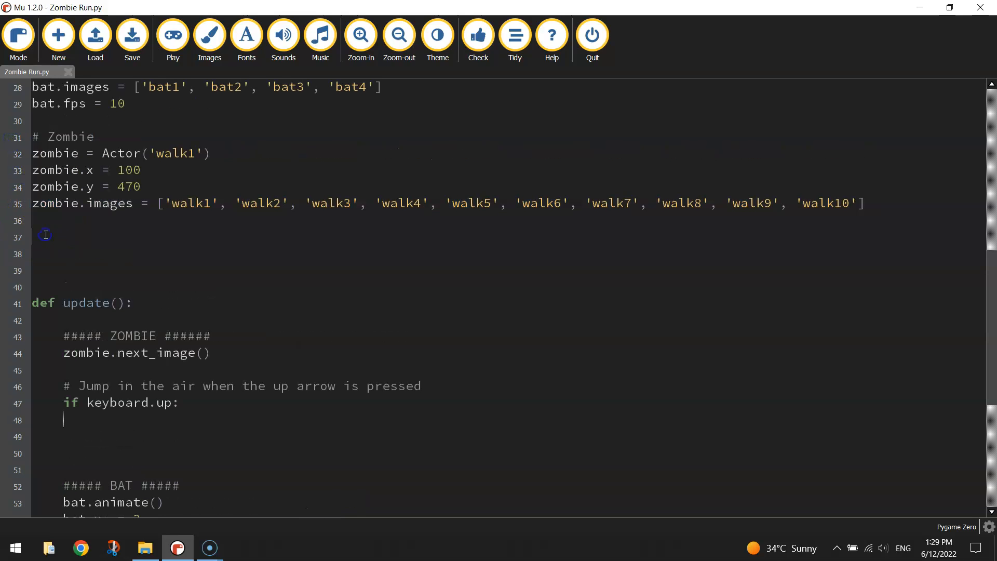
Type 'velocity = 0 # How fast our zombie moves in the up/down direction.' and save
{"action": "type", "text": "v"}
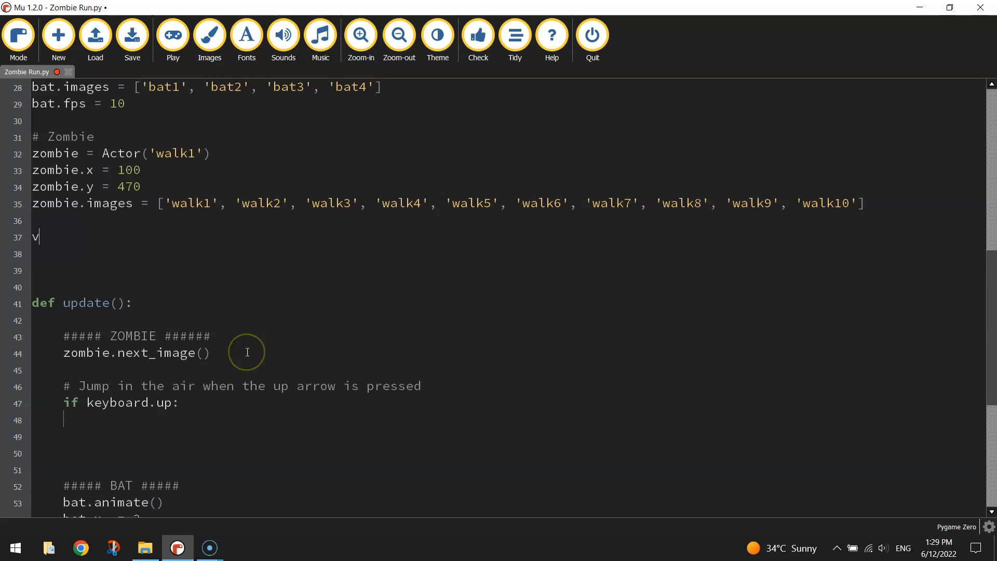
{"action": "type", "text": "elocity"}
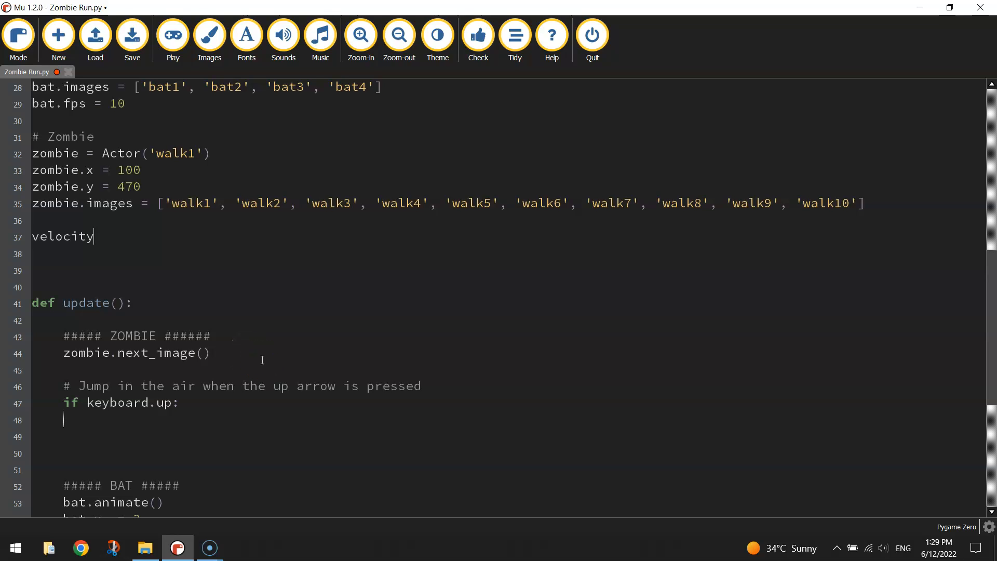
{"action": "type", "text": "= 0"}
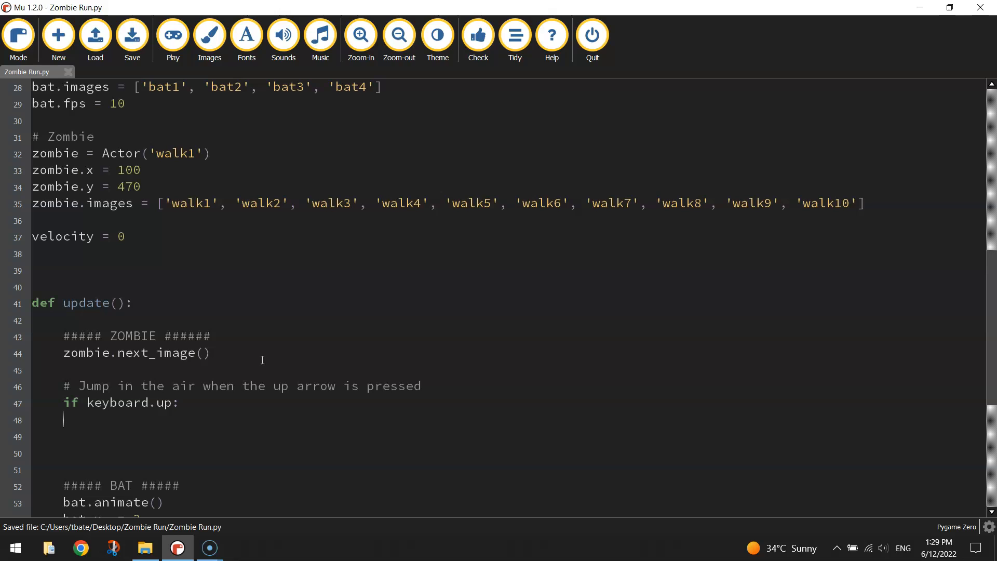
{"action": "mouse_move", "coordinate": [163, 291]}
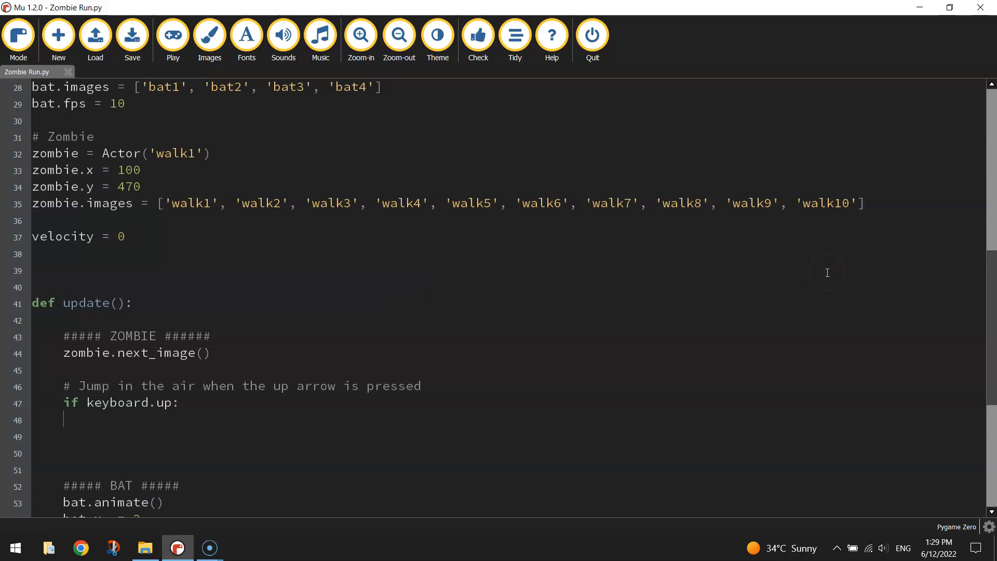
{"action": "type", "text": "# How fast our zombie p"}
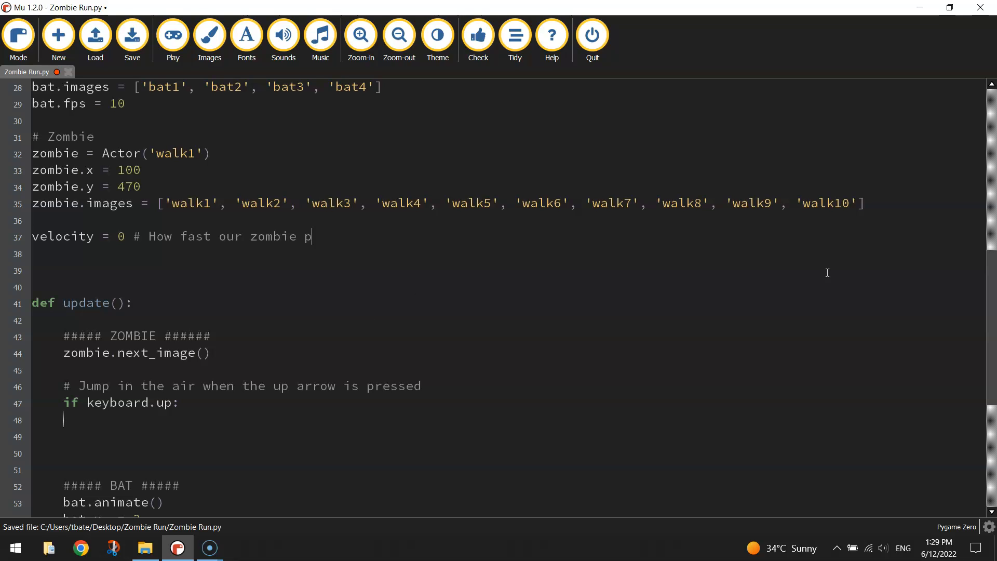
{"action": "type", "text": "oves"}
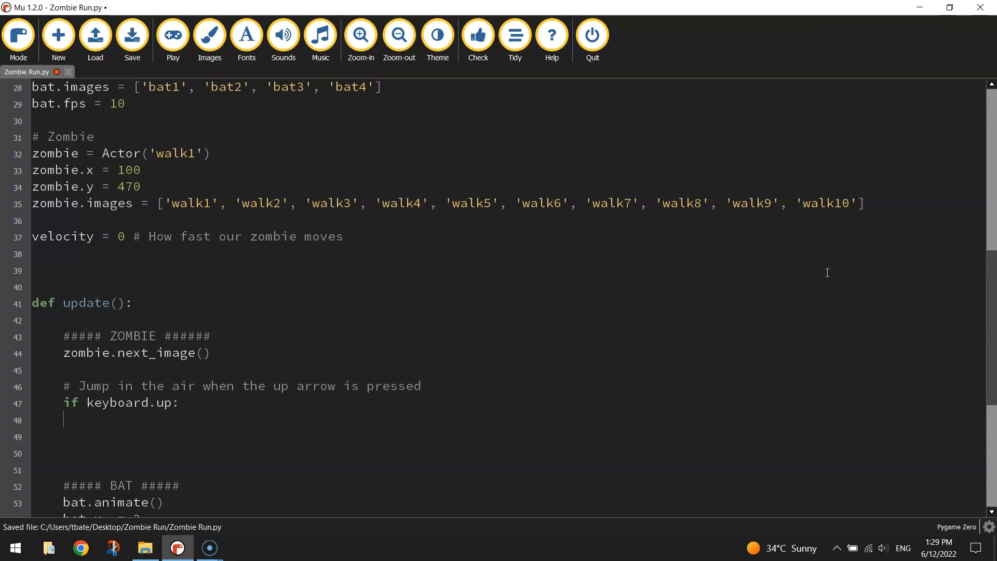
{"action": "left_click", "coordinate": [348, 235]}
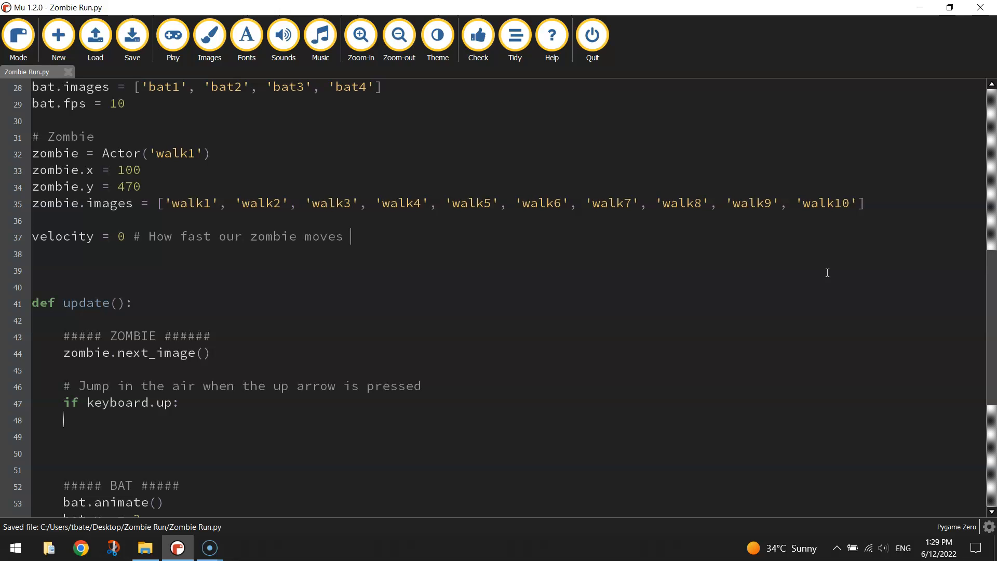
{"action": "type", "text": "in the u"}
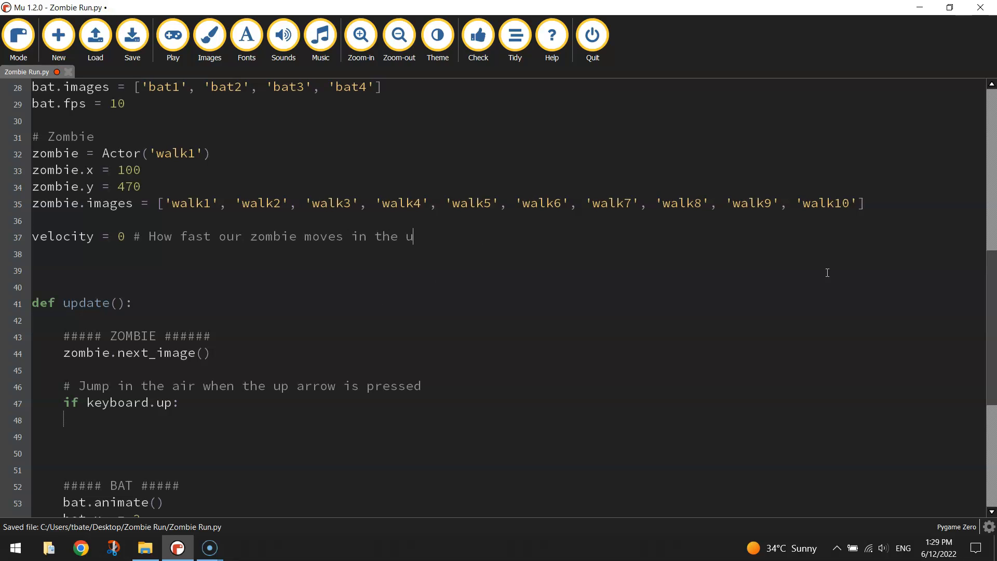
{"action": "type", "text": "p/down direc"}
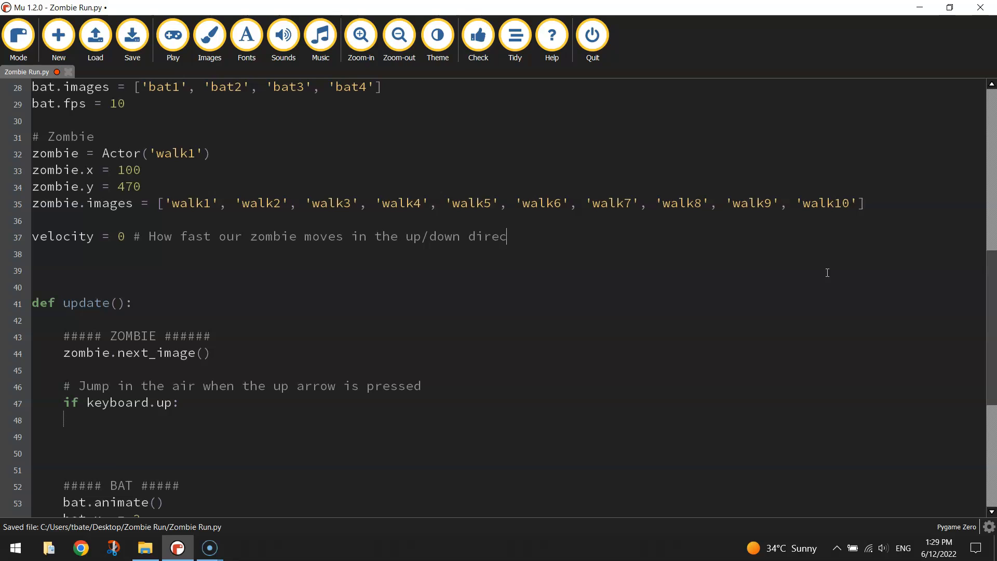
{"action": "type", "text": "tion."}
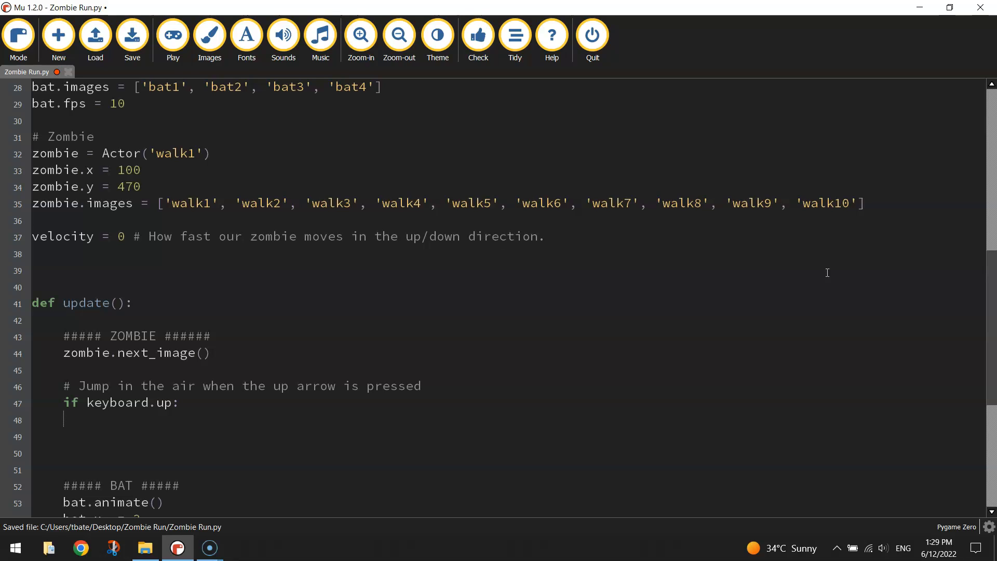
{"action": "left_click", "coordinate": [544, 236]}
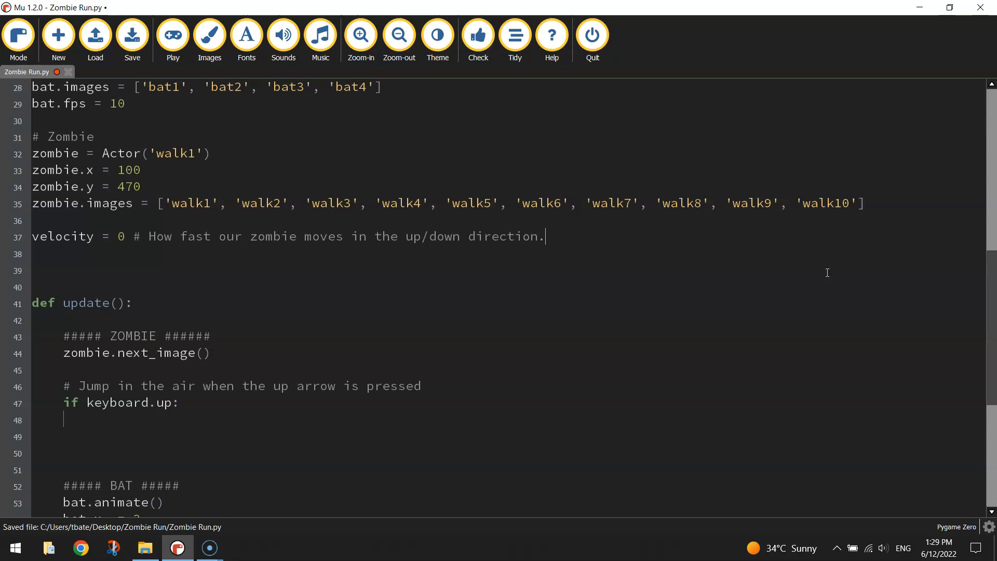
{"action": "key", "text": "enter"}
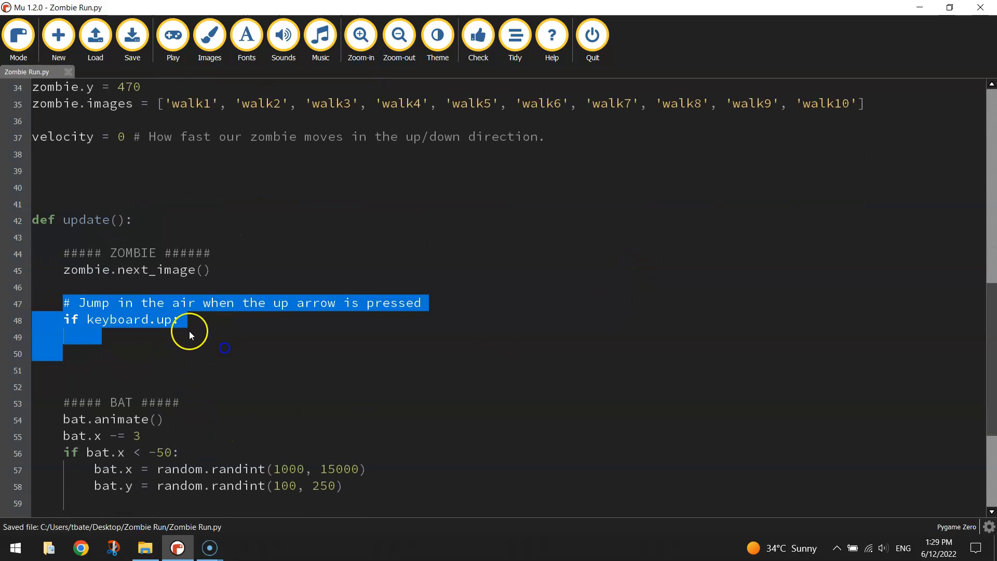
Set velocity = -18 inside the if keyboard.up: branch, then start a new line below
{"action": "left_click", "coordinate": [263, 386]}
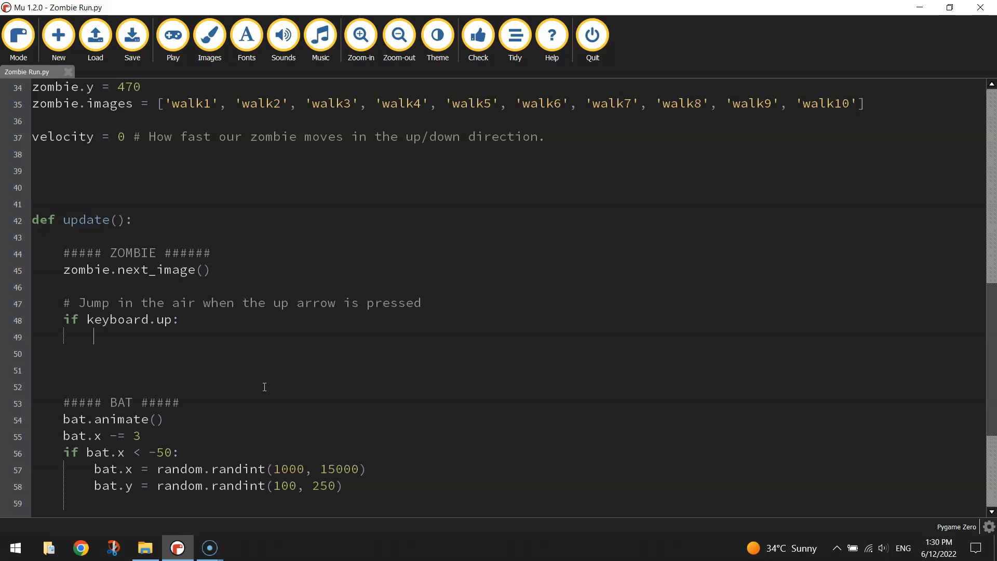
{"action": "type", "text": "vel"}
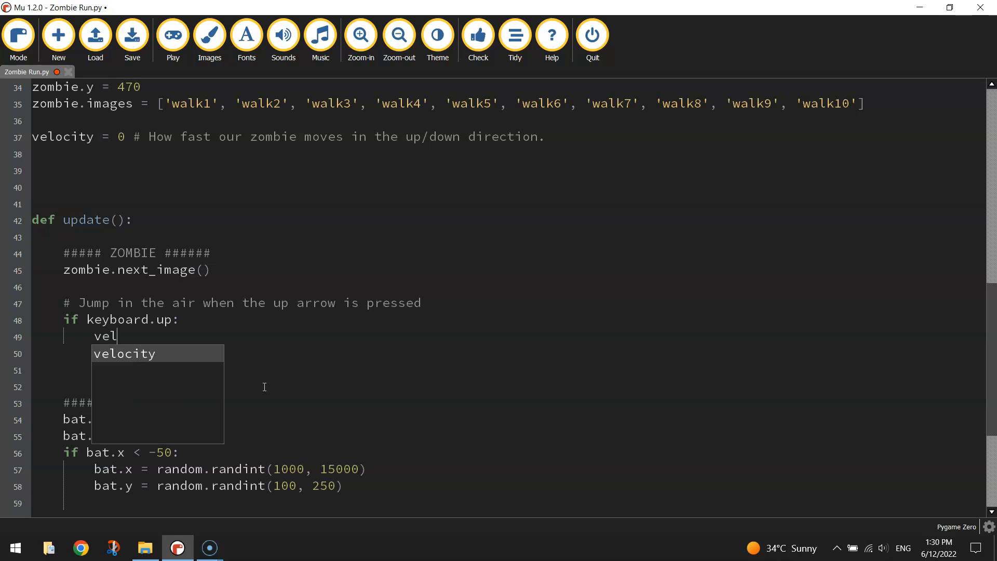
{"action": "key", "text": "Tab"}
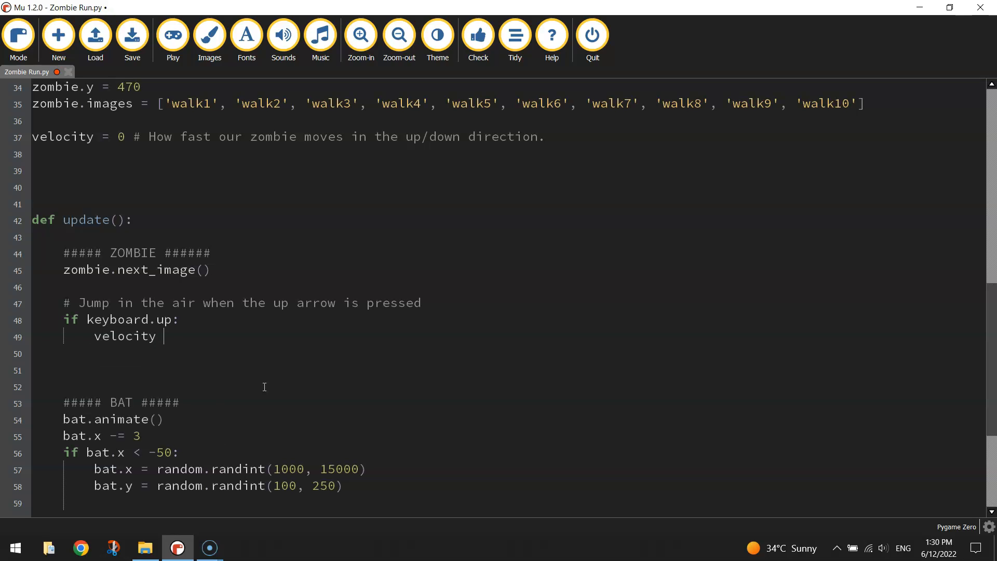
{"action": "type", "text": "= -1"}
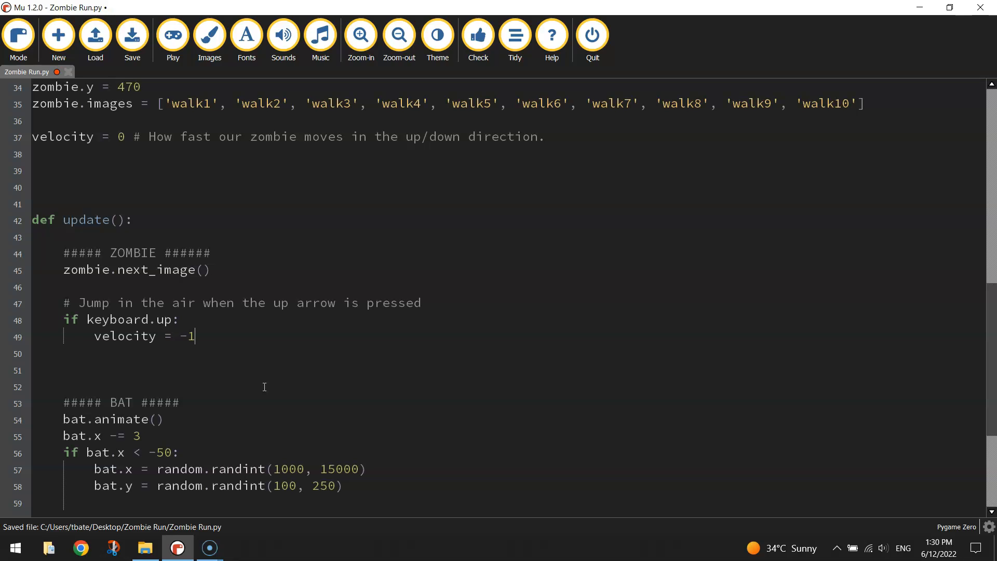
{"action": "type", "text": "8"}
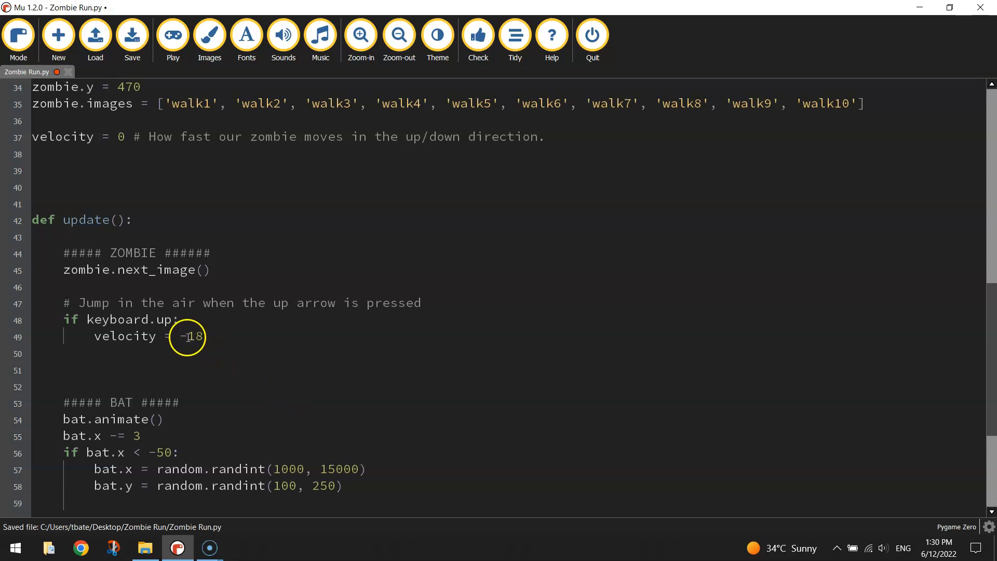
{"action": "double_click", "coordinate": [189, 336]}
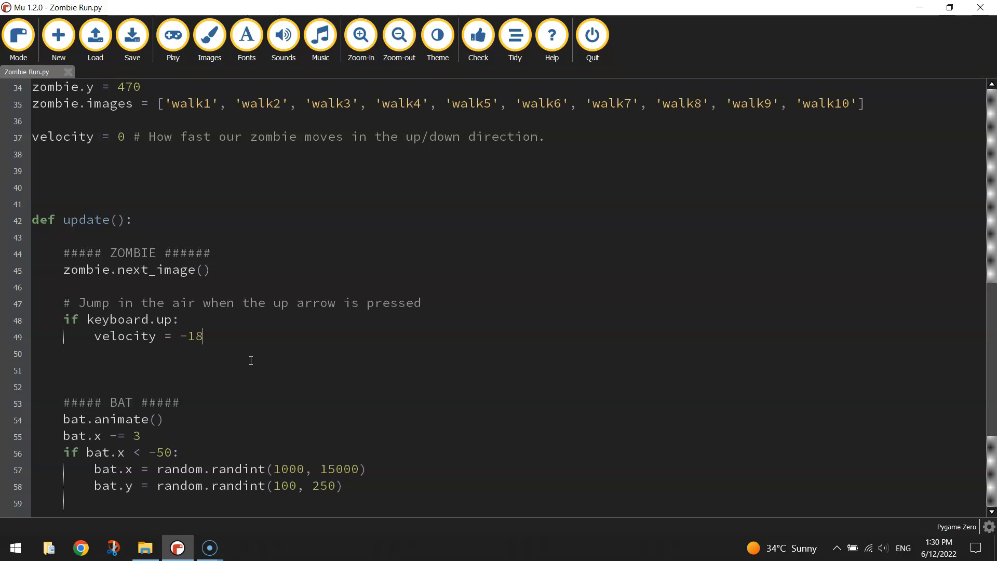
{"action": "left_click", "coordinate": [189, 364]}
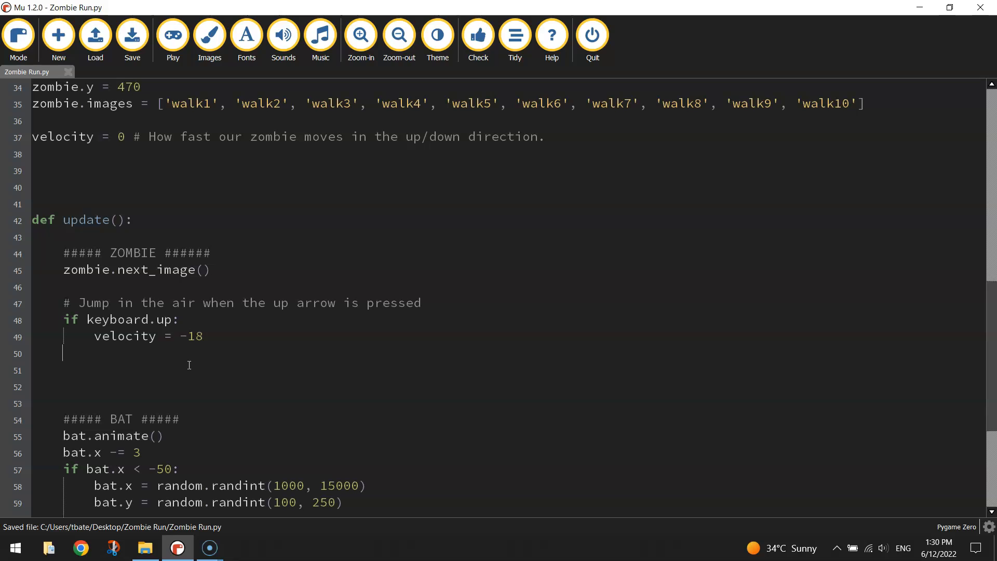
Add zombie.y = zombie.y + velocity on the line below the jump check
{"action": "type", "text": "zombie"}
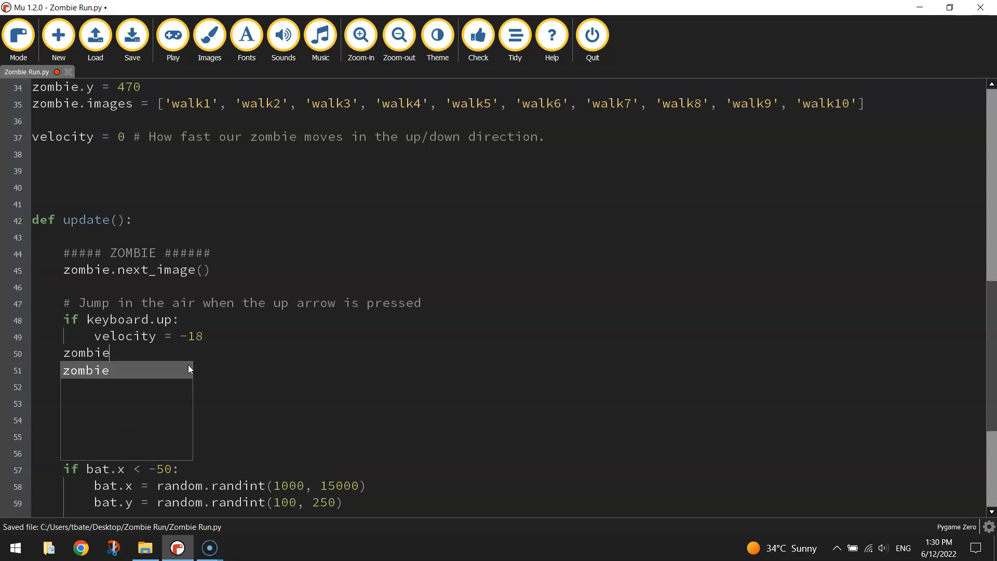
{"action": "type", "text": ".y"}
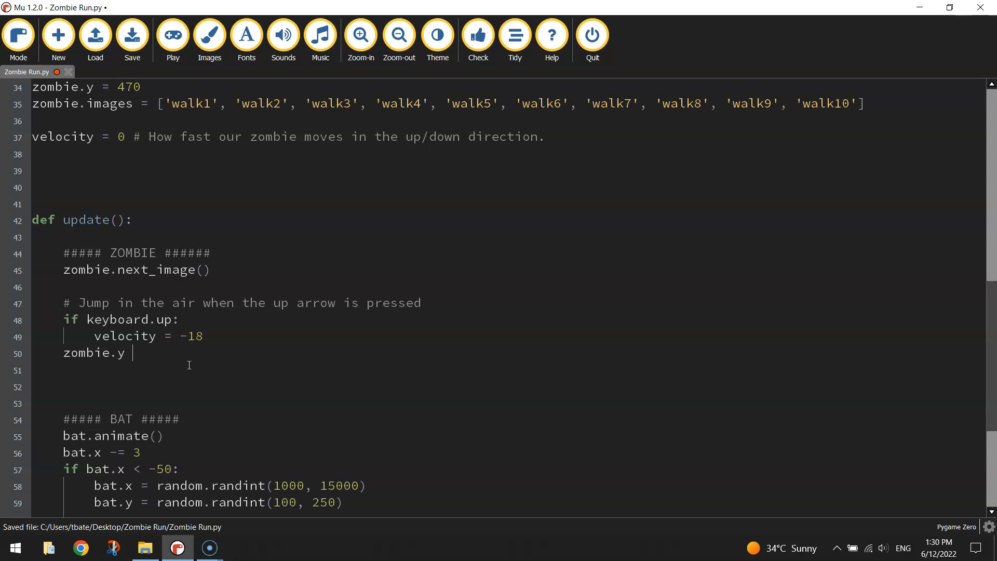
{"action": "type", "text": "= zombi"}
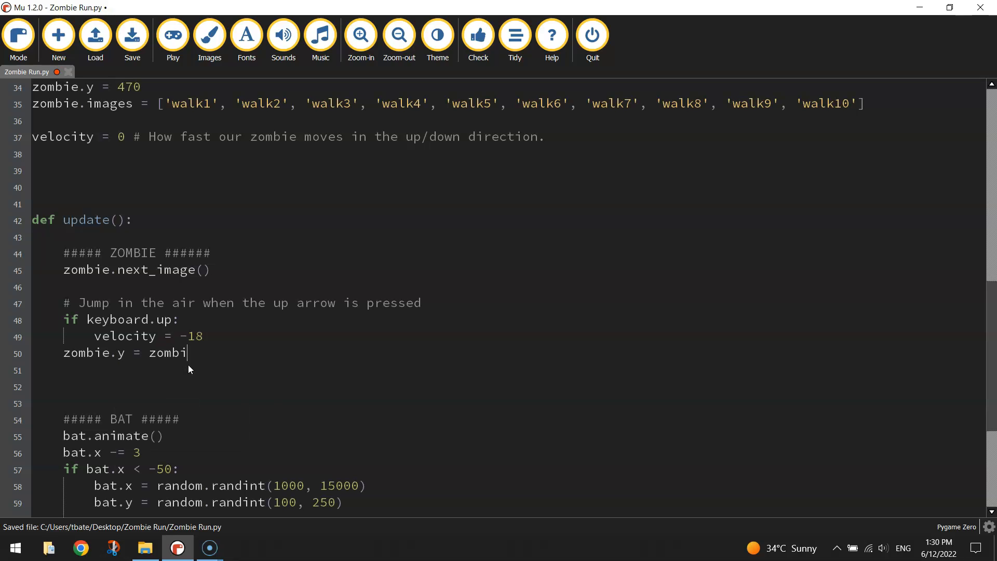
{"action": "type", "text": "e.y"}
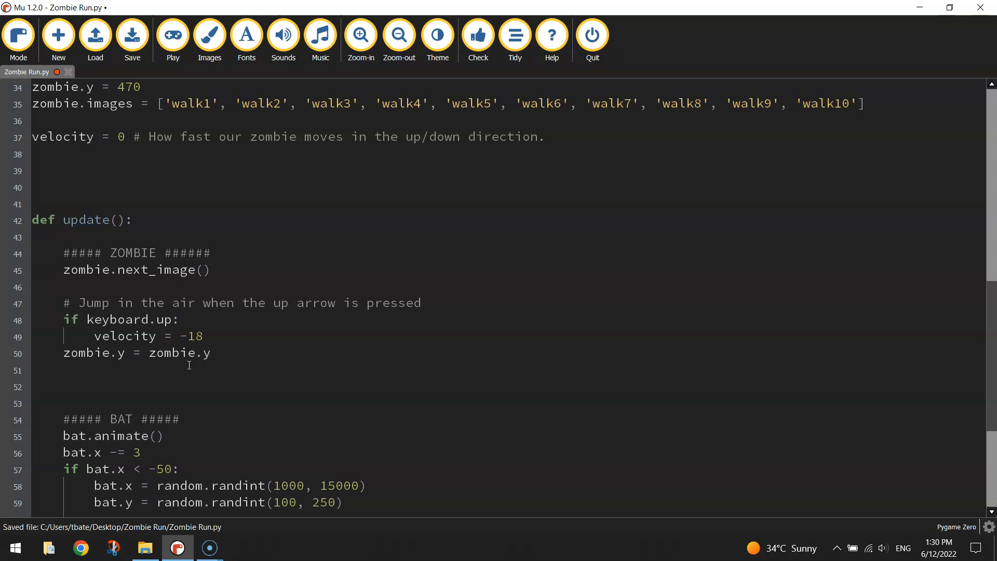
{"action": "type", "text": "+"}
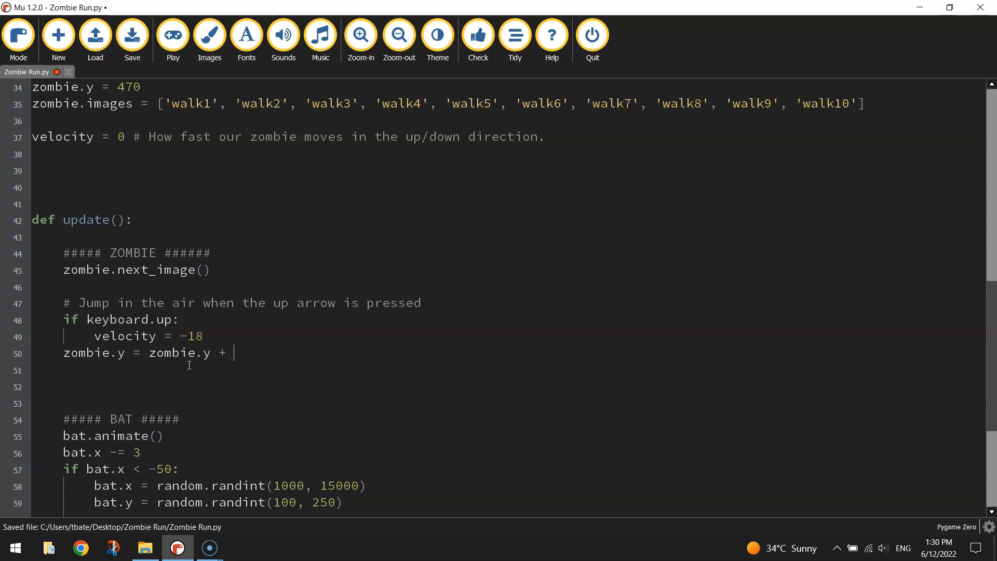
{"action": "type", "text": "velocity"}
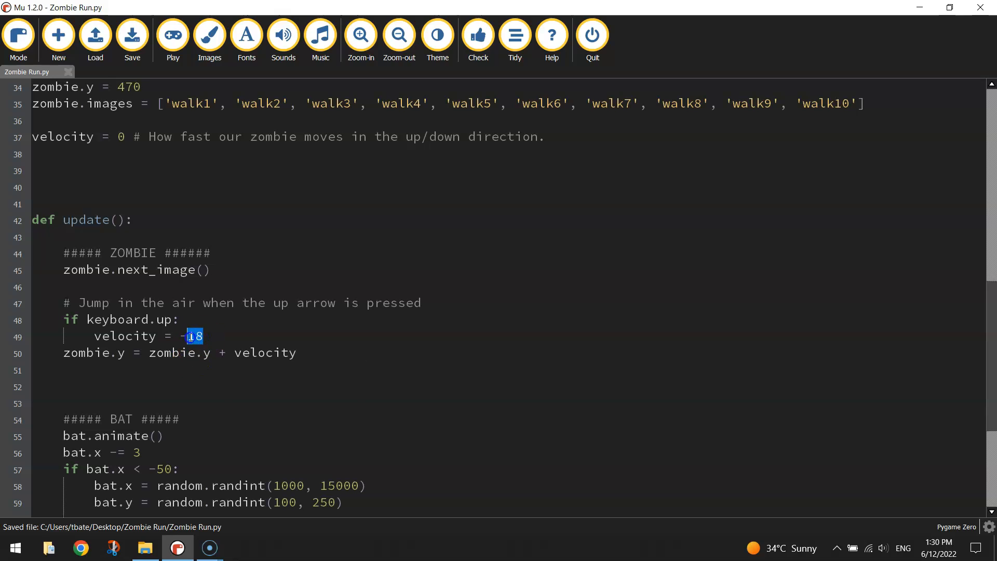
{"action": "left_click", "coordinate": [327, 352]}
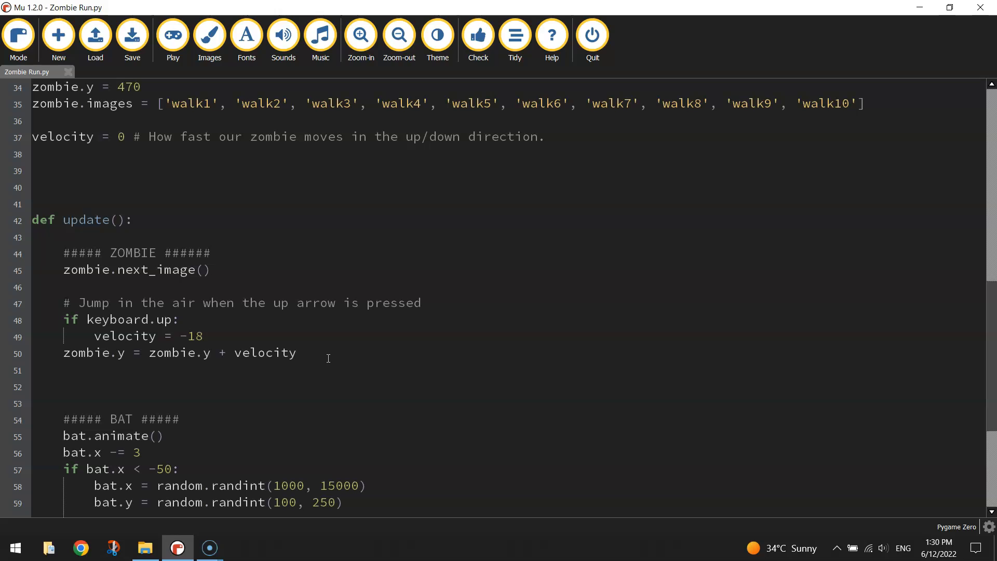
{"action": "left_click", "coordinate": [298, 353]}
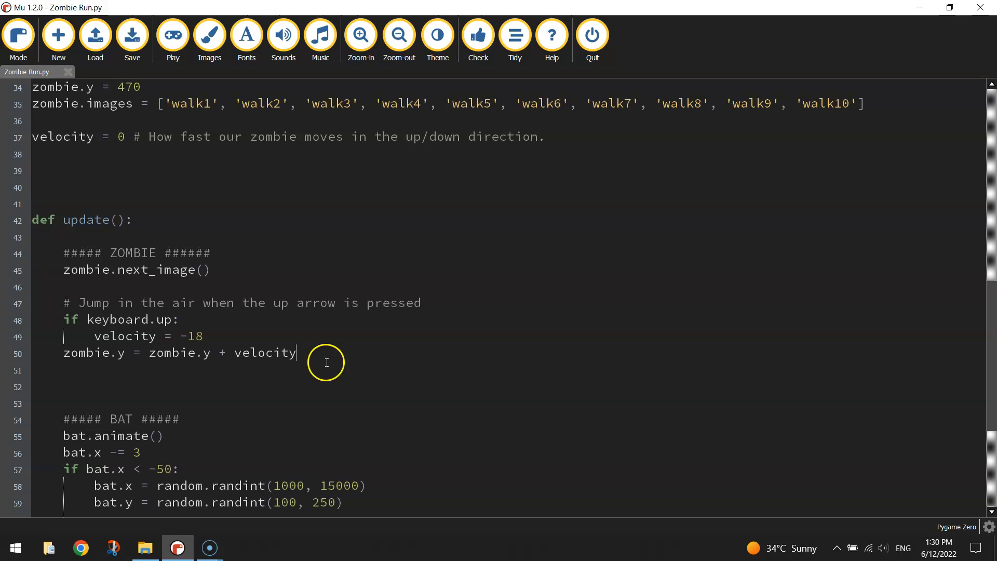
{"action": "double_click", "coordinate": [264, 353]}
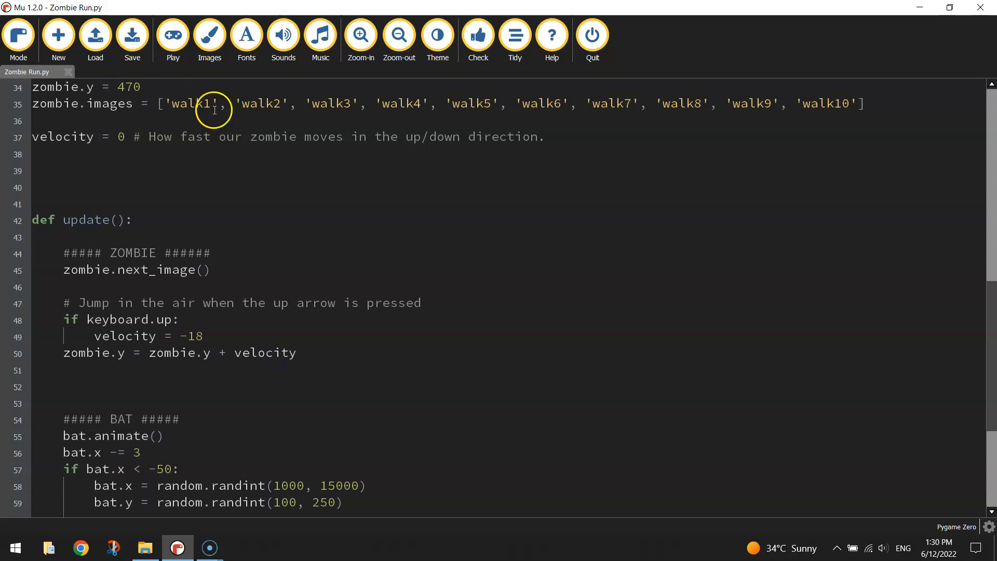
Run the game, read the velocity referenced-before-assignment error, and stop it
{"action": "left_click", "coordinate": [172, 35]}
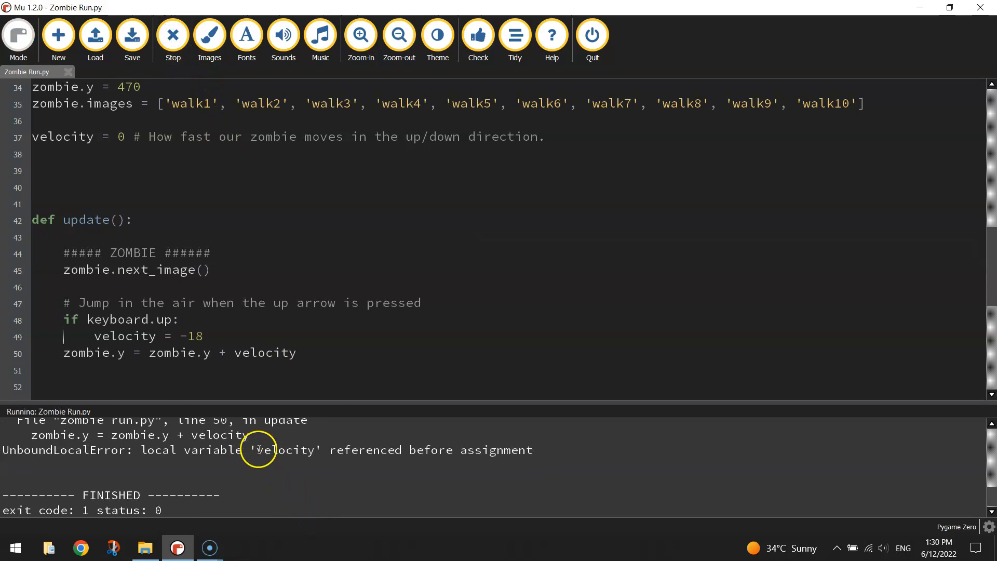
{"action": "left_click_drag", "start_coordinate": [254, 449], "coordinate": [532, 449]}
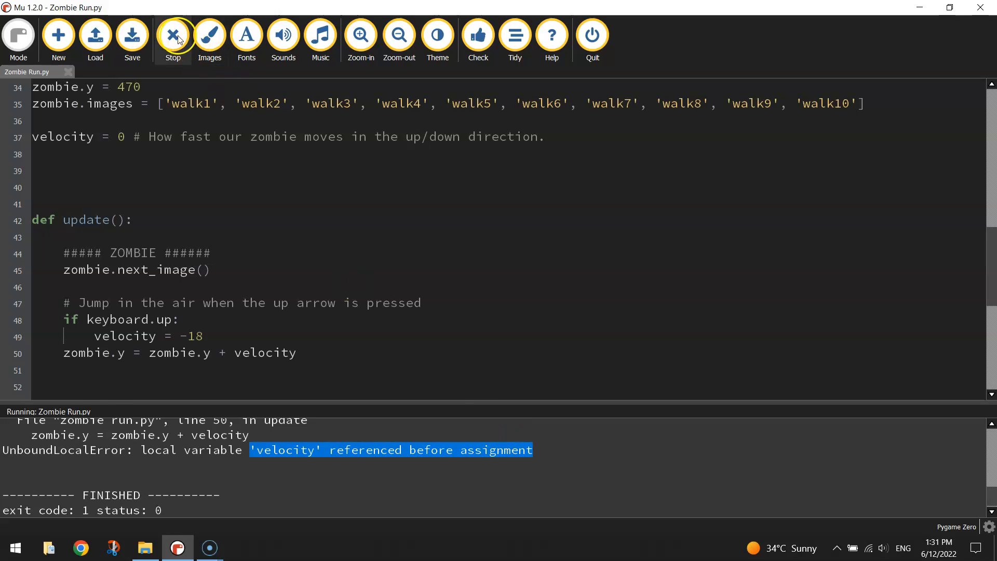
{"action": "left_click", "coordinate": [172, 35]}
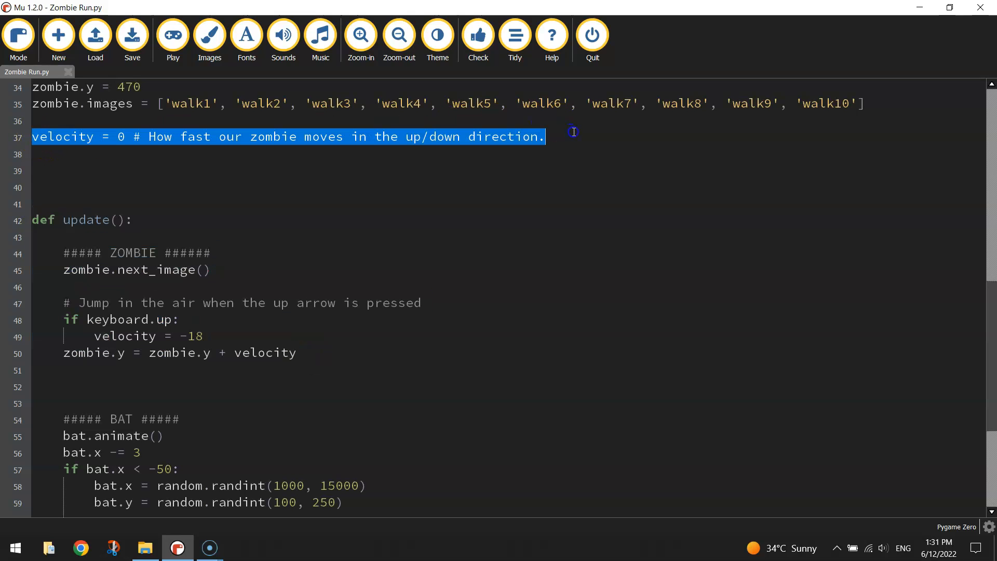
Add 'global velocity' as the first line of update()
{"action": "double_click", "coordinate": [62, 136]}
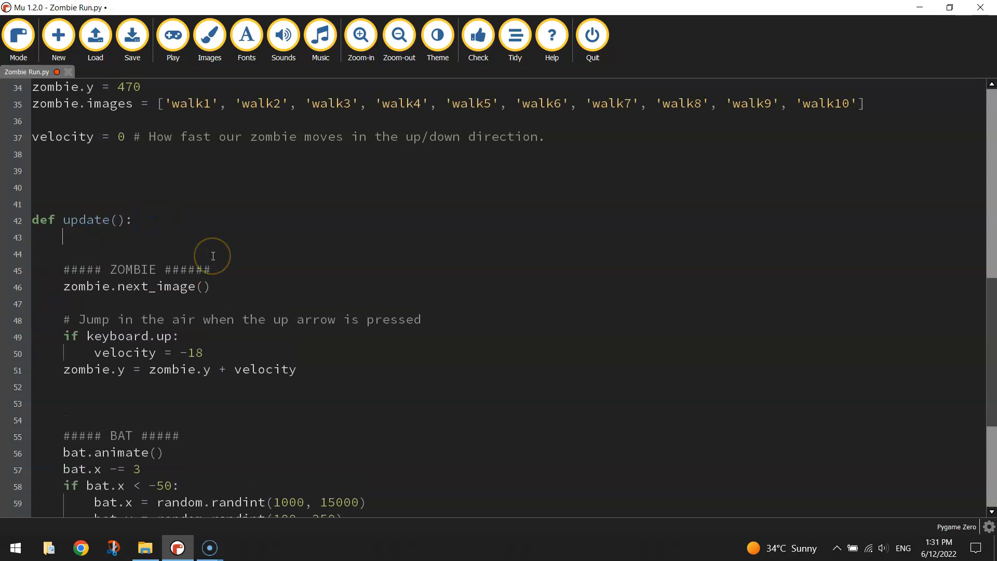
{"action": "type", "text": "global"}
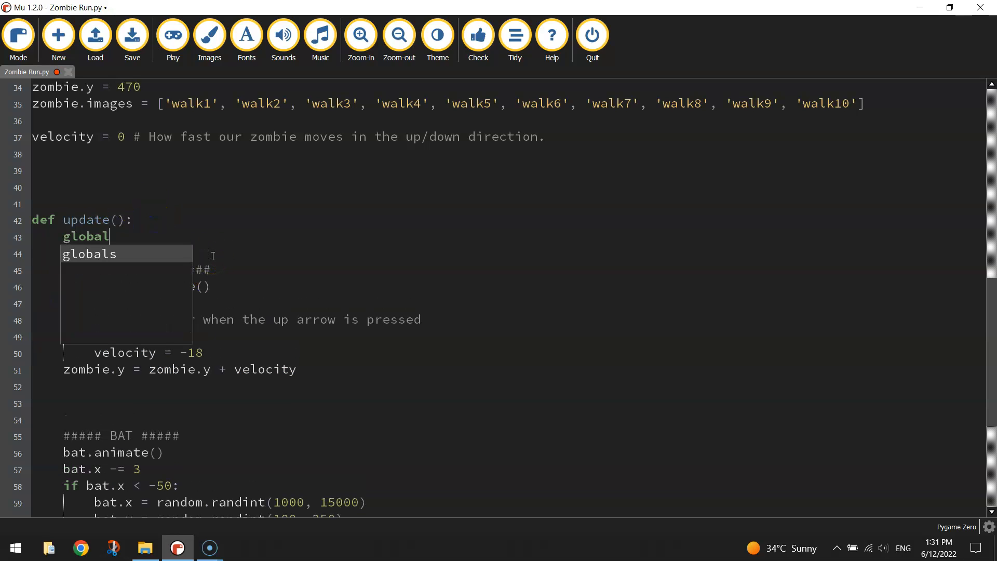
{"action": "type", "text": "v"}
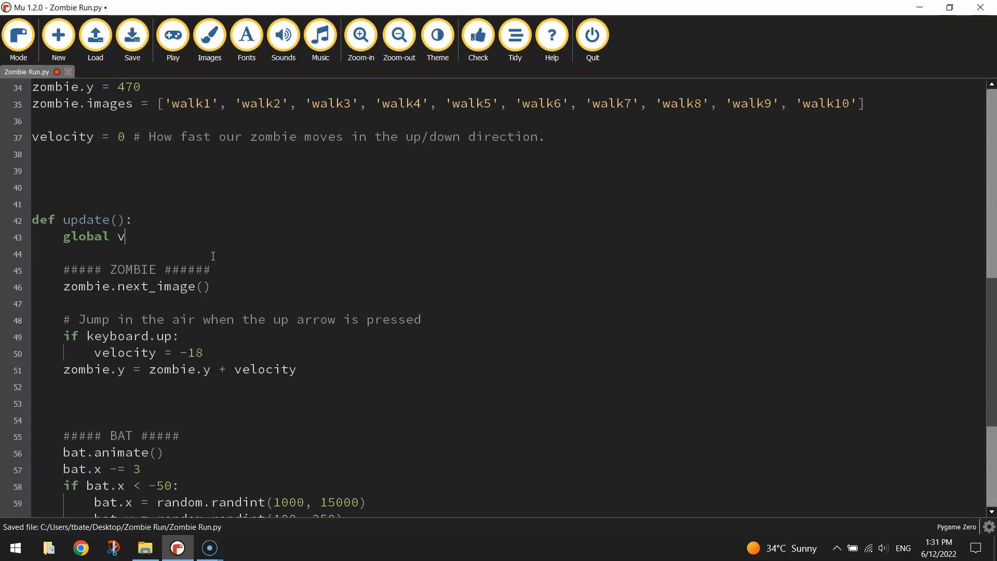
{"action": "type", "text": "elocity"}
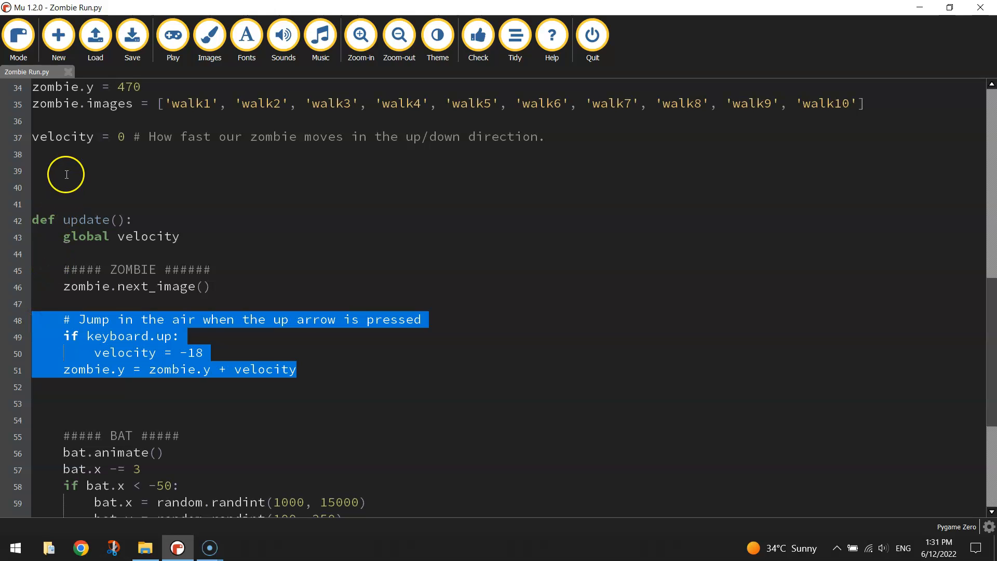
{"action": "left_click", "coordinate": [297, 369]}
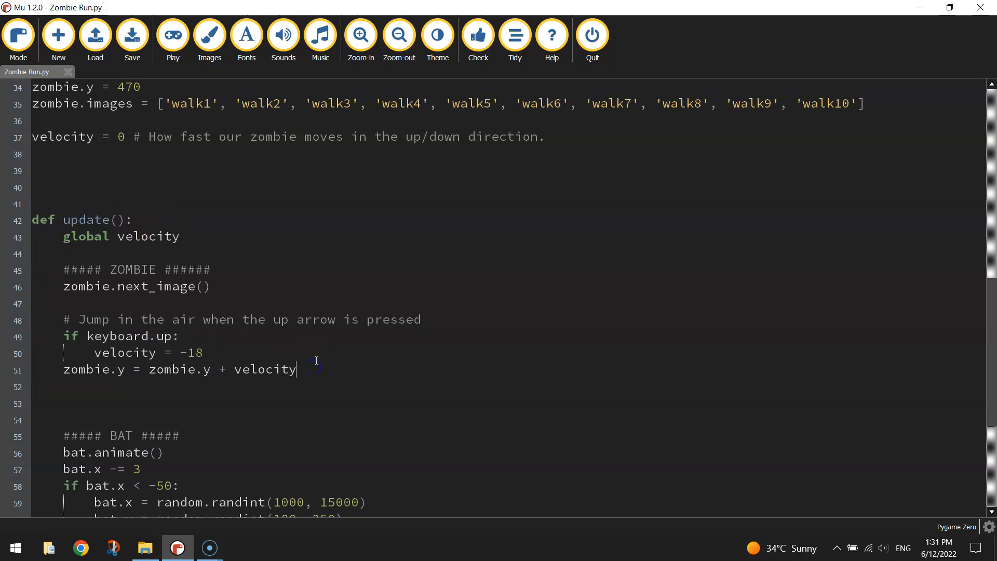
Launch the fixed game and test a jump with the up arrow
{"action": "left_click", "coordinate": [172, 35]}
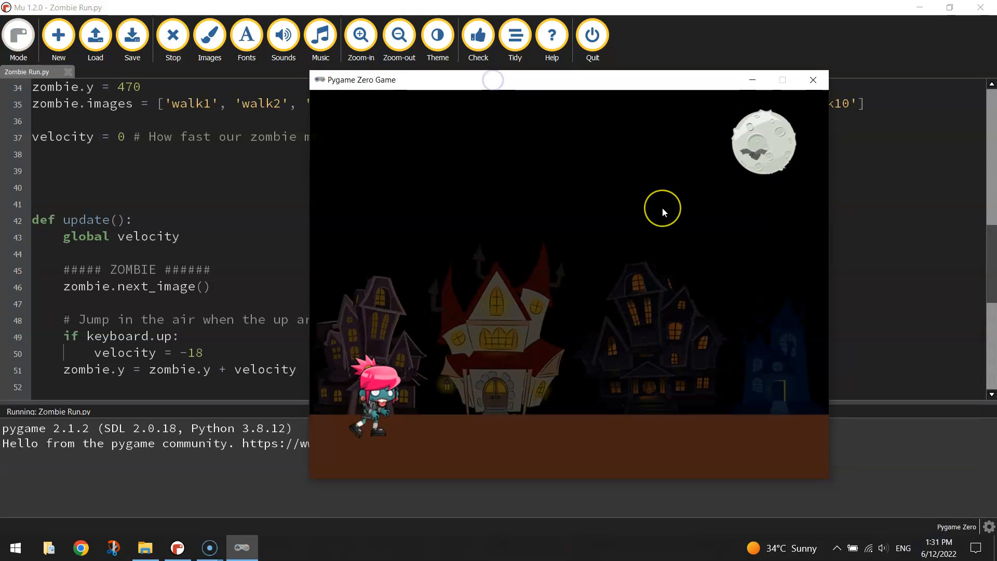
{"action": "key", "text": "up"}
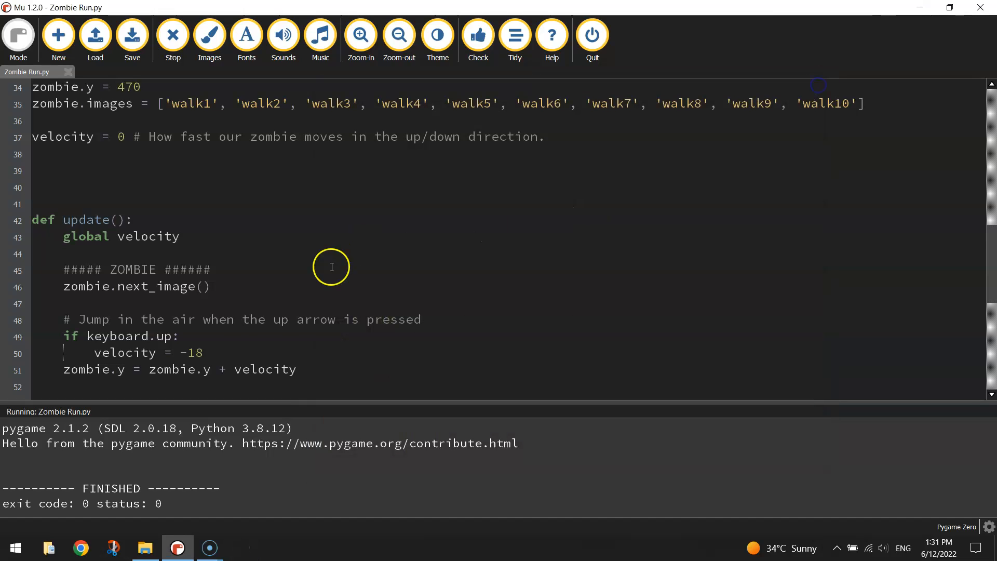
{"action": "double_click", "coordinate": [190, 352]}
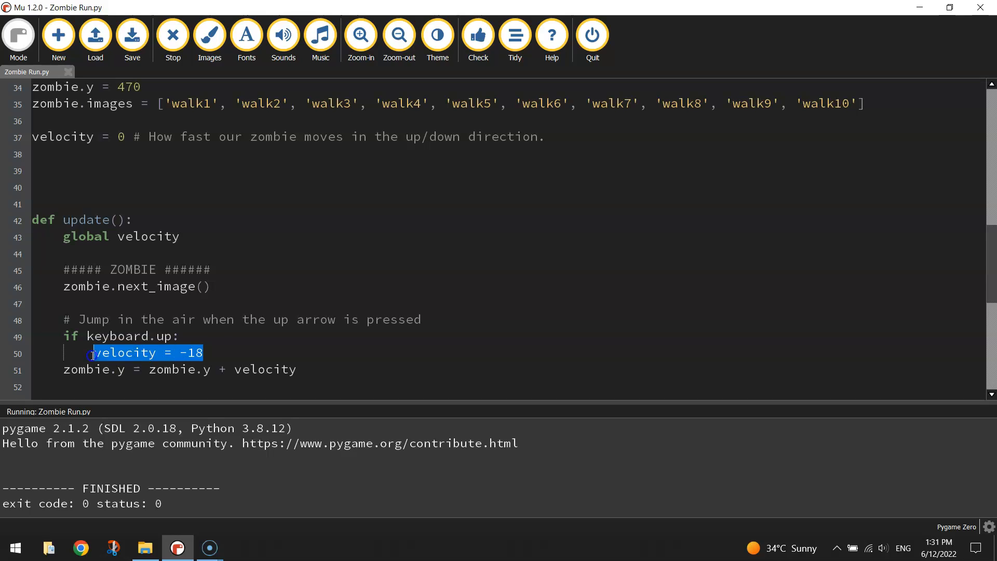
{"action": "left_click", "coordinate": [234, 352]}
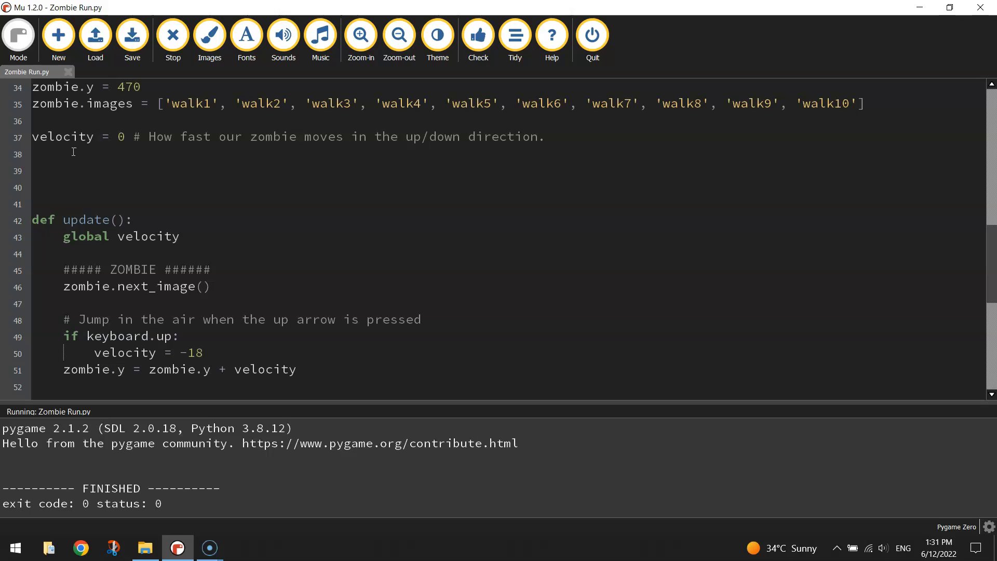
Add 'gravity = 1' below velocity with a comment about pulling towards the ground
{"action": "triple_click", "coordinate": [286, 136]}
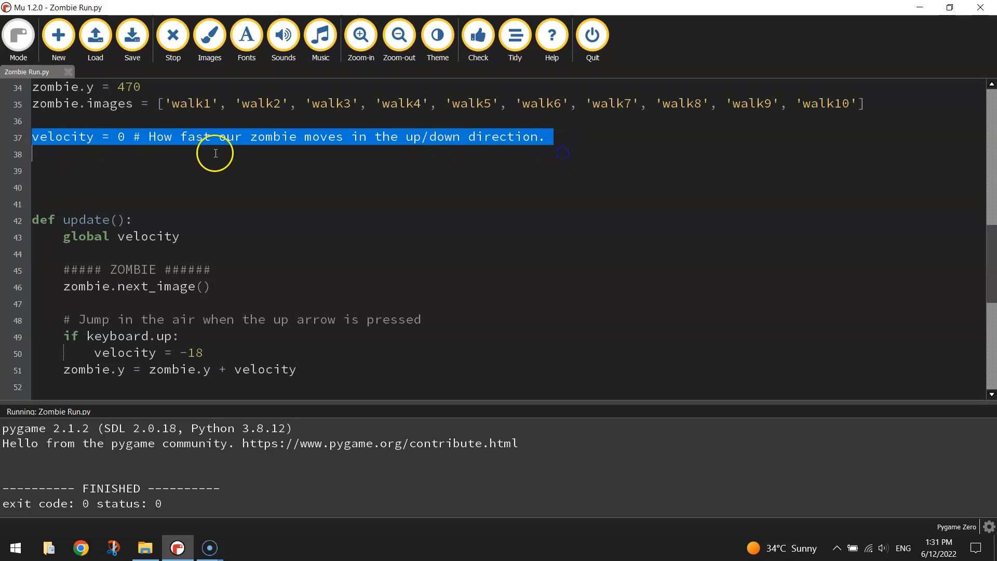
{"action": "type", "text": "g"}
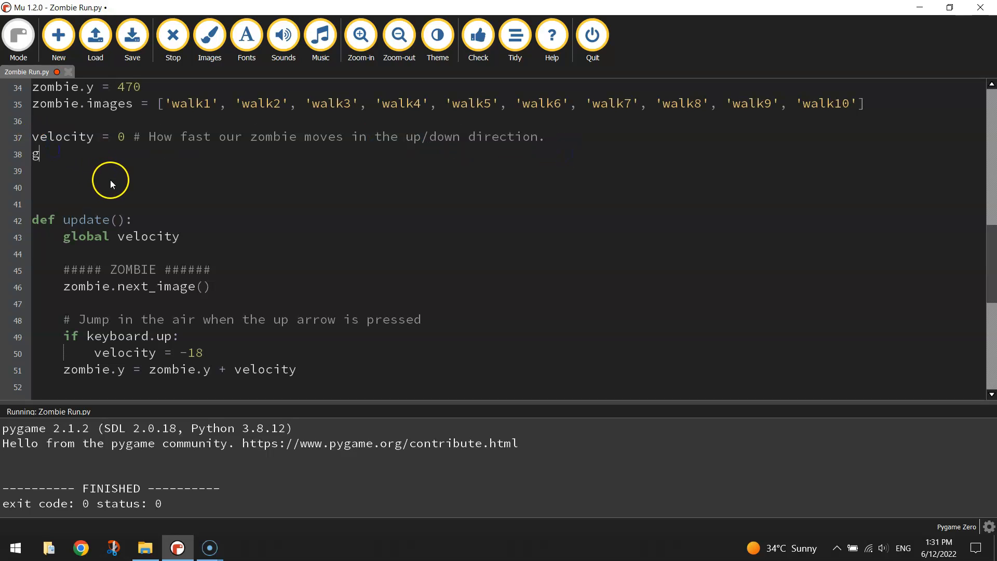
{"action": "type", "text": "ravity = 1"}
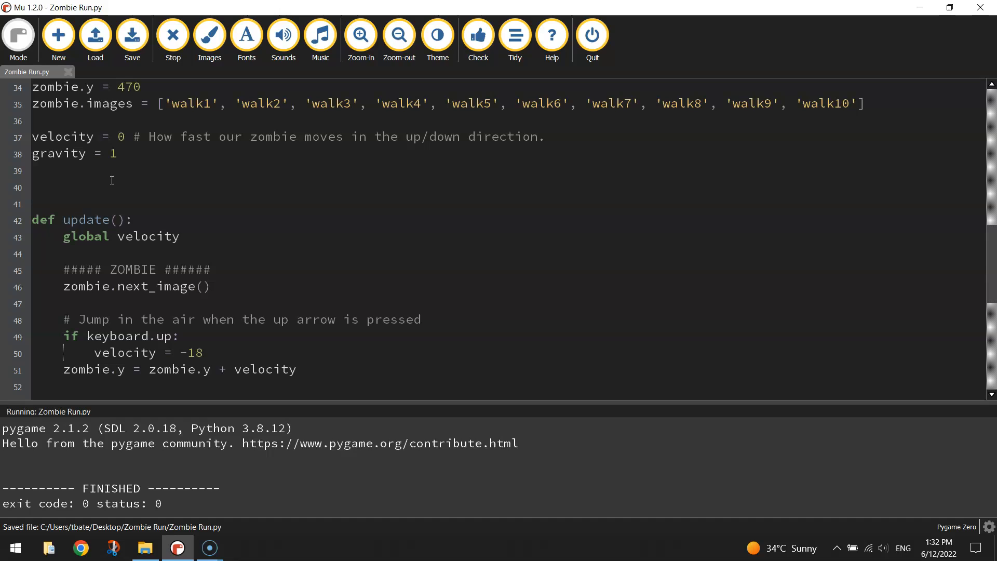
{"action": "type", "text": "#"}
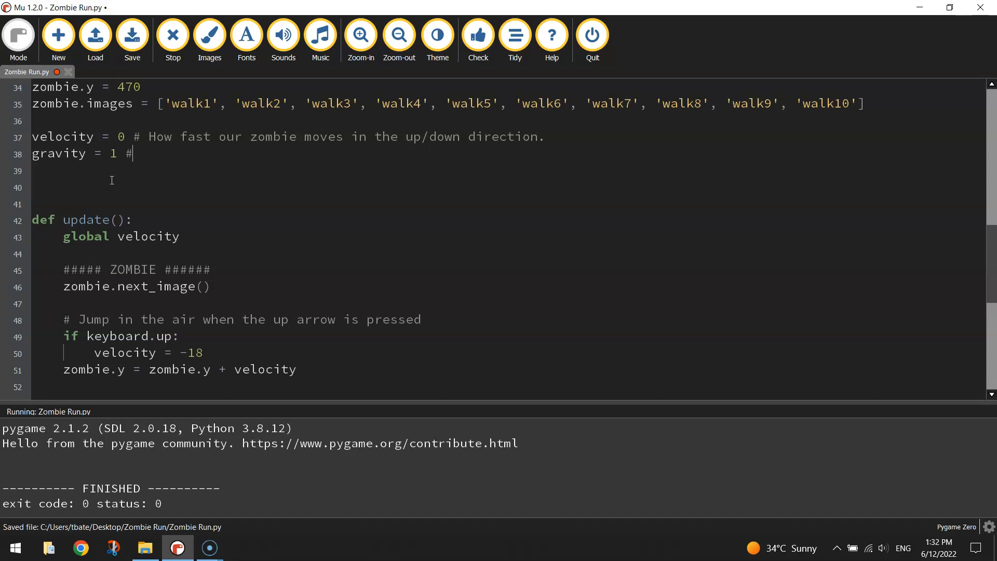
{"action": "type", "text": "Gravity will change our"}
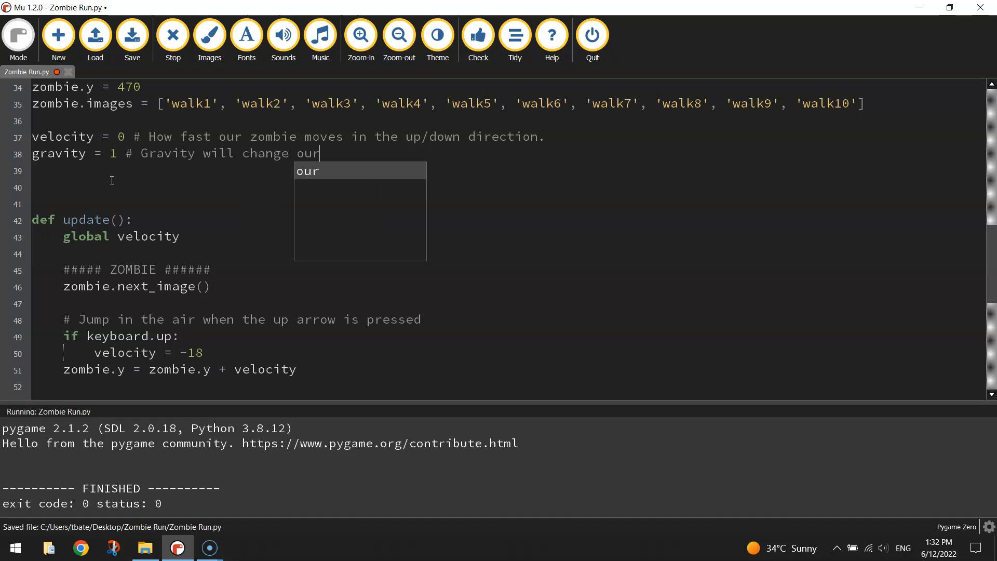
{"action": "type", "text": "velocity."}
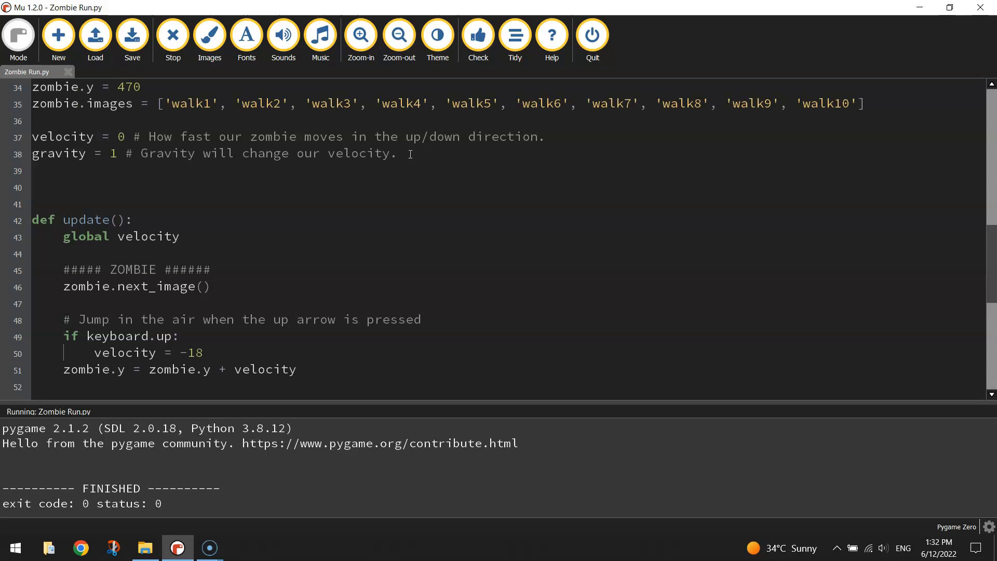
{"action": "type", "text": "Th"}
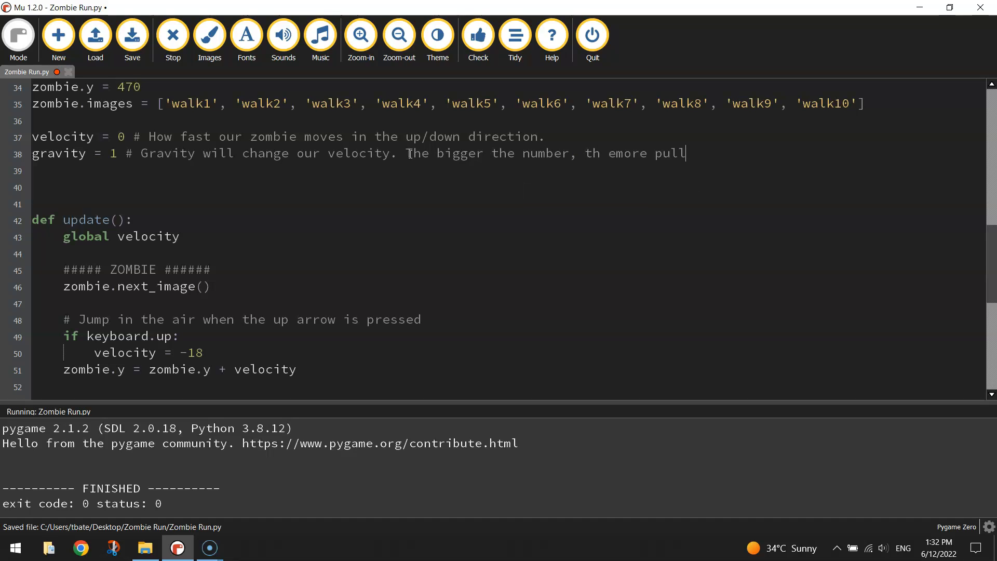
{"action": "type", "text": "towards the ground"}
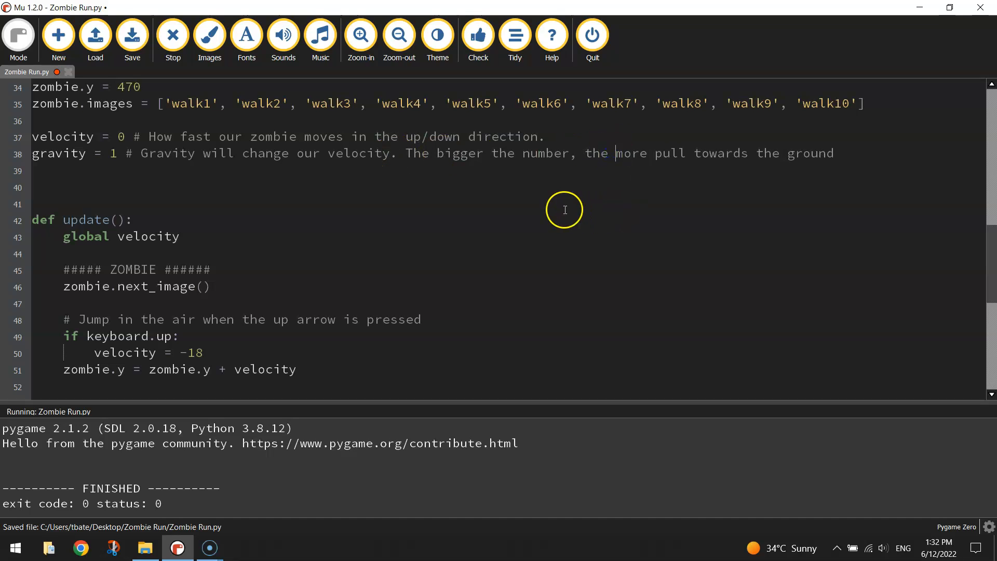
Add velocity = velocity + gravity below the zombie.y position-update line
{"action": "scroll", "scroll_direction": "down", "scroll_amount": 3}
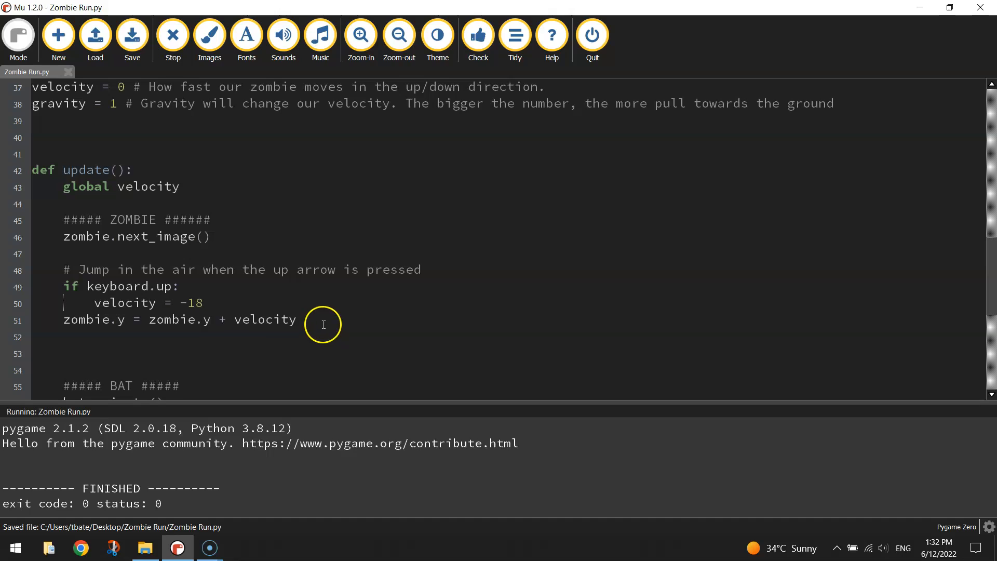
{"action": "left_click", "coordinate": [296, 320]}
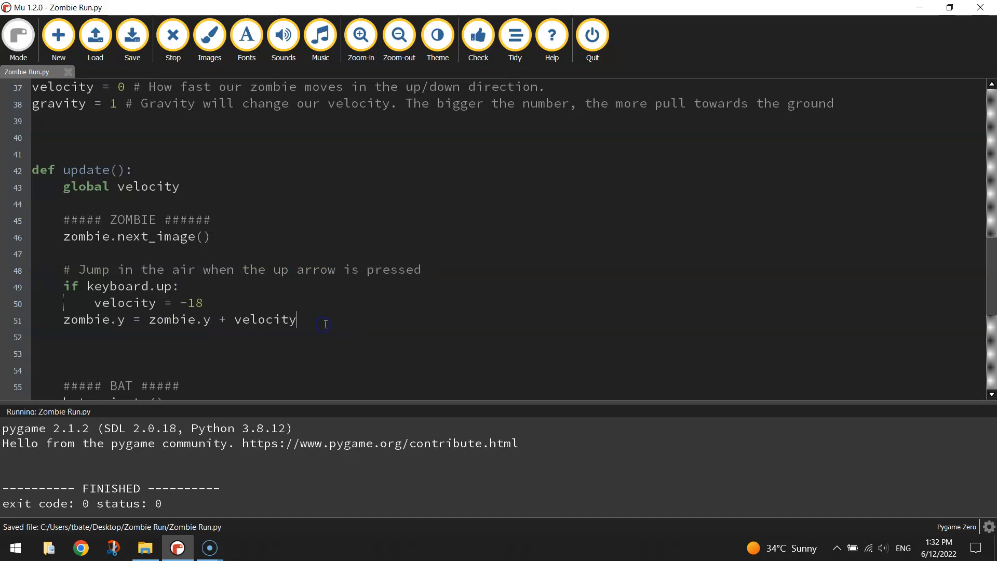
{"action": "mouse_move", "coordinate": [362, 340]}
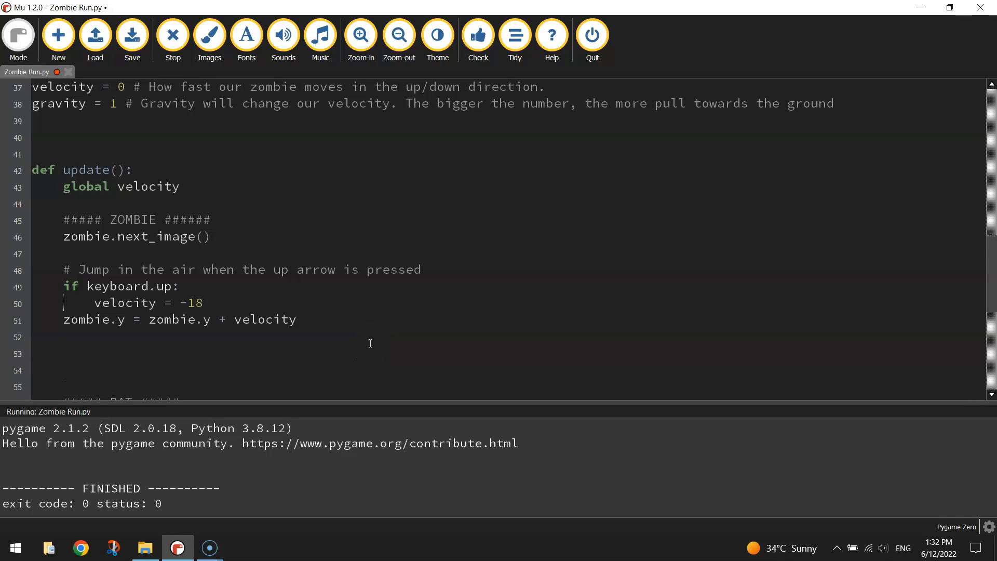
{"action": "type", "text": "velocity"}
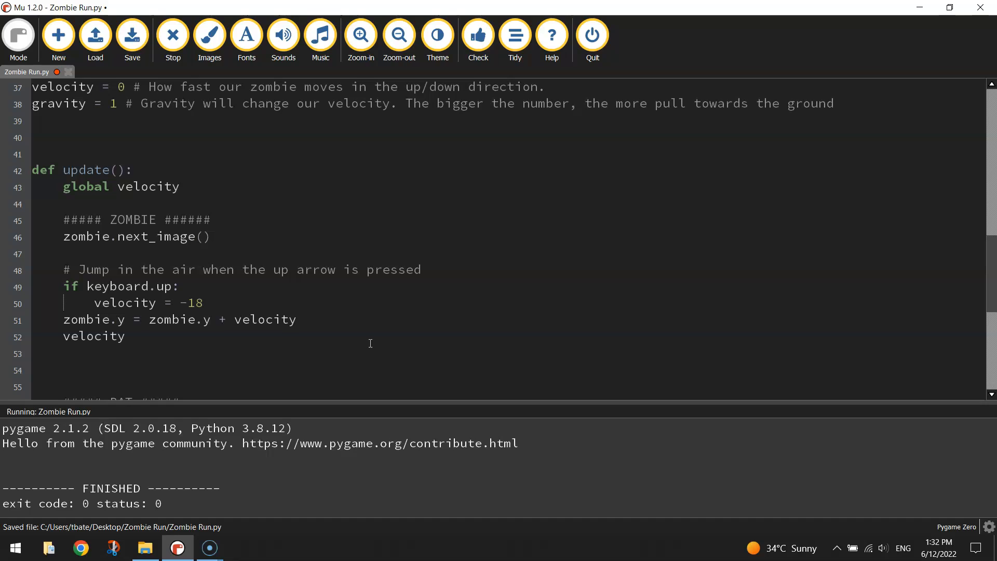
{"action": "type", "text": "="}
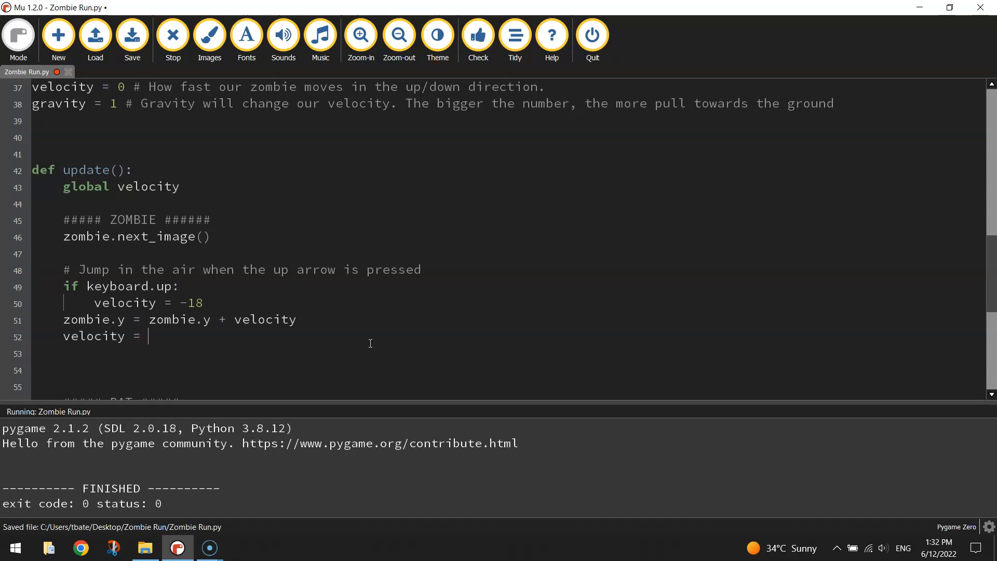
{"action": "type", "text": "velocity"}
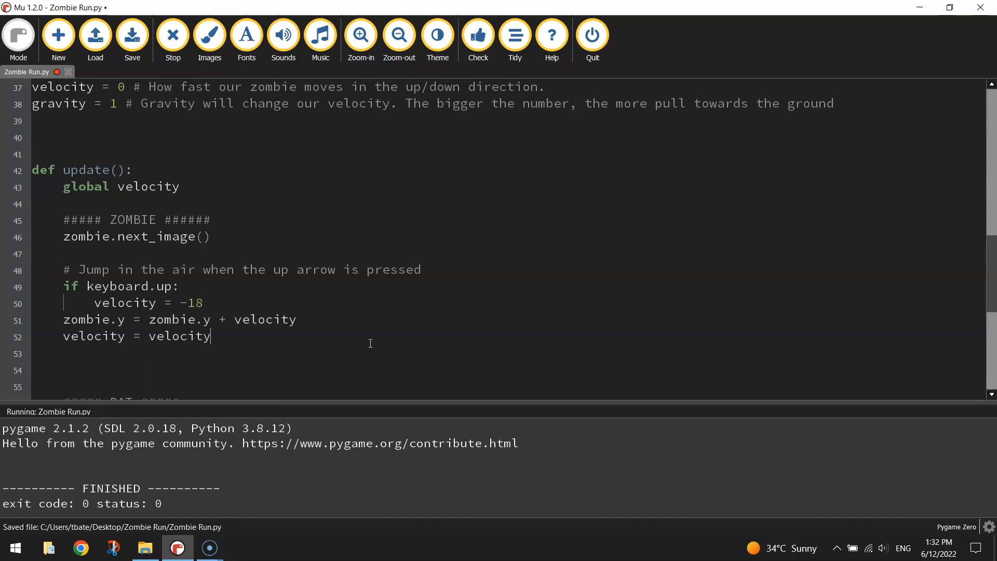
{"action": "type", "text": "+"}
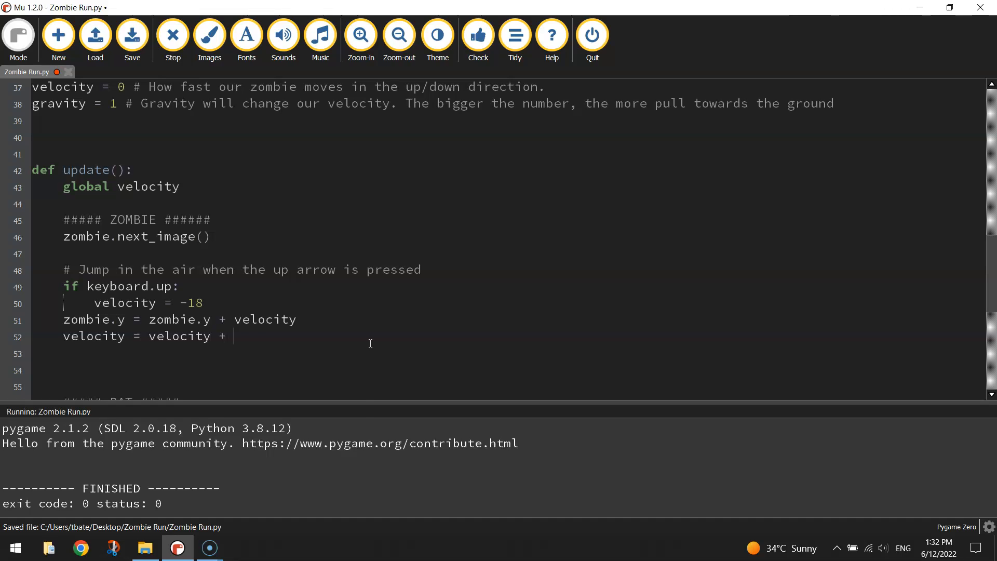
{"action": "type", "text": "gravity"}
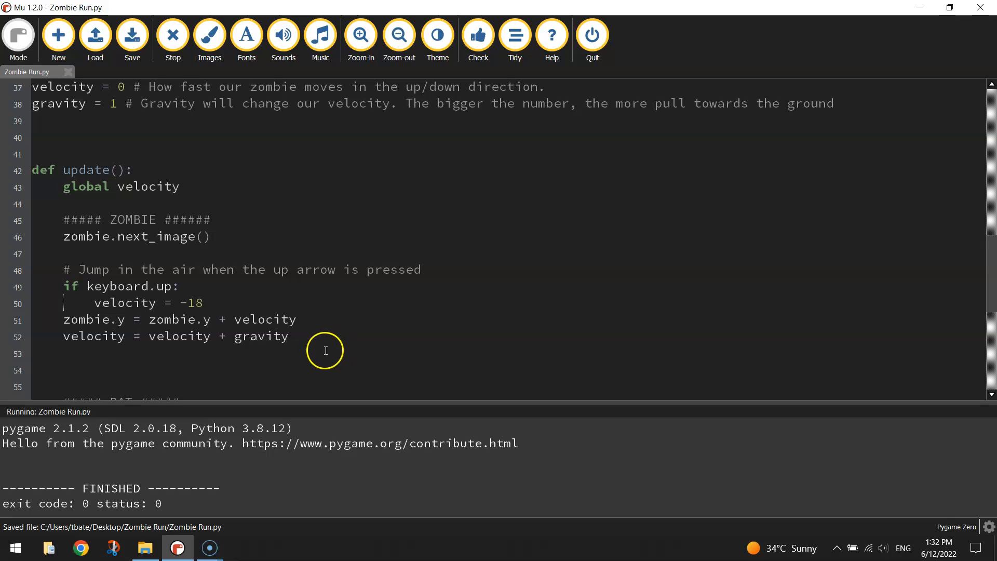
{"action": "mouse_move", "coordinate": [334, 311]}
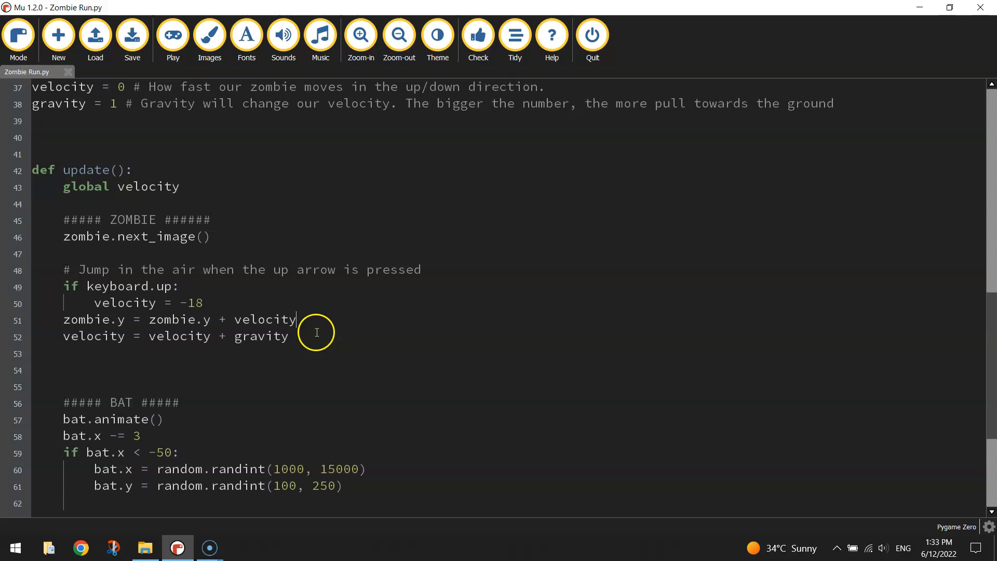
{"action": "triple_click", "coordinate": [175, 335]}
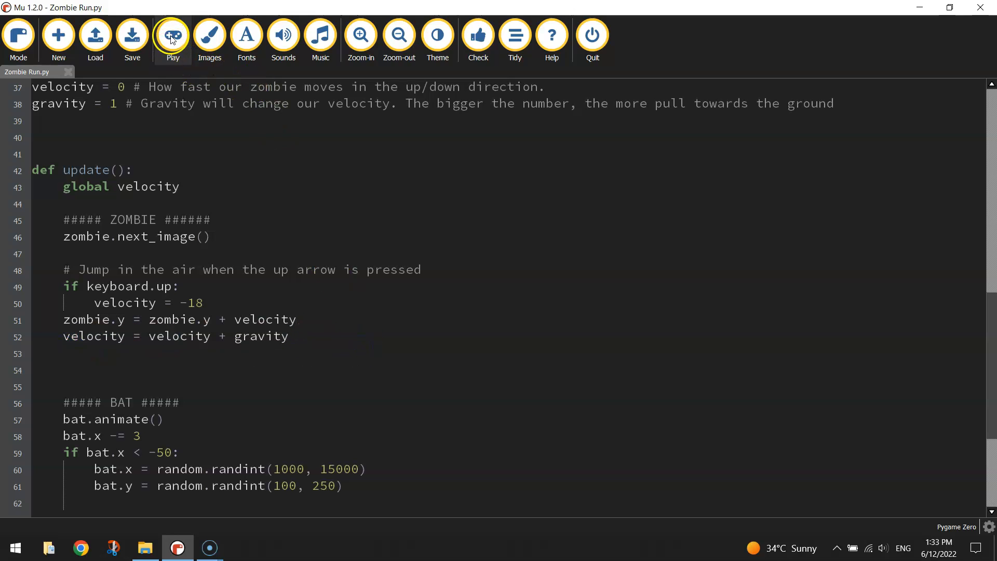
Launch Zombie Run to watch the zombie jump and fall under gravity
{"action": "left_click", "coordinate": [172, 35]}
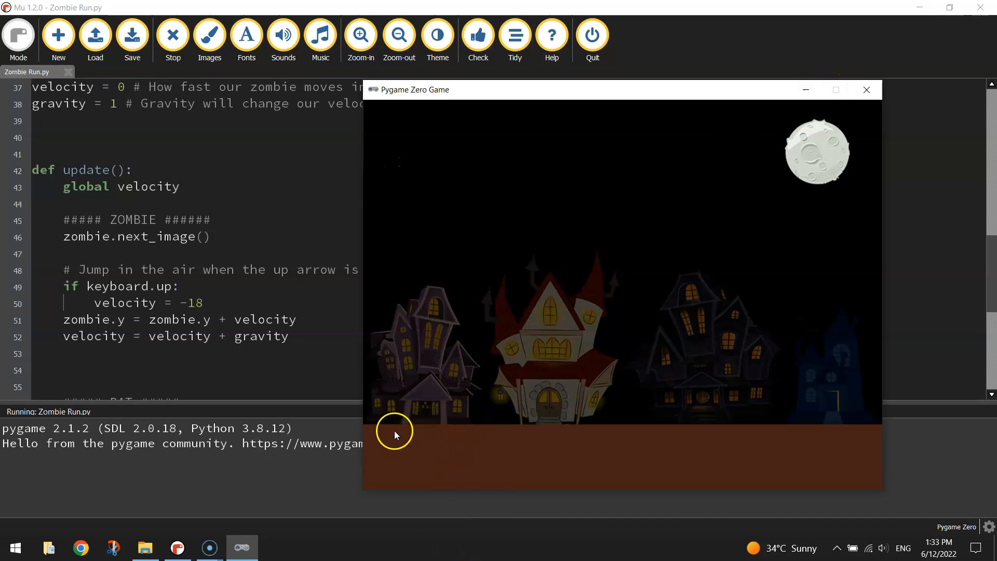
{"action": "mouse_move", "coordinate": [374, 443]}
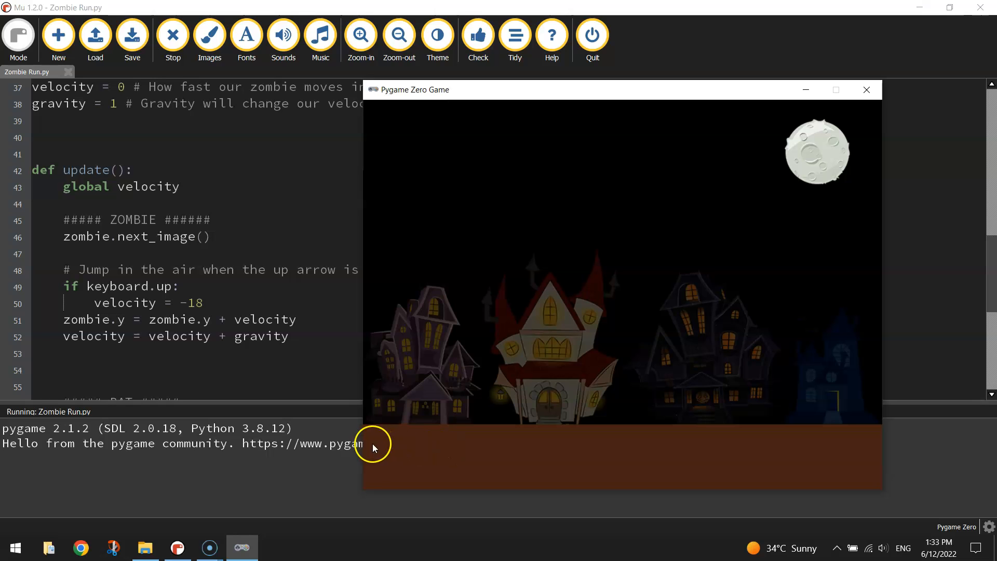
{"action": "mouse_move", "coordinate": [894, 109]}
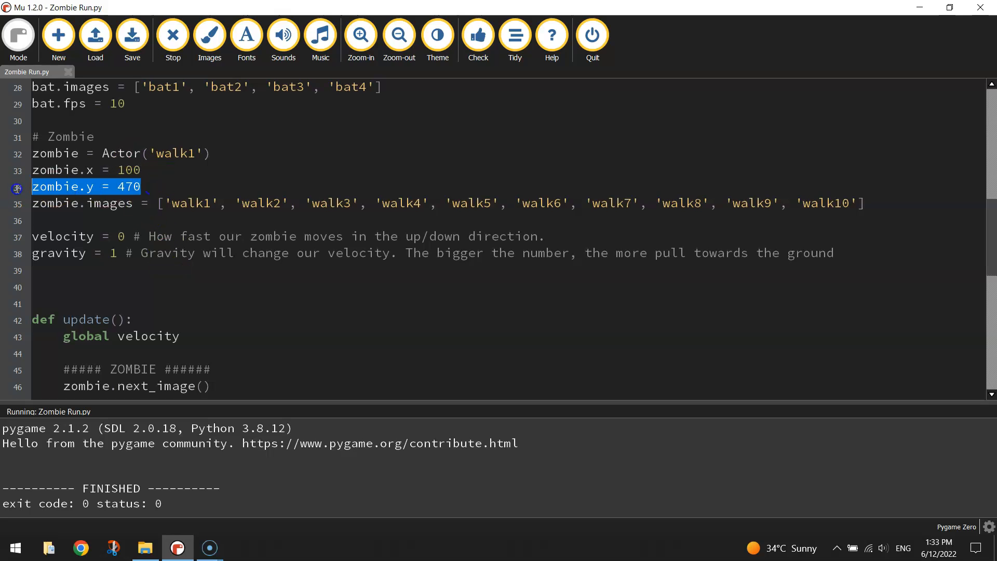
Add a '# Stop the zombie falling off screen' comment and an 'if zombie.y > 470:' check
{"action": "scroll", "scroll_direction": "down", "scroll_amount": 3}
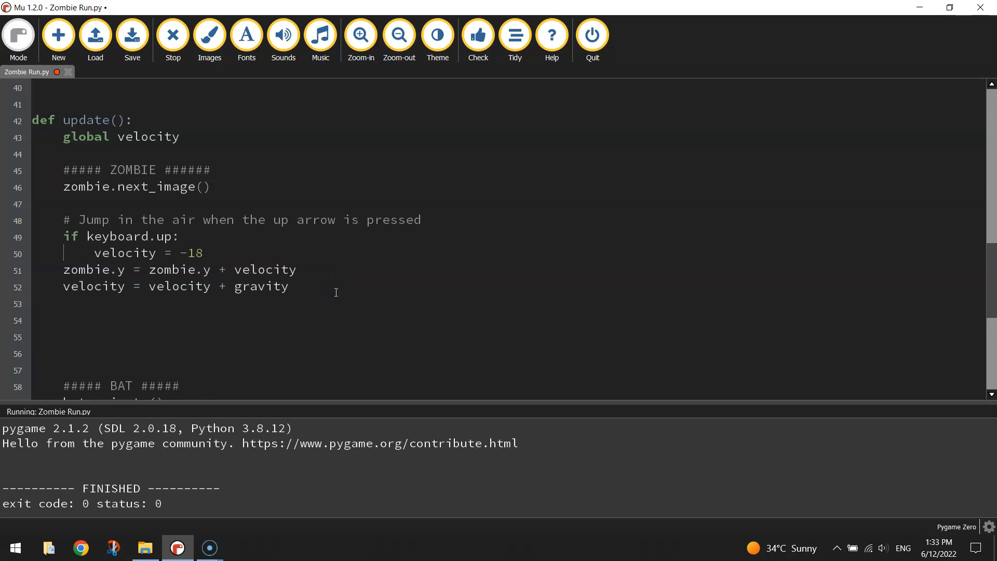
{"action": "type", "text": "# Stop the zo"}
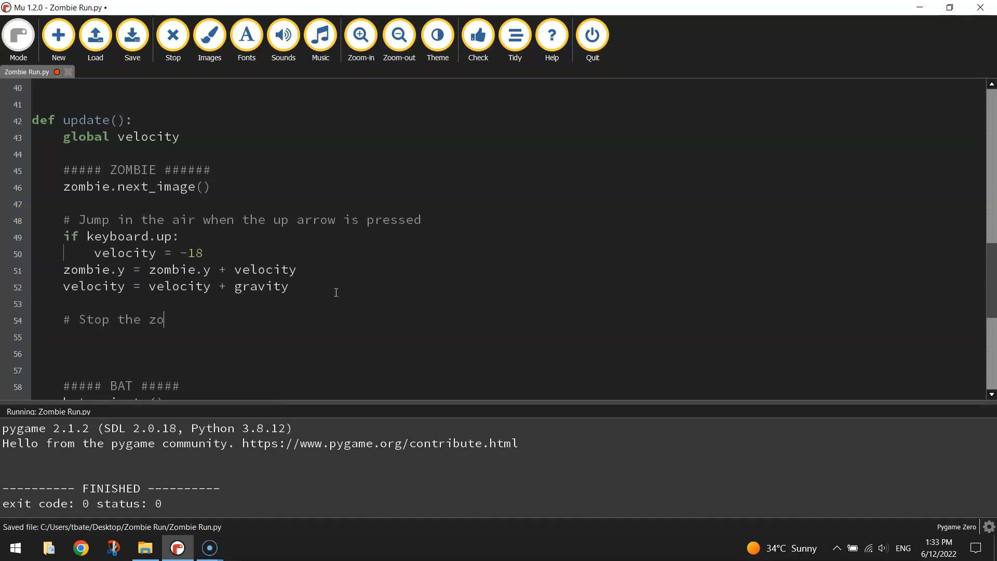
{"action": "type", "text": "mbie falling off the s"}
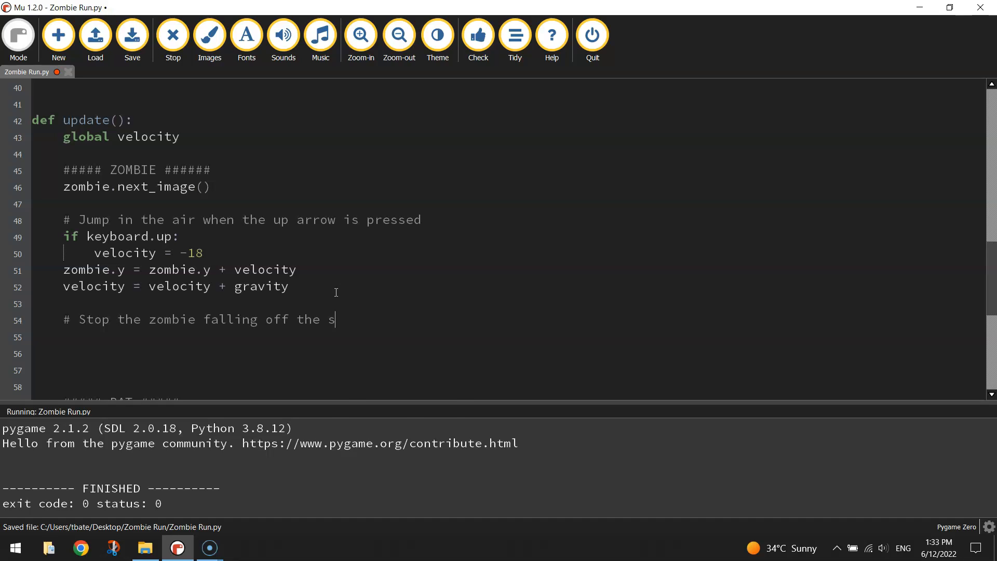
{"action": "type", "text": "creen"}
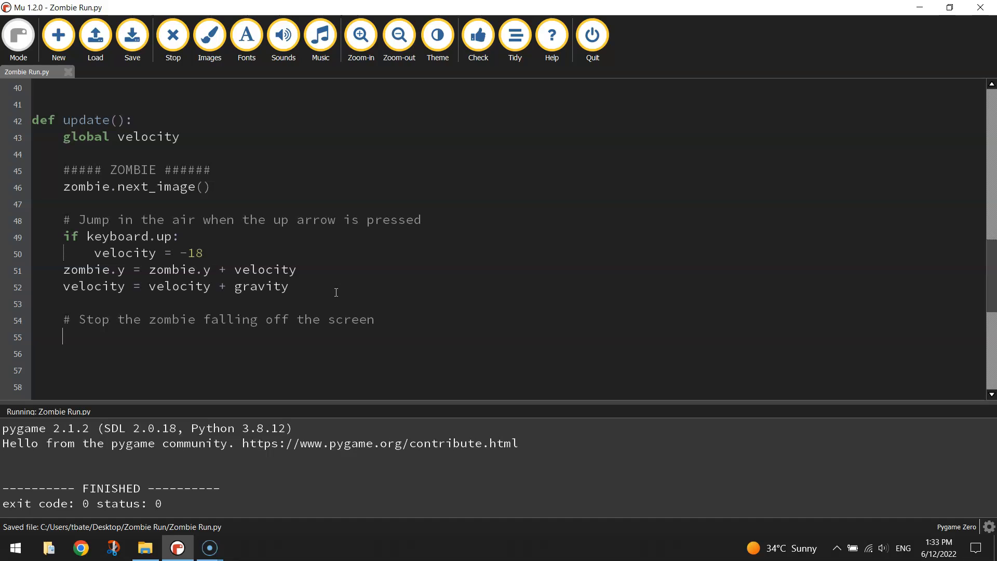
{"action": "type", "text": "if zombi"}
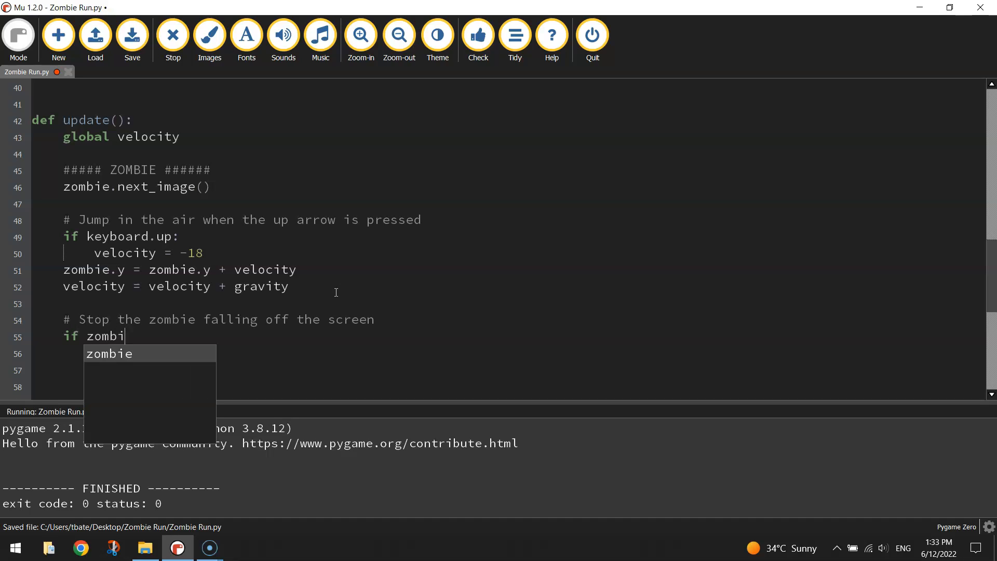
{"action": "type", "text": "e.y"}
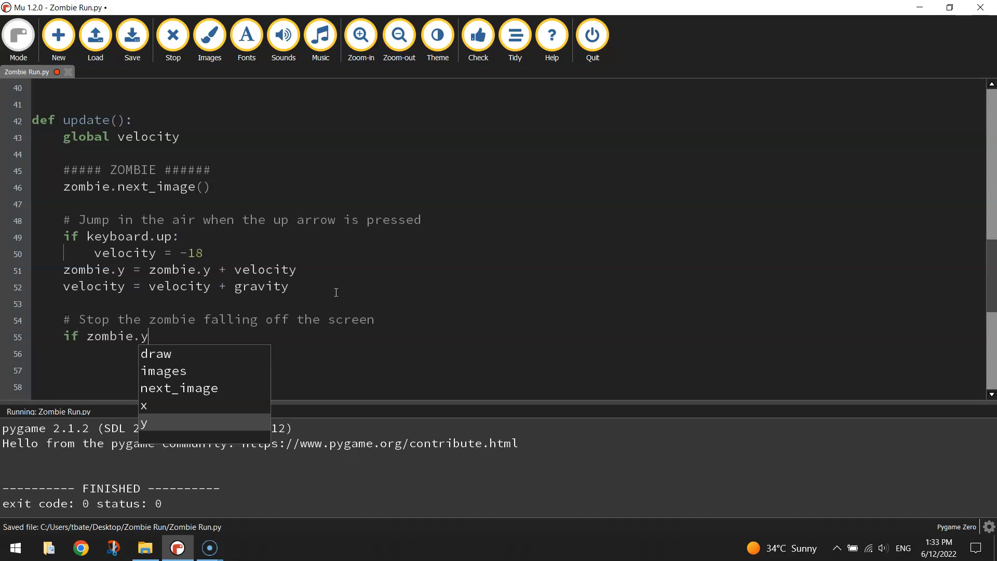
{"action": "type", "text": "> 4"}
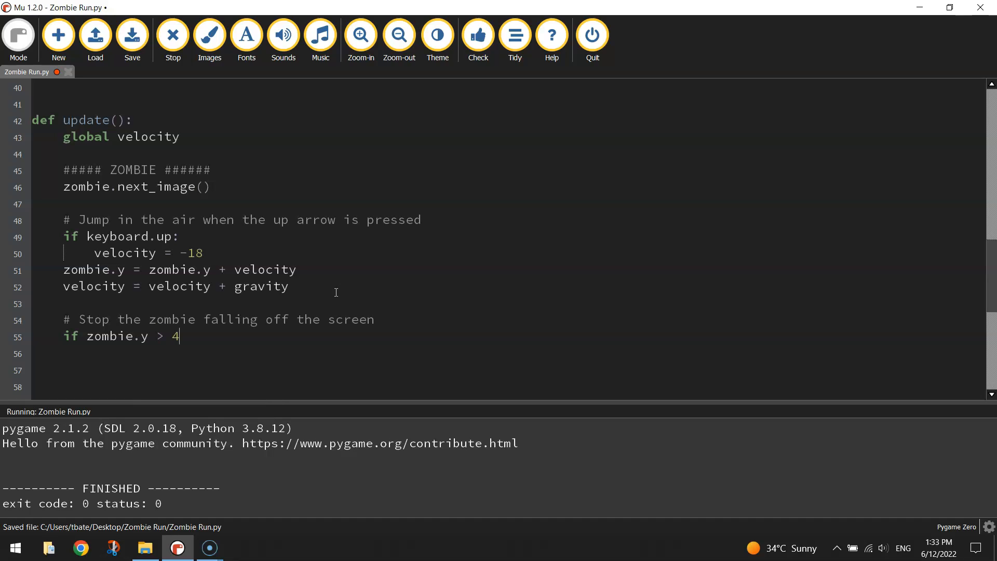
{"action": "type", "text": "70:"}
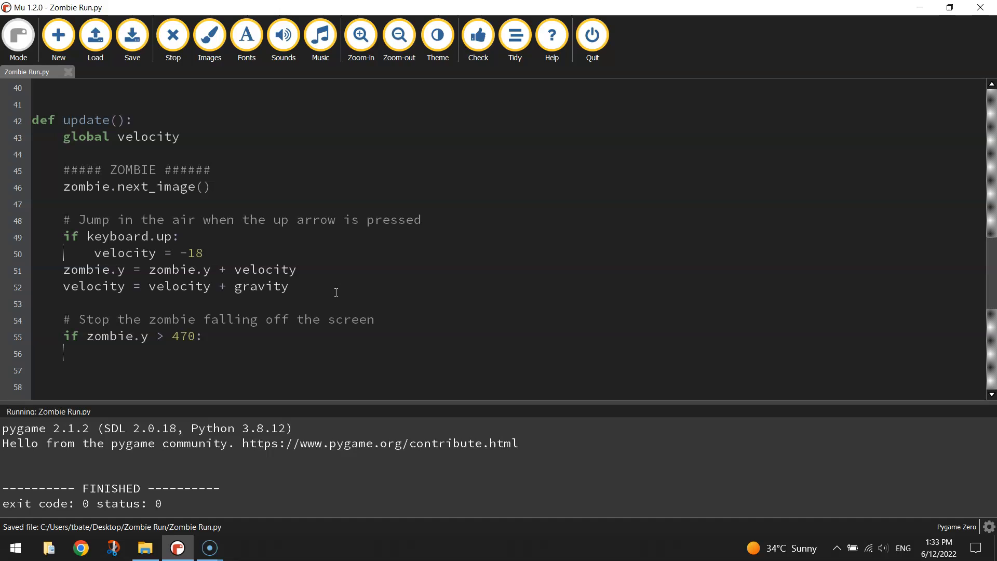
Inside that check, reset velocity to 0 and set zombie.y = 470
{"action": "type", "text": "ve"}
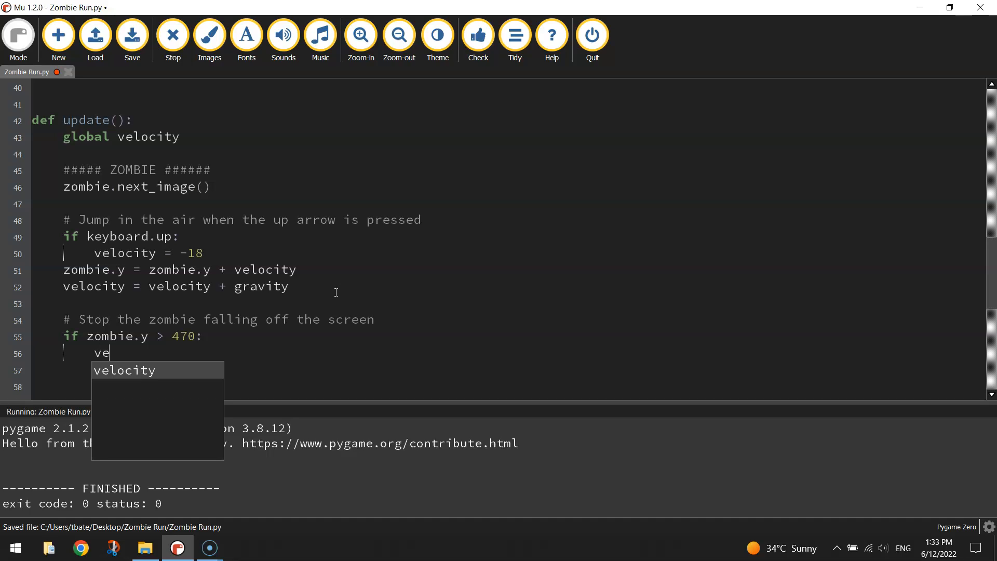
{"action": "type", "text": "l"}
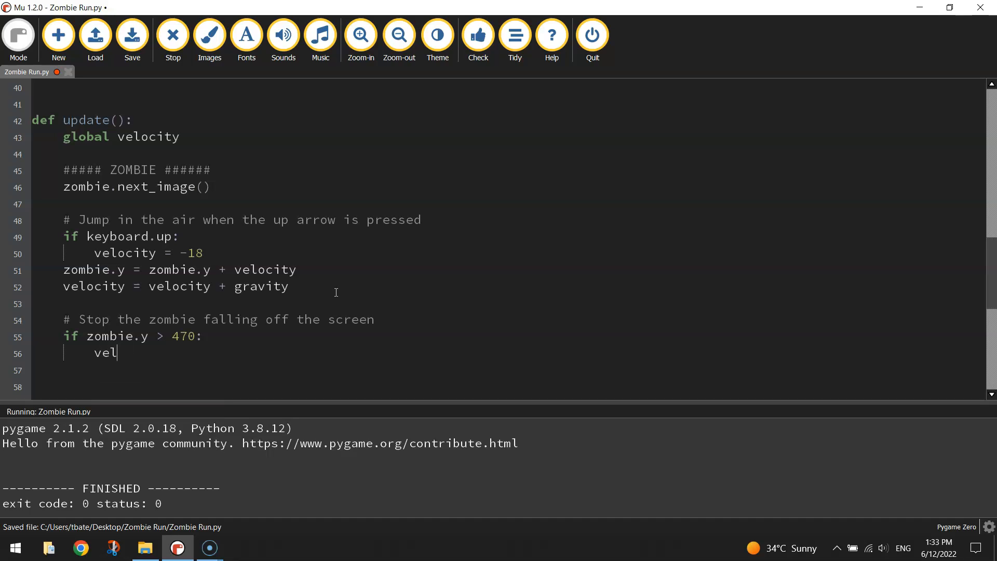
{"action": "type", "text": "ocity = 0"}
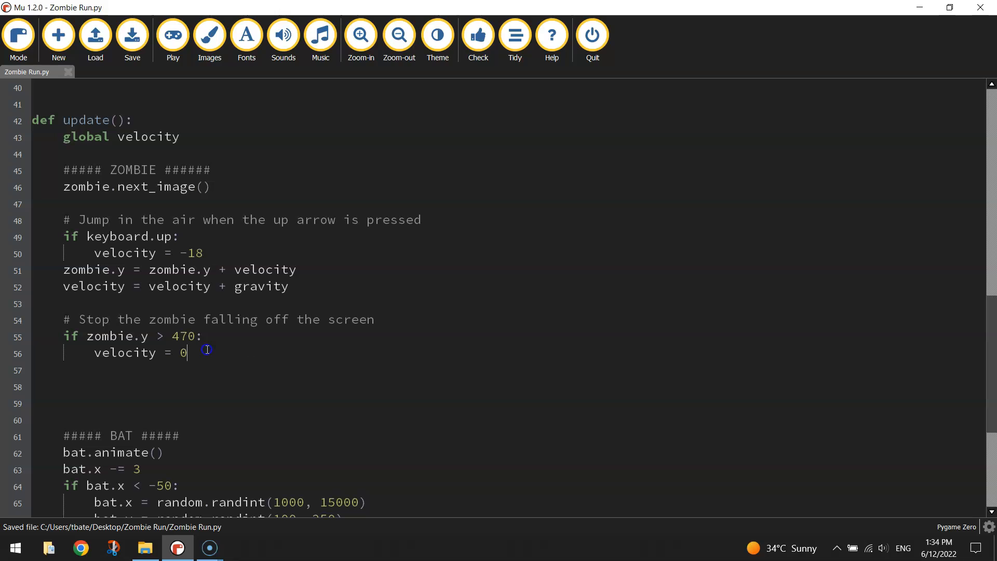
{"action": "mouse_move", "coordinate": [311, 376]}
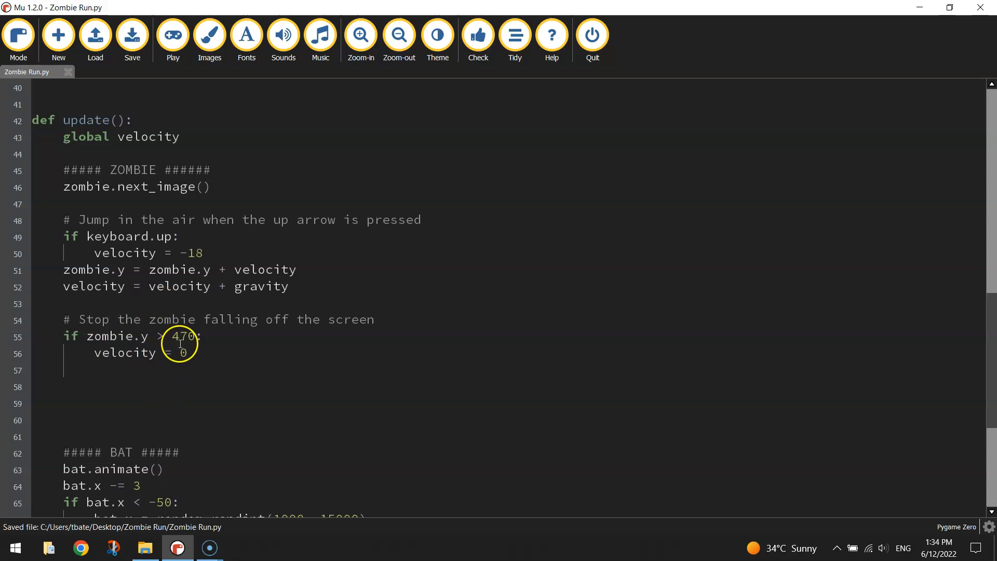
{"action": "type", "text": "zombie"}
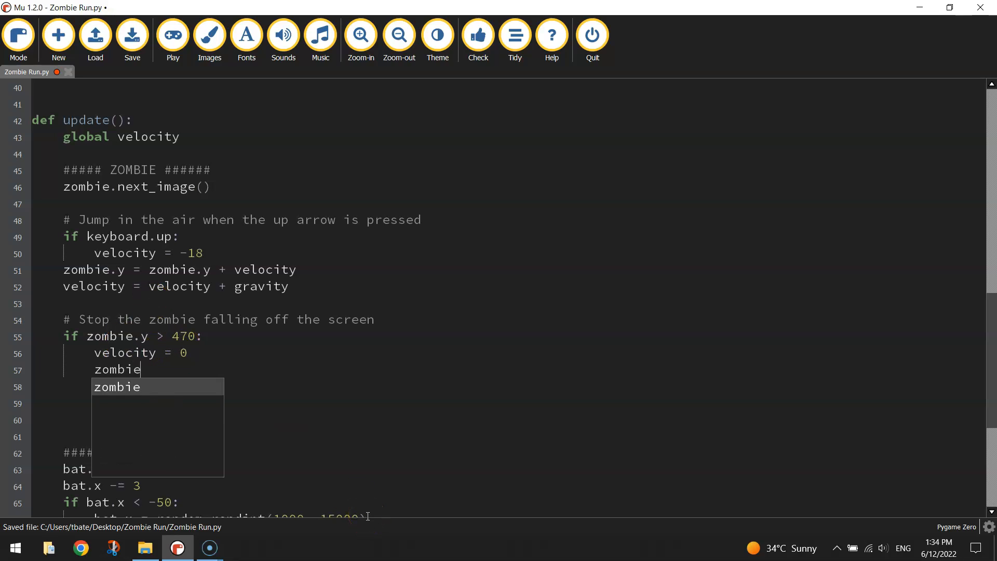
{"action": "type", "text": ".y = 4"}
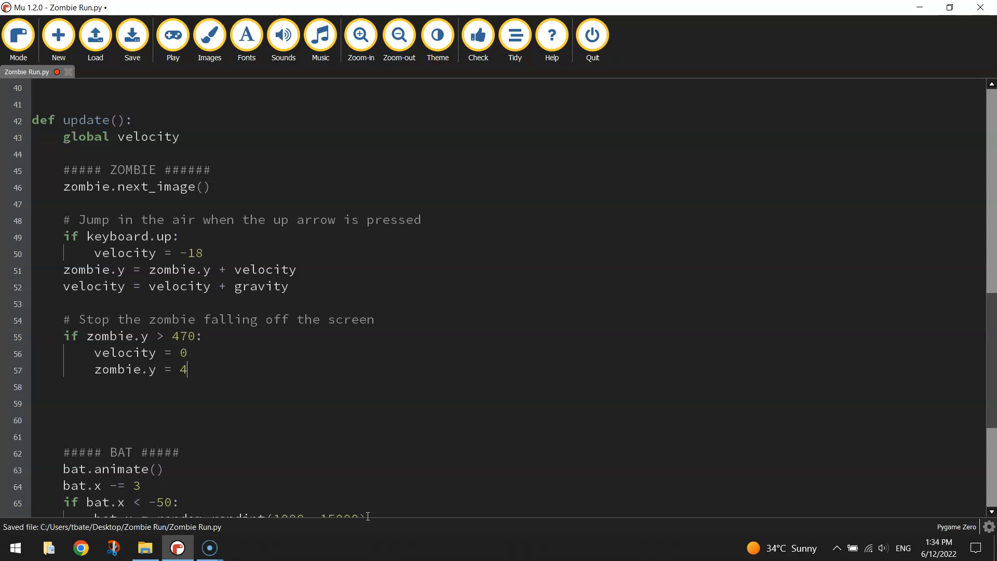
{"action": "type", "text": "70"}
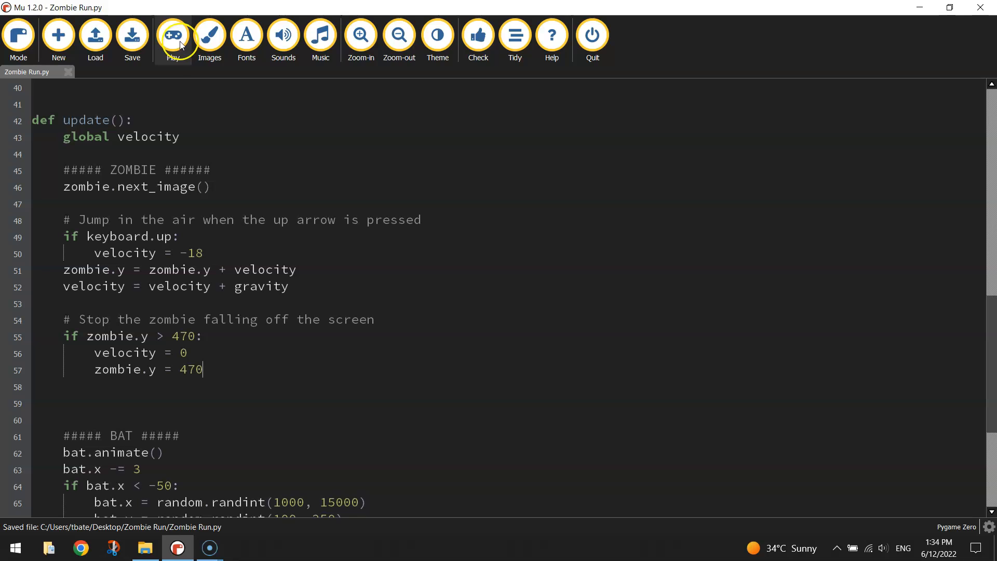
{"action": "left_click", "coordinate": [172, 34]}
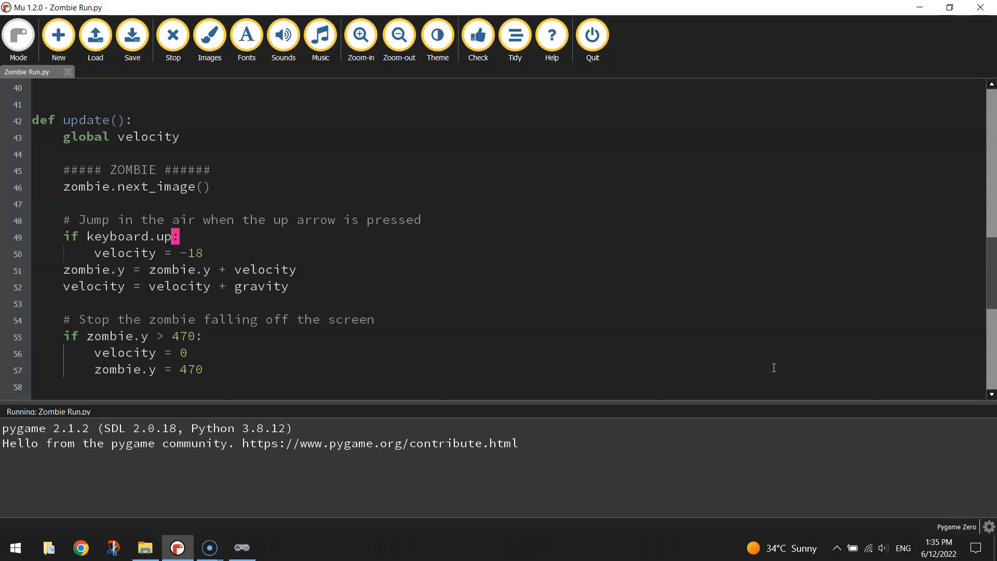
{"action": "type", "text": "and z"}
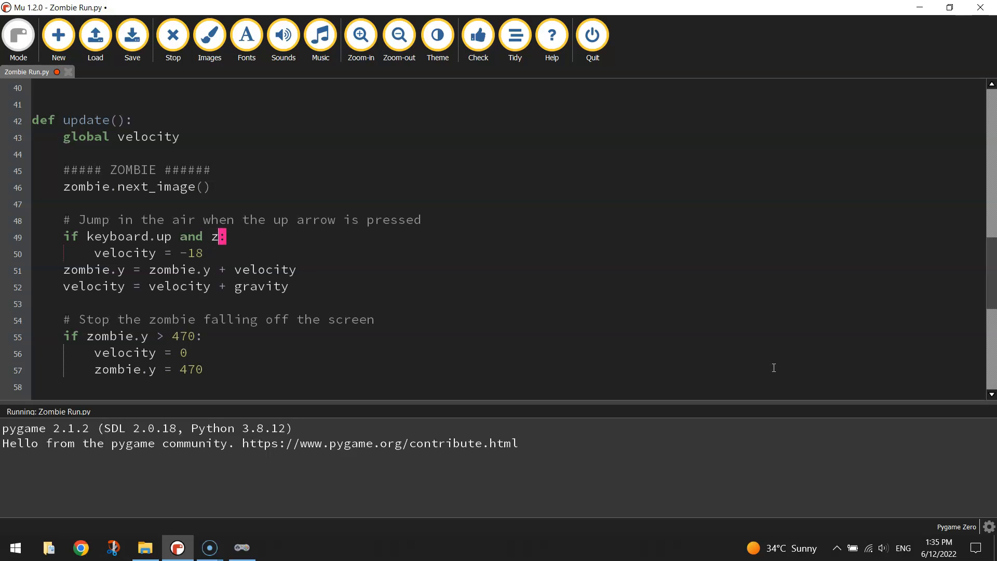
{"action": "type", "text": "ombie.y"}
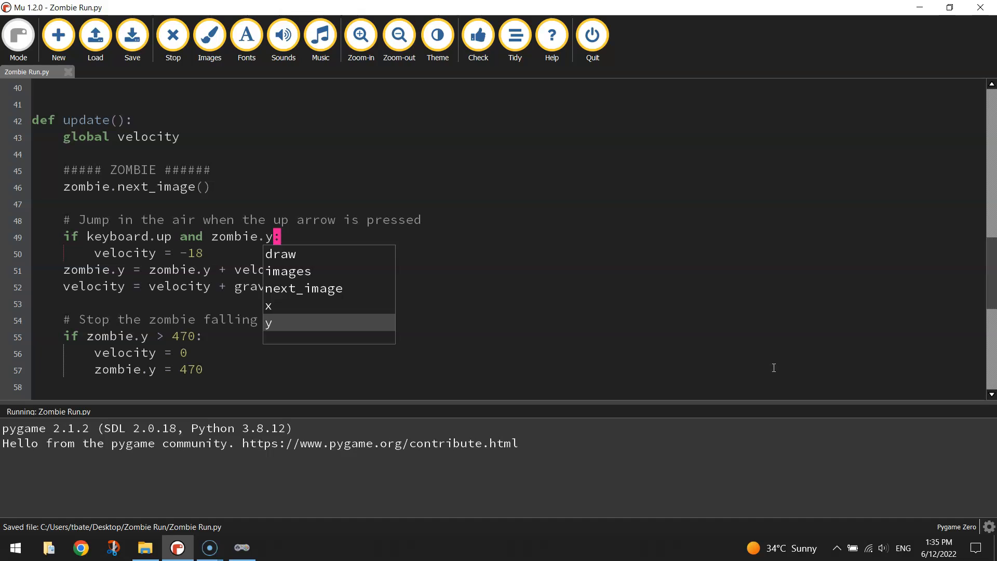
{"action": "type", "text": "=="}
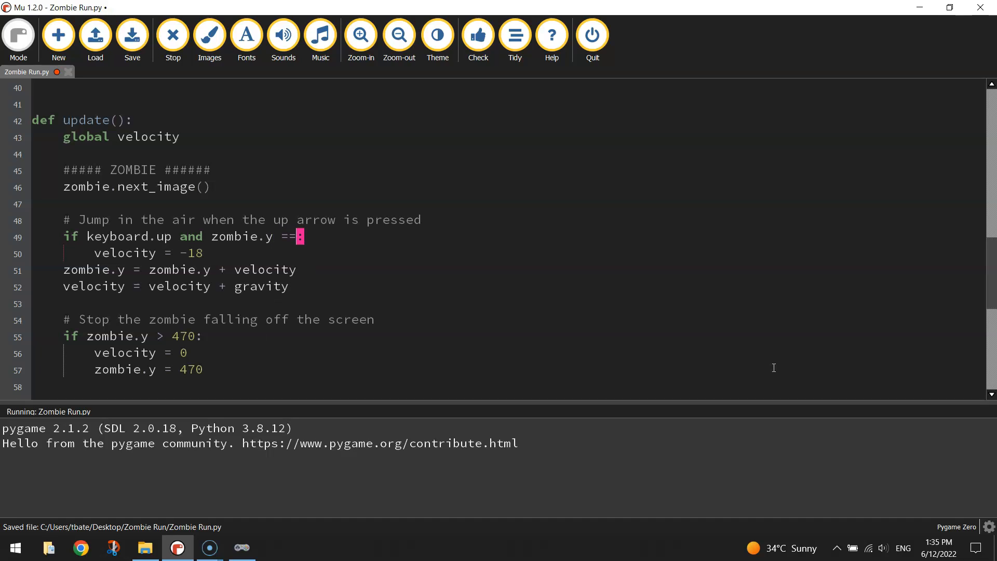
{"action": "type", "text": "470"}
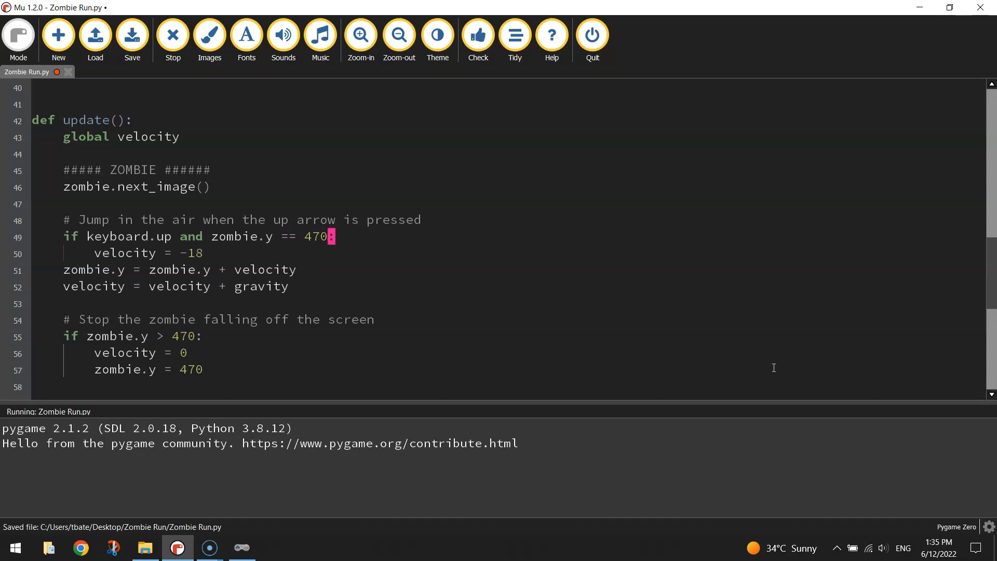
{"action": "left_click", "coordinate": [208, 235]}
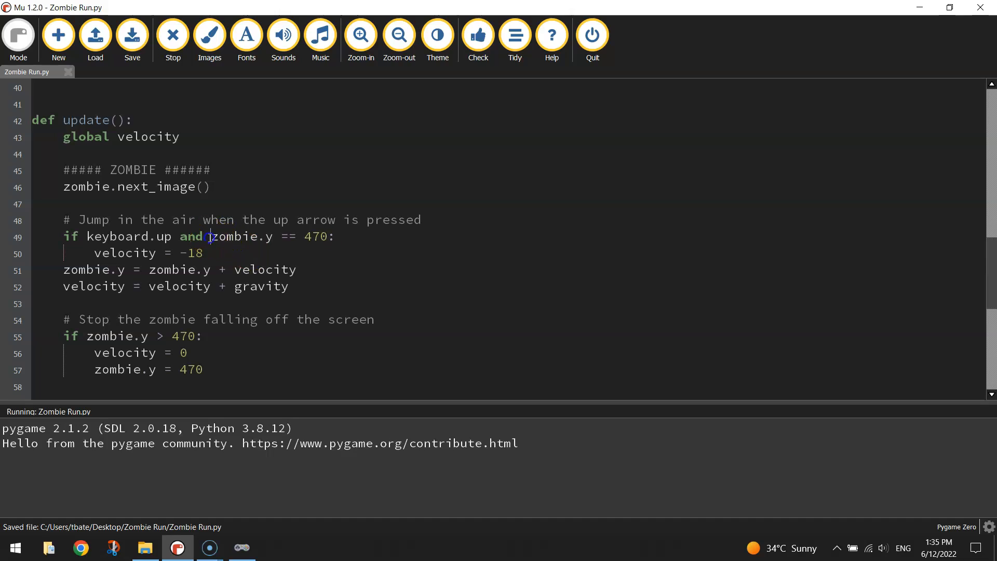
{"action": "double_click", "coordinate": [240, 236]}
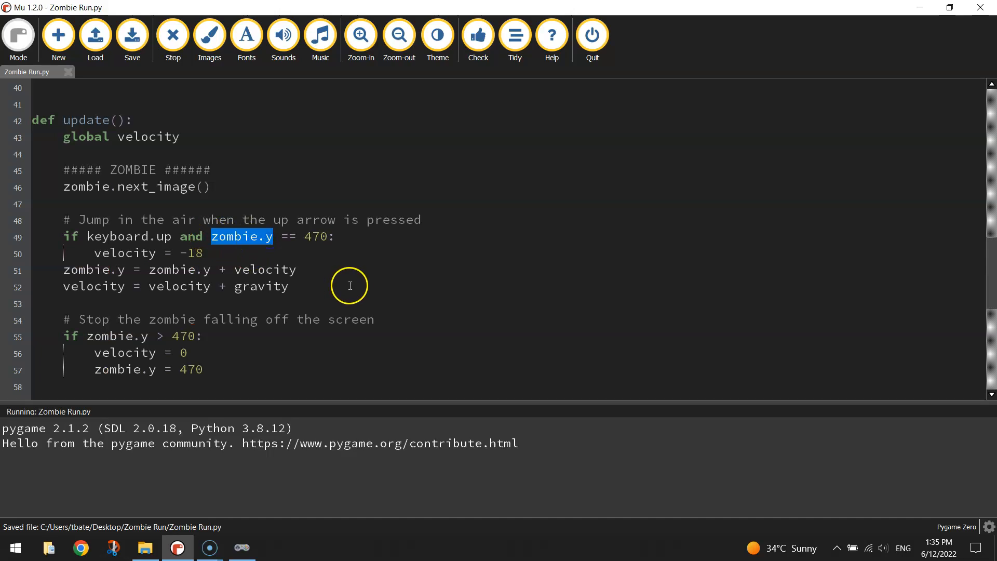
{"action": "double_click", "coordinate": [313, 236]}
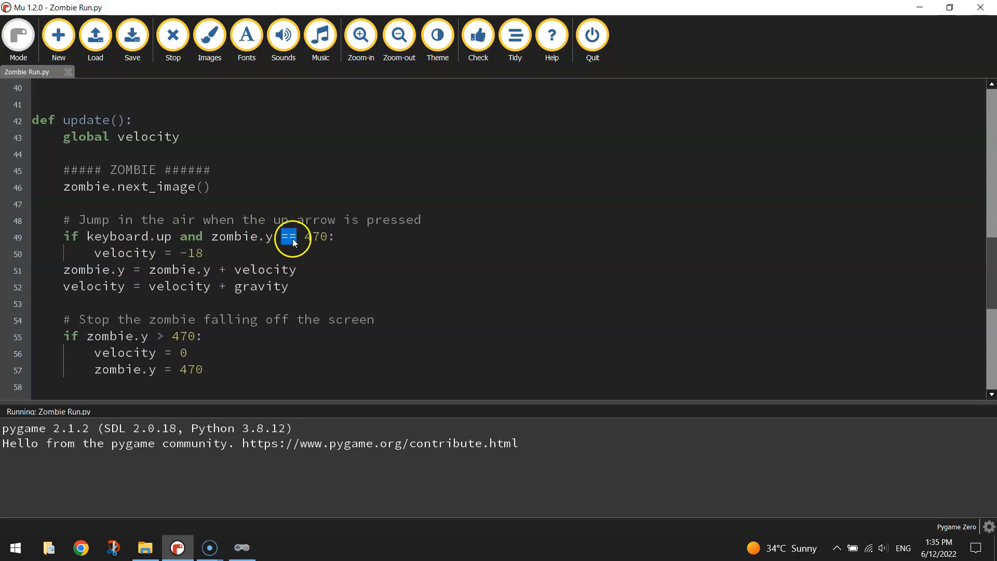
{"action": "mouse_move", "coordinate": [263, 240]}
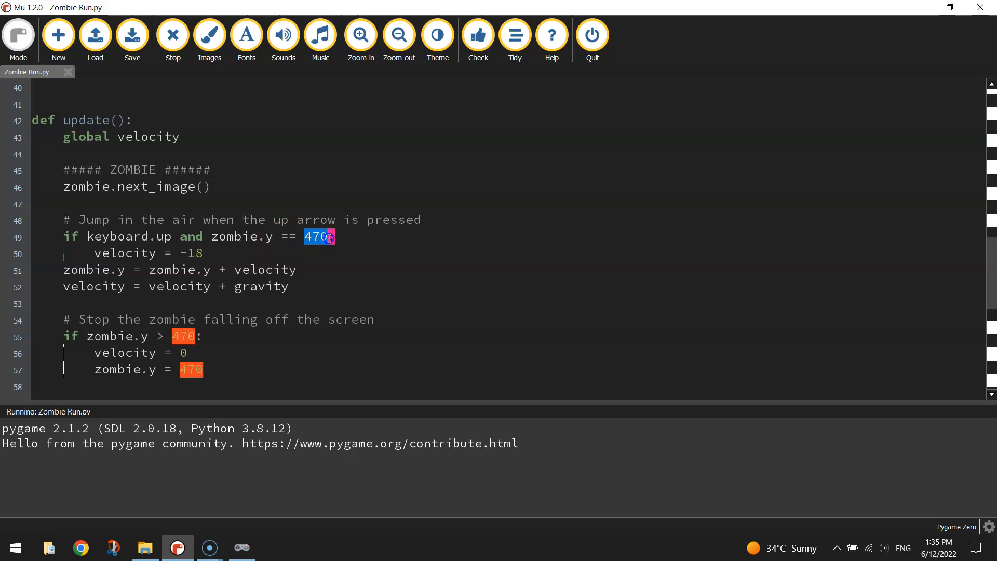
{"action": "left_click", "coordinate": [95, 253]}
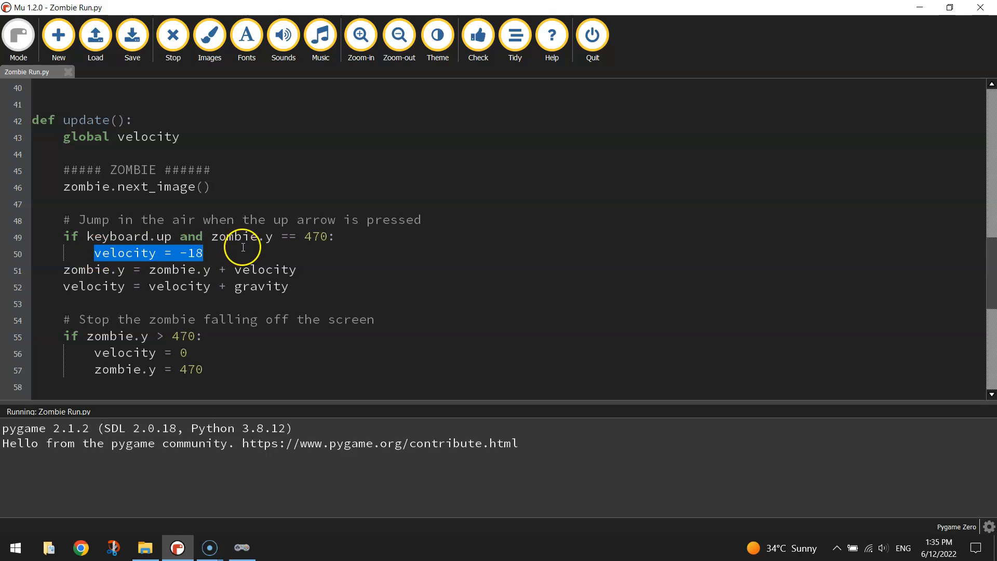
{"action": "mouse_move", "coordinate": [379, 283]}
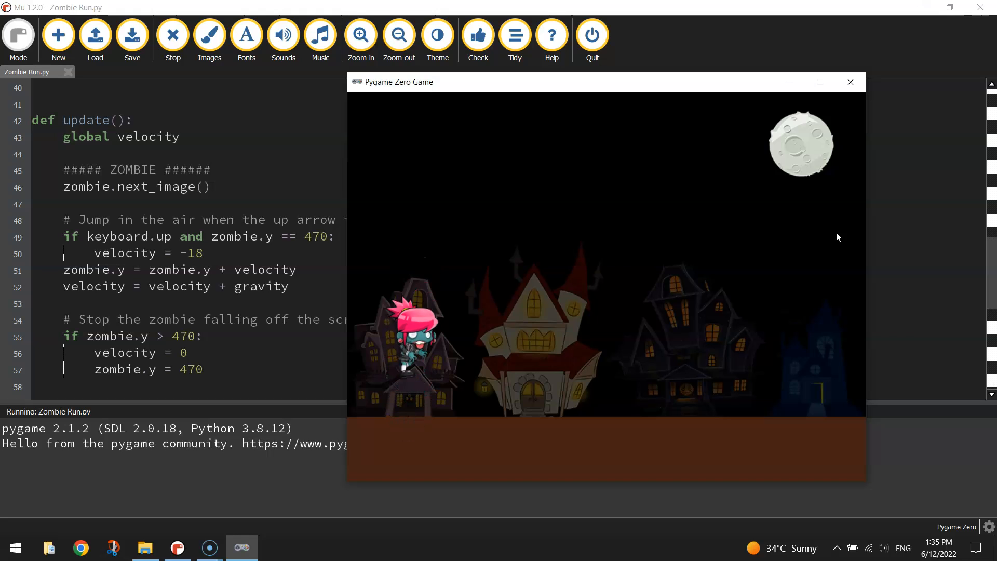
{"action": "mouse_move", "coordinate": [834, 90]}
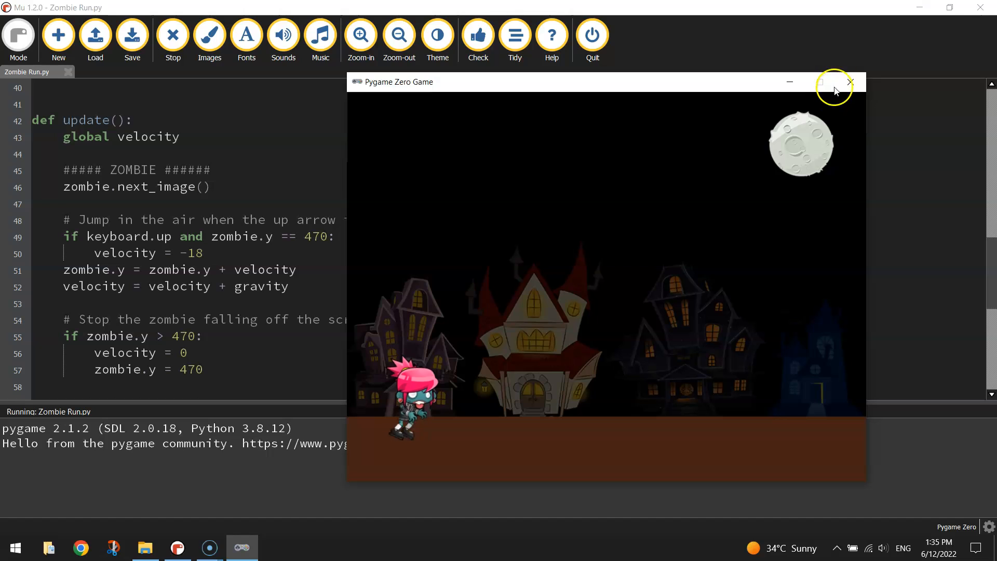
Close the running Zombie Run game window
{"action": "left_click", "coordinate": [850, 82]}
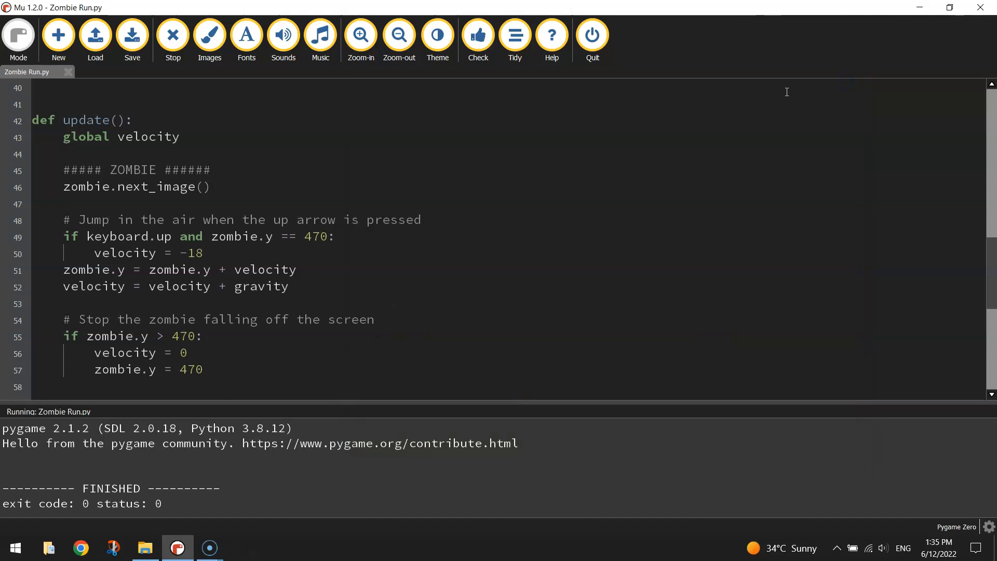
Rerun the game with changed gravity values, moving its window aside to edit gravity
{"action": "left_click", "coordinate": [173, 34]}
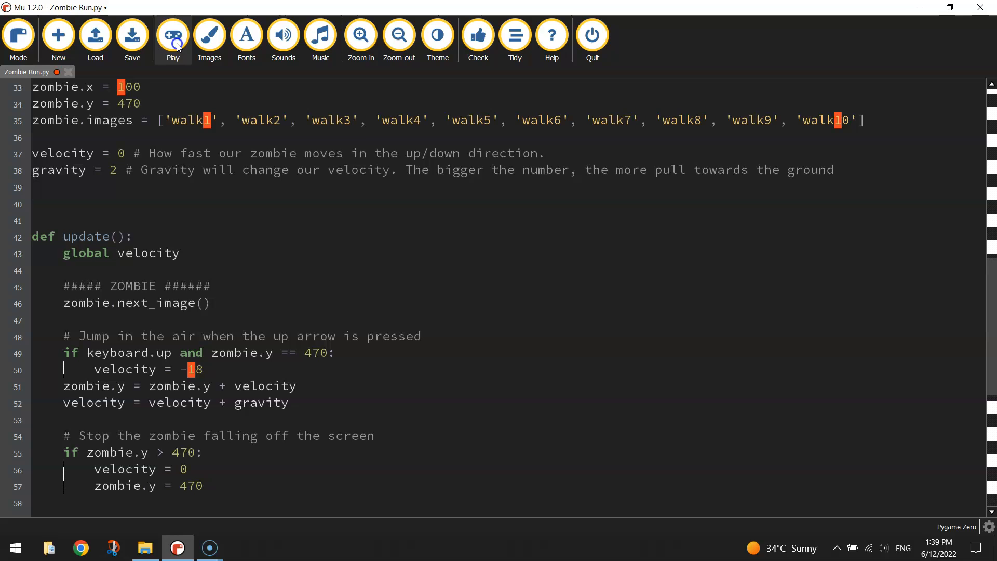
{"action": "left_click", "coordinate": [172, 35]}
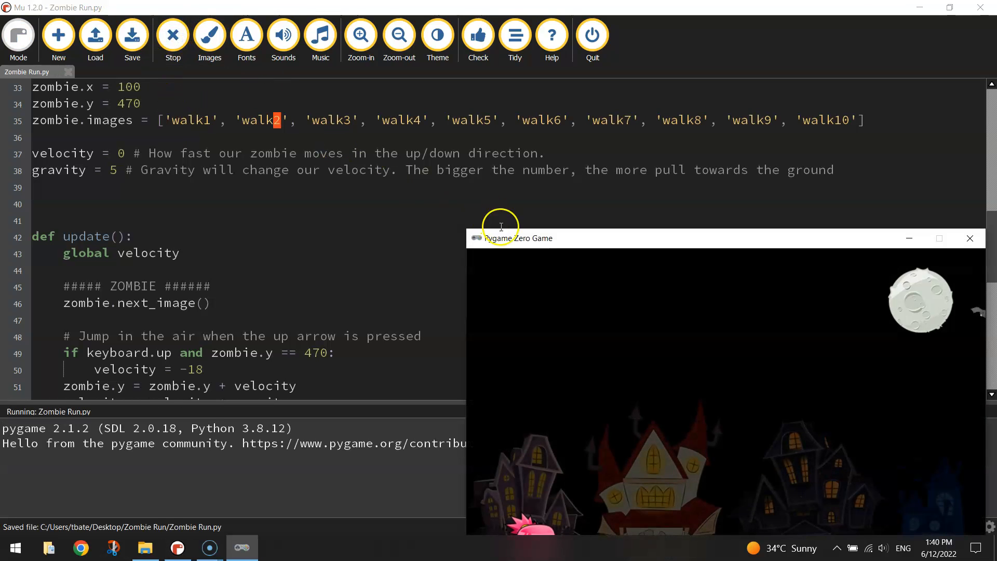
{"action": "left_click_drag", "start_coordinate": [518, 237], "coordinate": [293, 44]}
{"action": "type", "text": "1"}
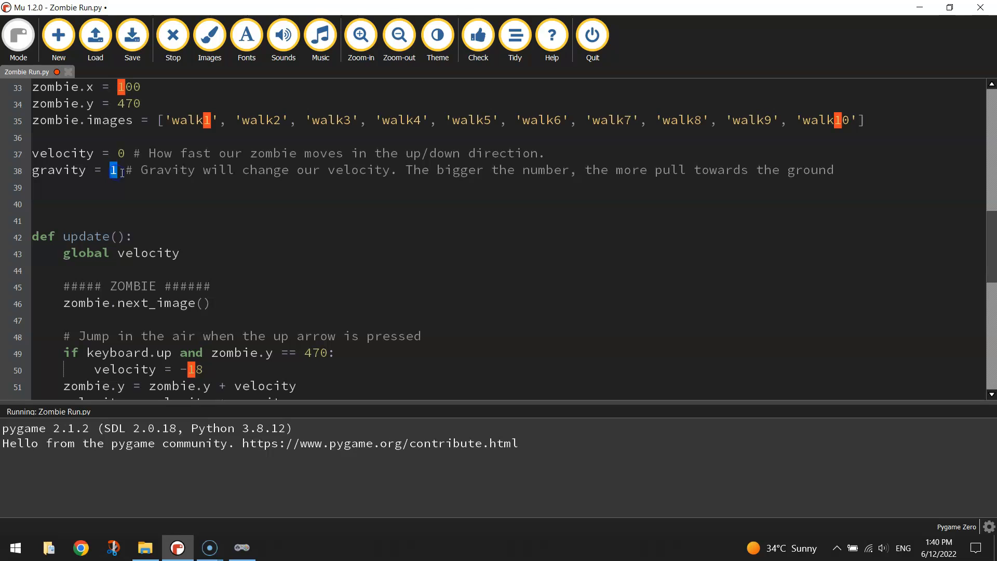
{"action": "type", "text": "0.5"}
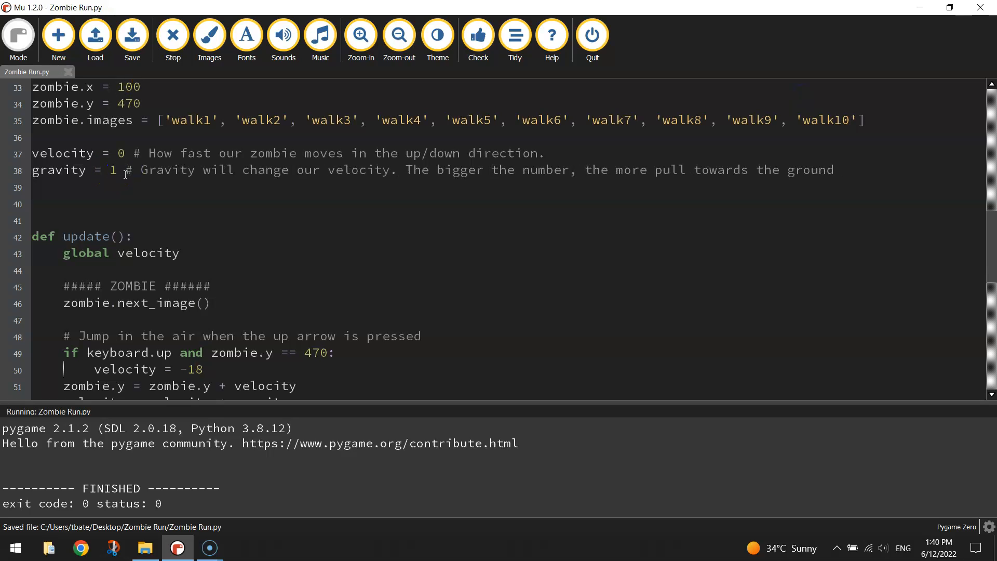
Change the jump velocity on line 50 from 18 to -30 and stop the running game
{"action": "scroll", "scroll_direction": "down", "scroll_amount": 3}
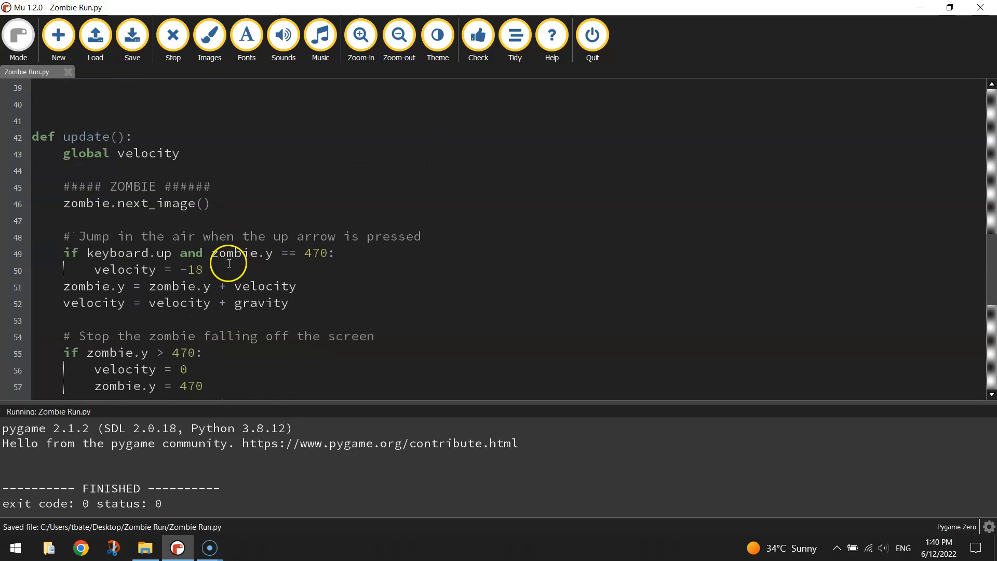
{"action": "mouse_move", "coordinate": [222, 268]}
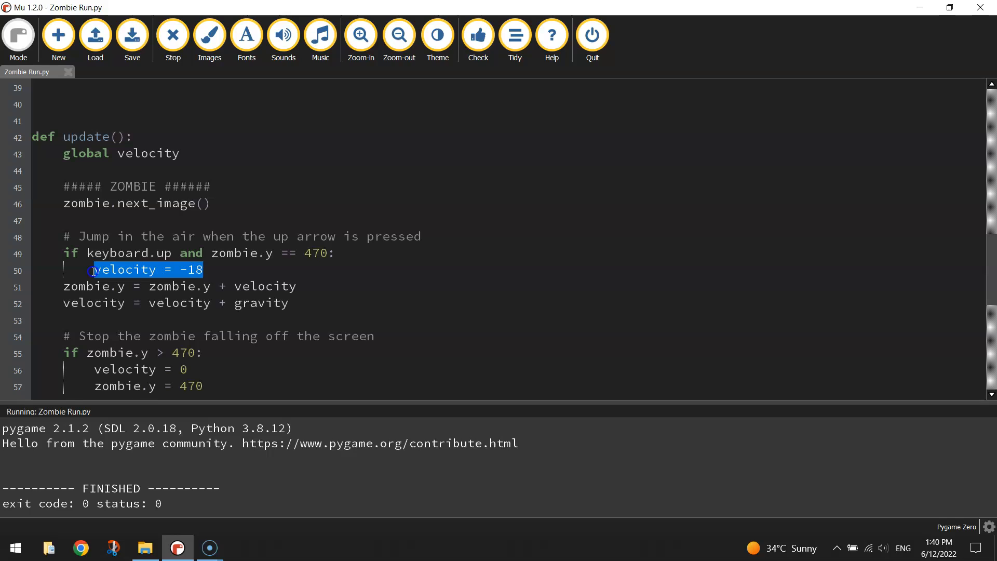
{"action": "left_click", "coordinate": [191, 269]}
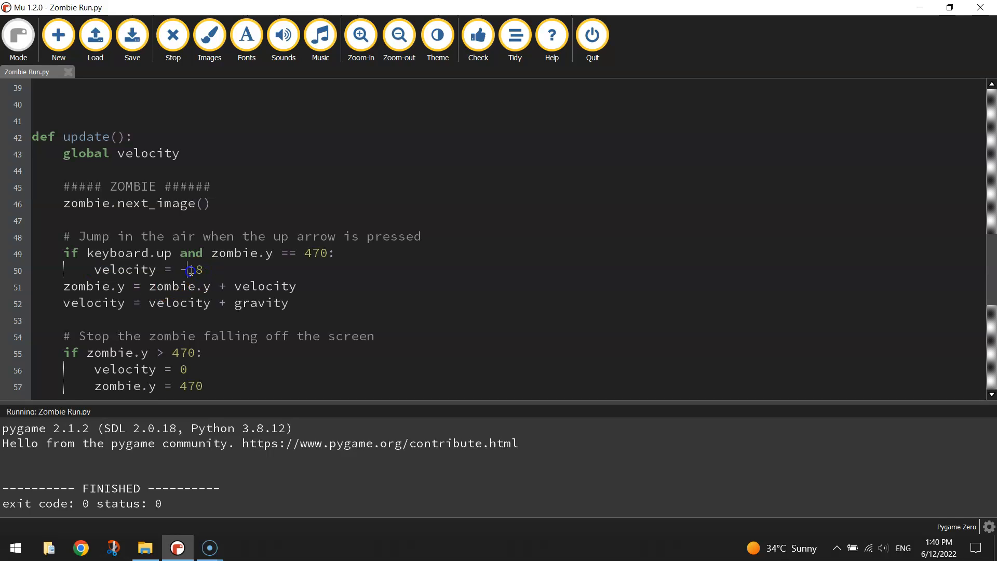
{"action": "double_click", "coordinate": [196, 269]}
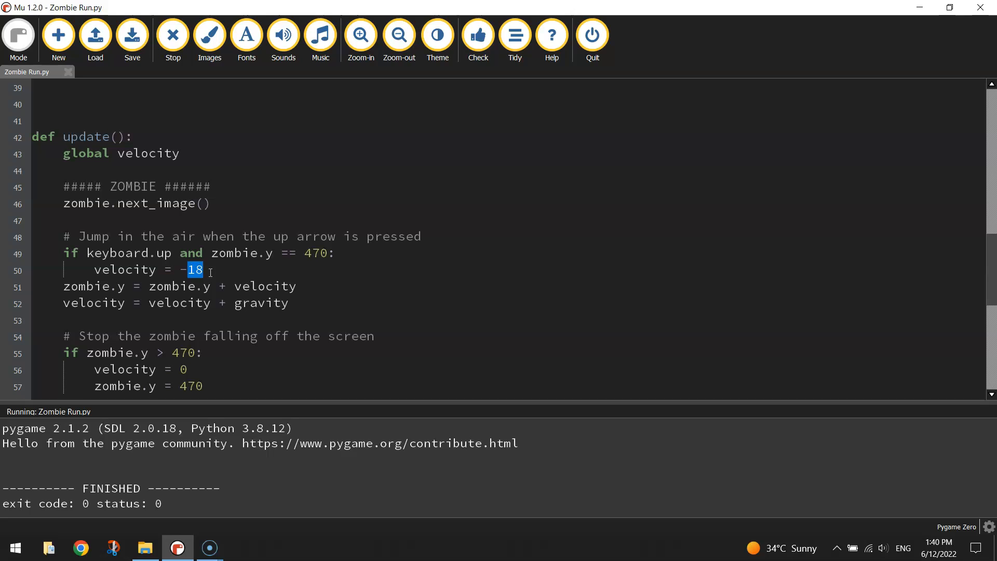
{"action": "type", "text": "10"}
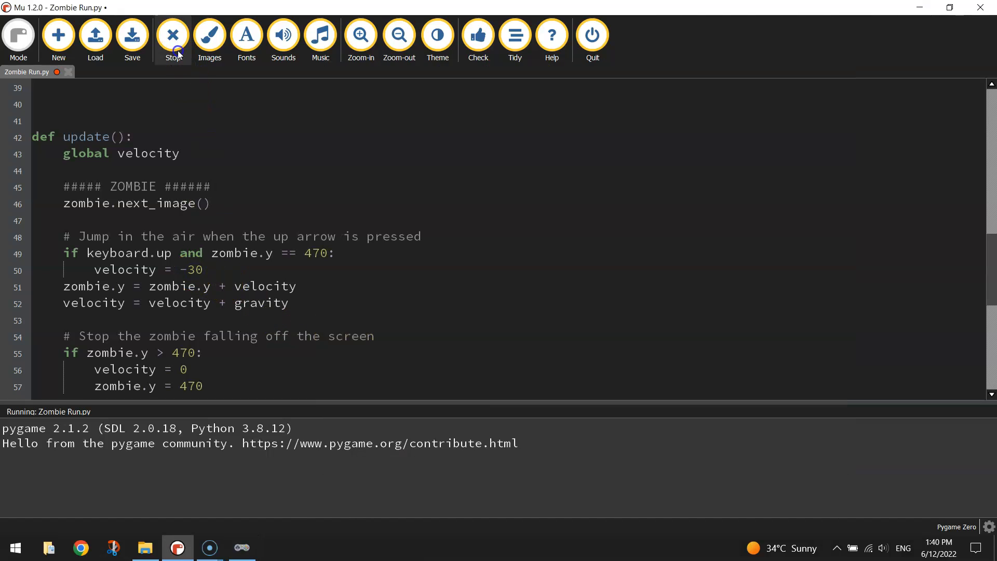
{"action": "left_click", "coordinate": [172, 34]}
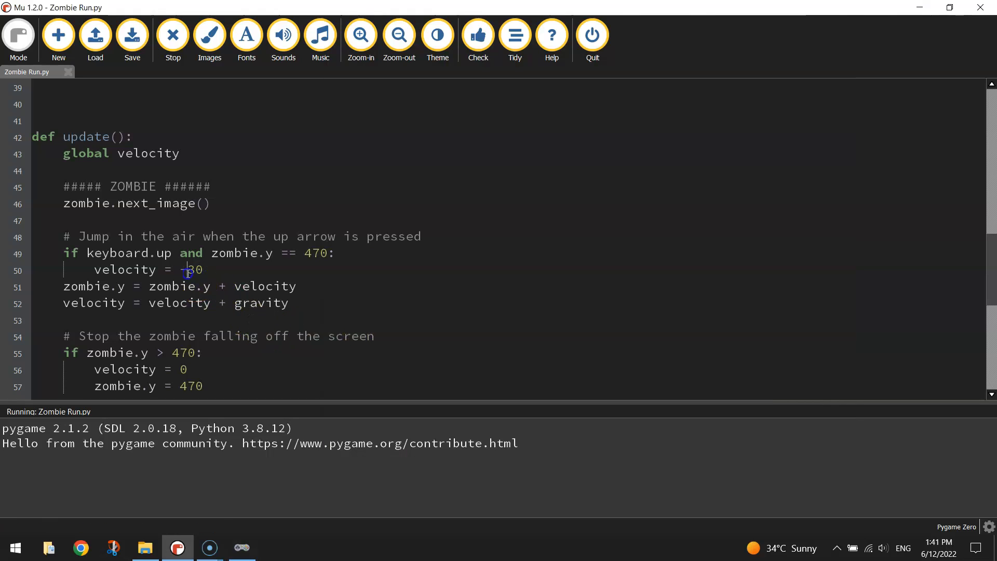
Restore the jump velocity to -18, rerun Zombie Run to test the jump, then close it
{"action": "type", "text": "-18"}
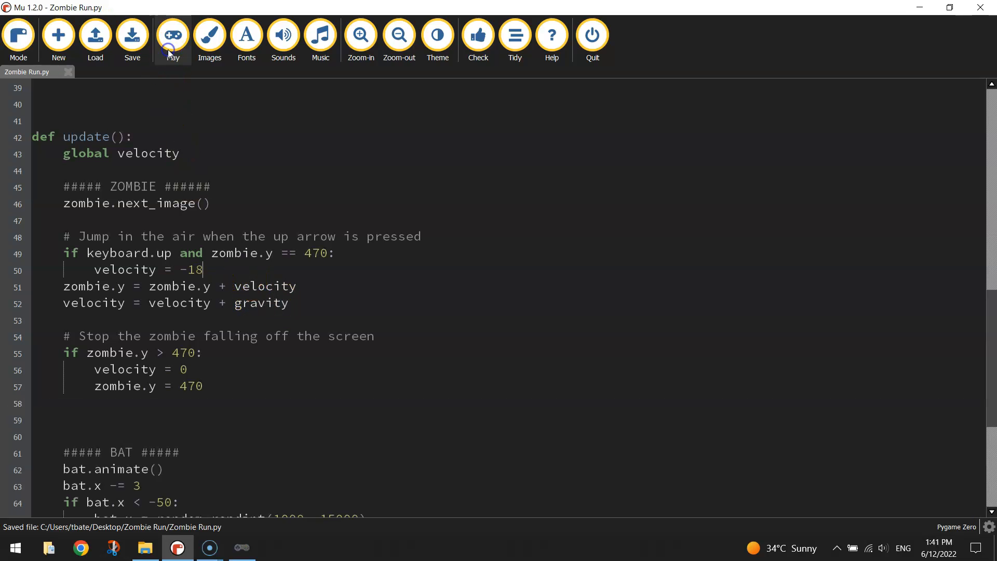
{"action": "left_click", "coordinate": [172, 35]}
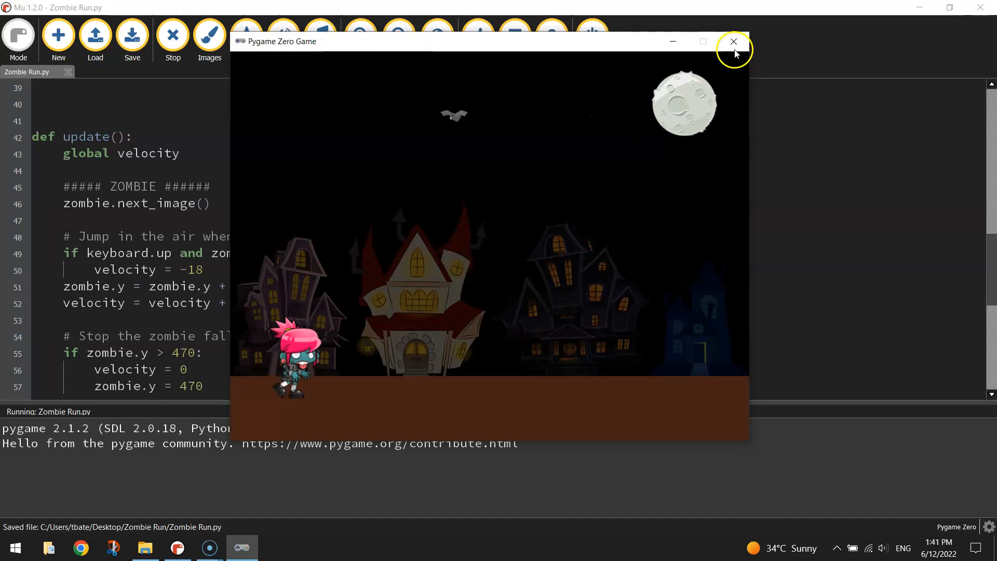
{"action": "left_click", "coordinate": [733, 42]}
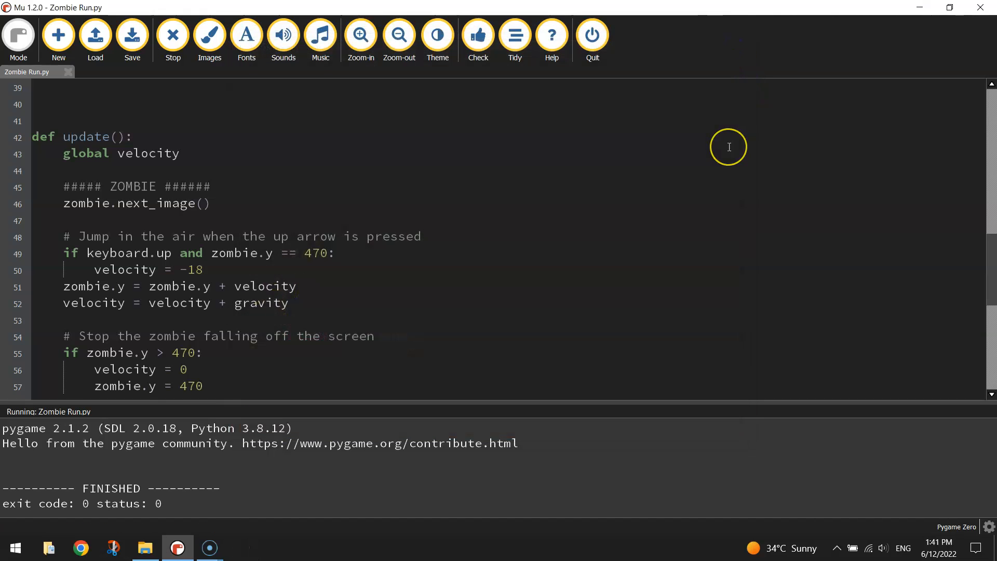
{"action": "mouse_move", "coordinate": [728, 147]}
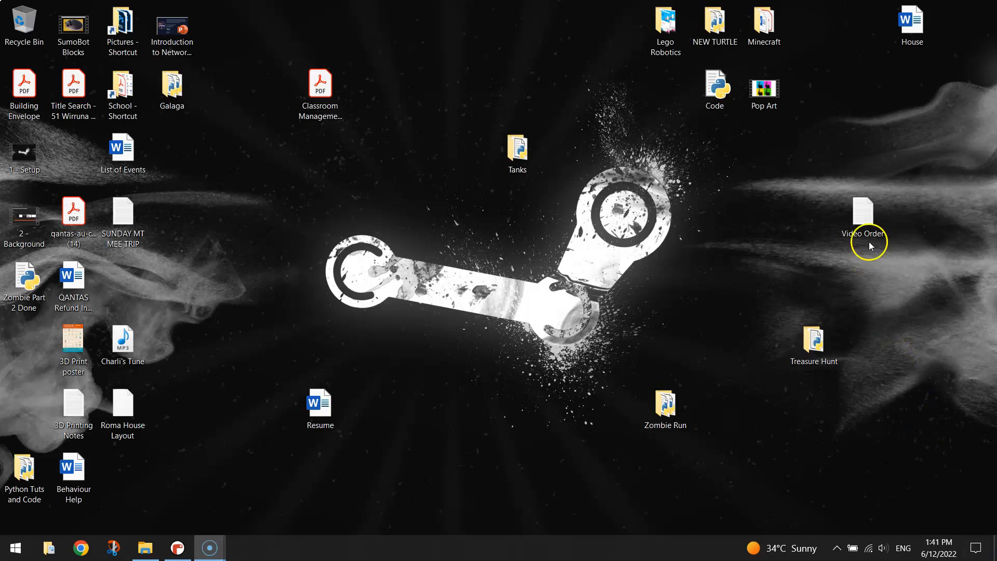
{"action": "double_click", "coordinate": [862, 222]}
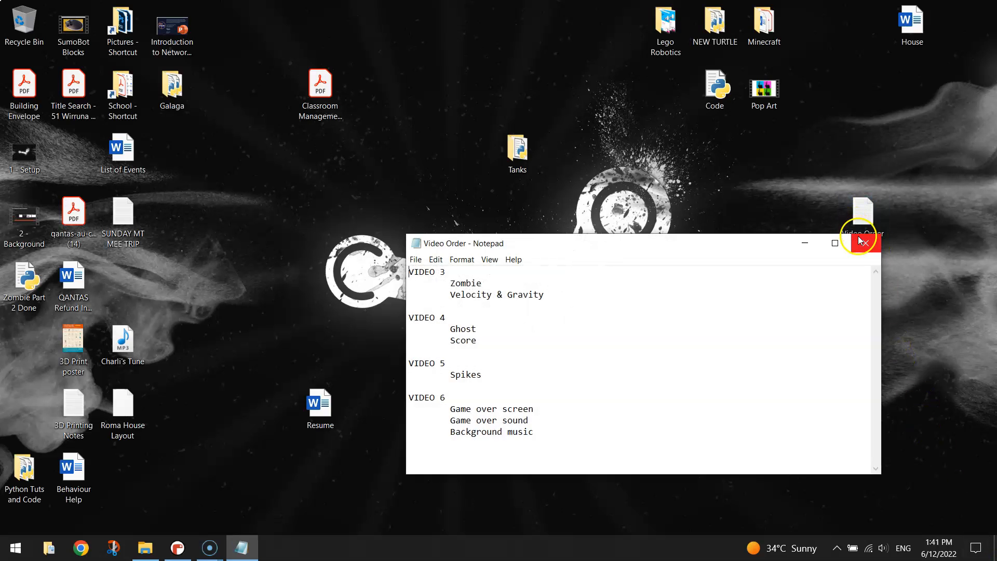
{"action": "left_click", "coordinate": [862, 242]}
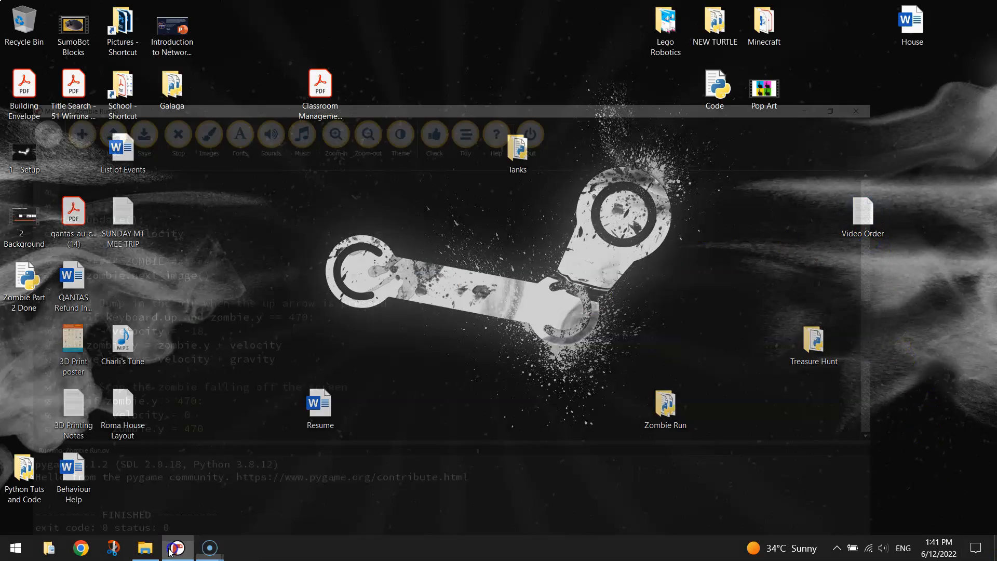
{"action": "left_click", "coordinate": [177, 547]}
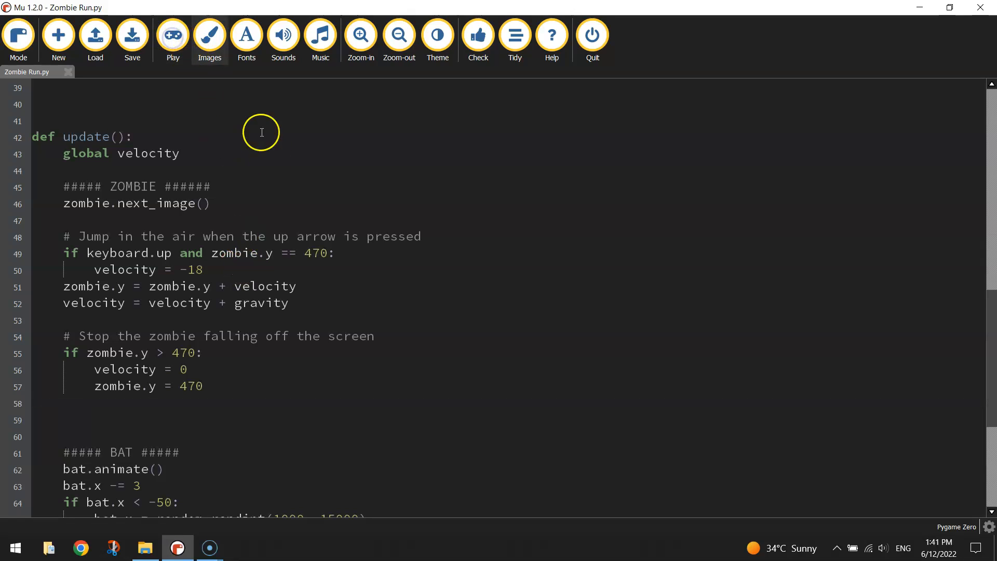
{"action": "mouse_move", "coordinate": [276, 175]}
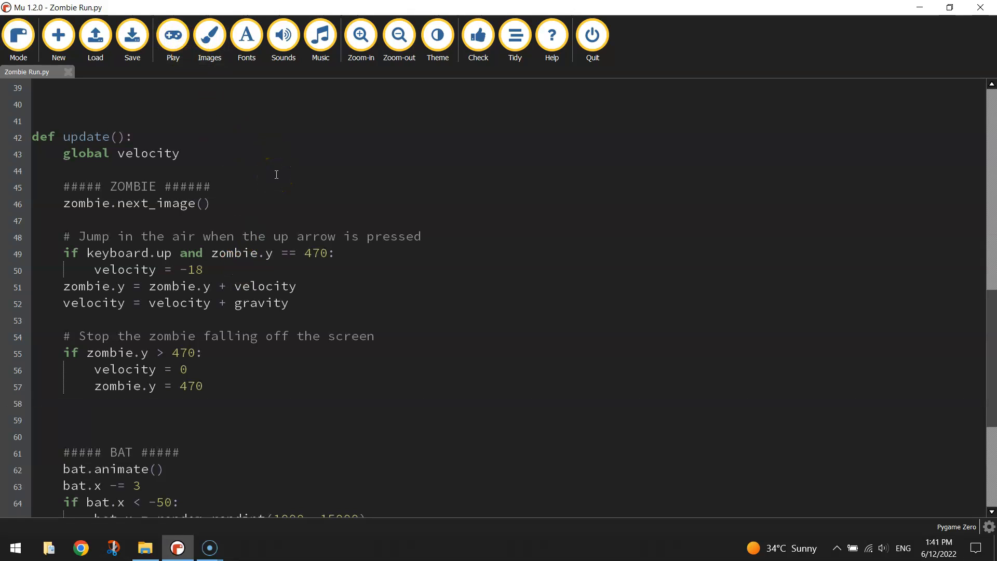